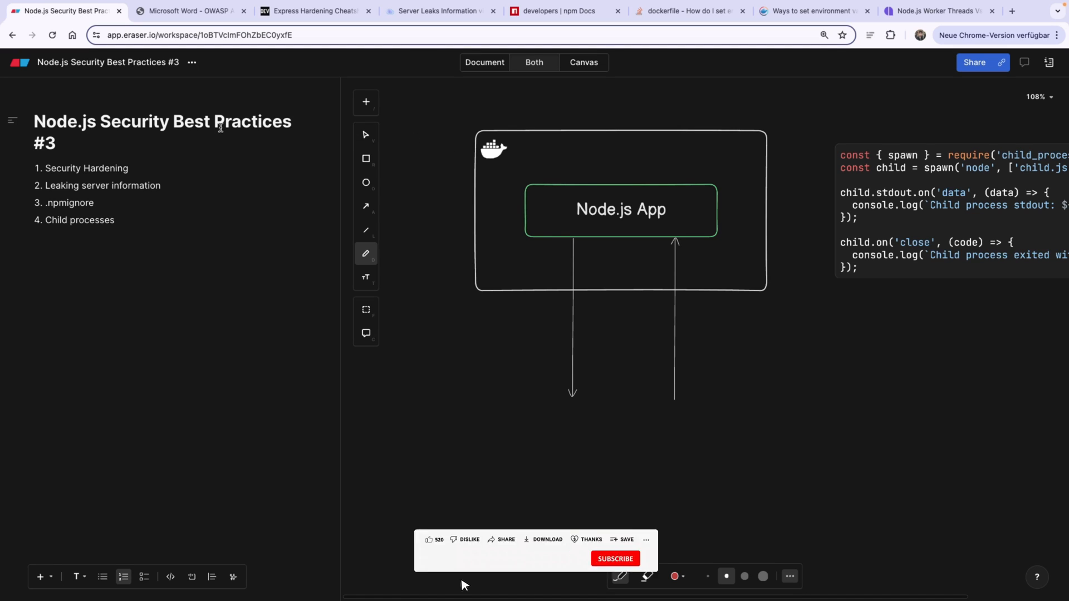
- Review the Security Hardening and Leaking server information items in the Node.js security outline
double_click(54, 121)
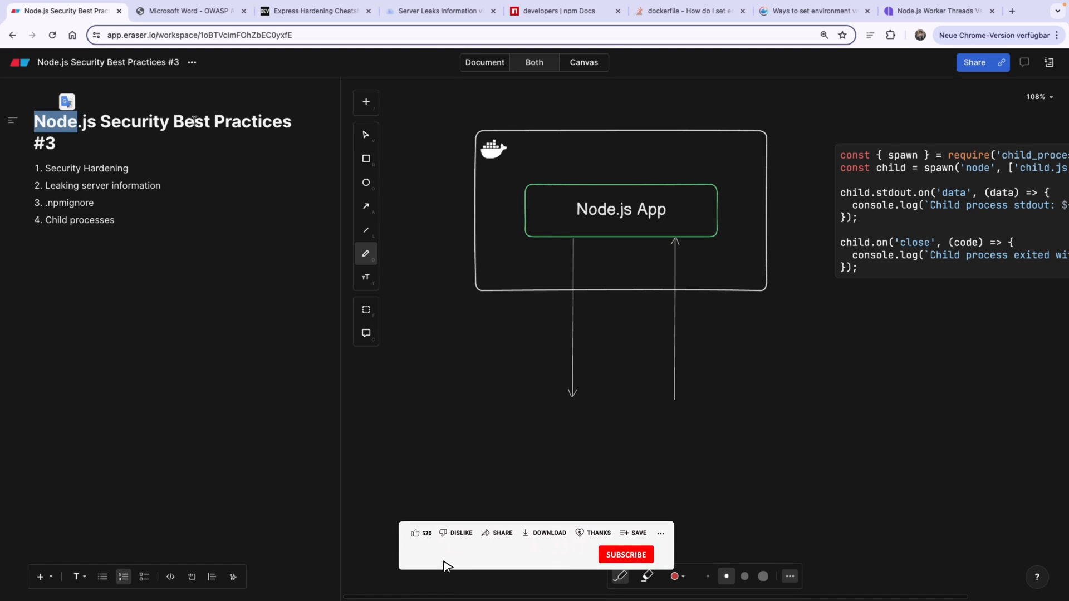
click(416, 533)
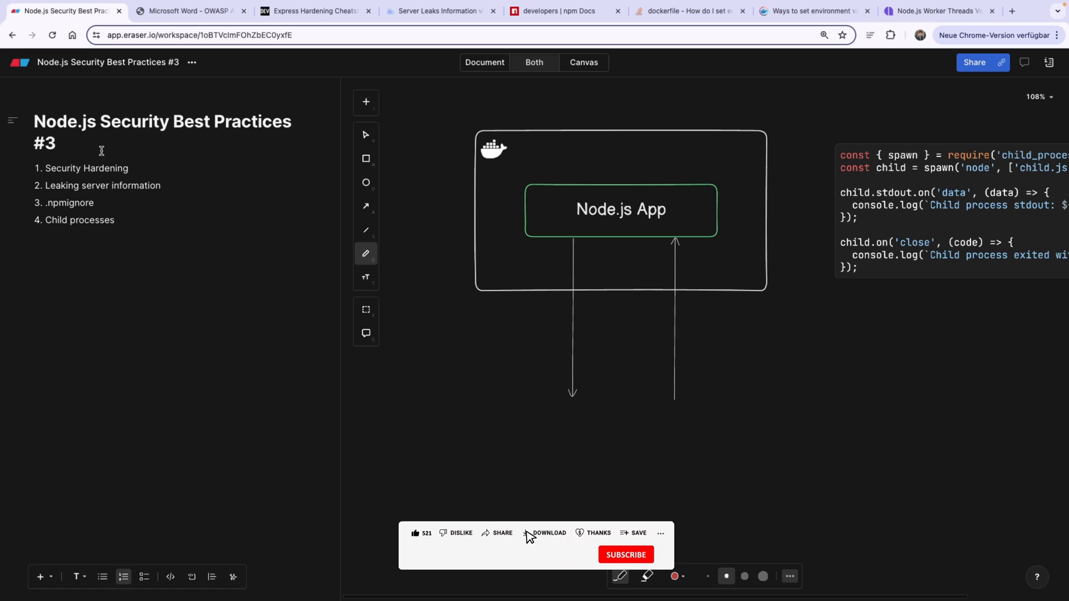
click(598, 532)
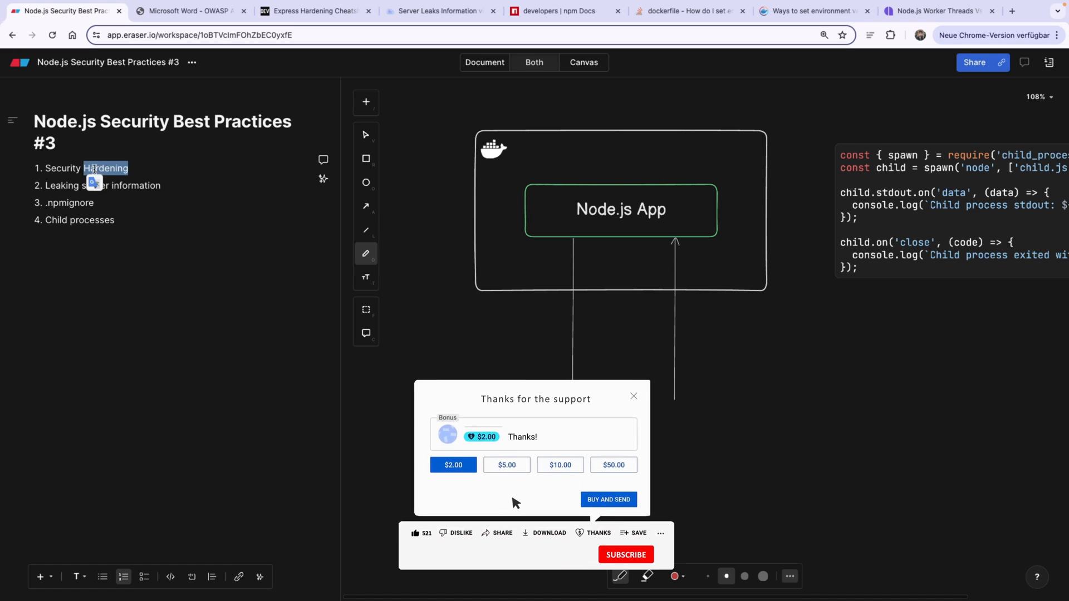
click(560, 465)
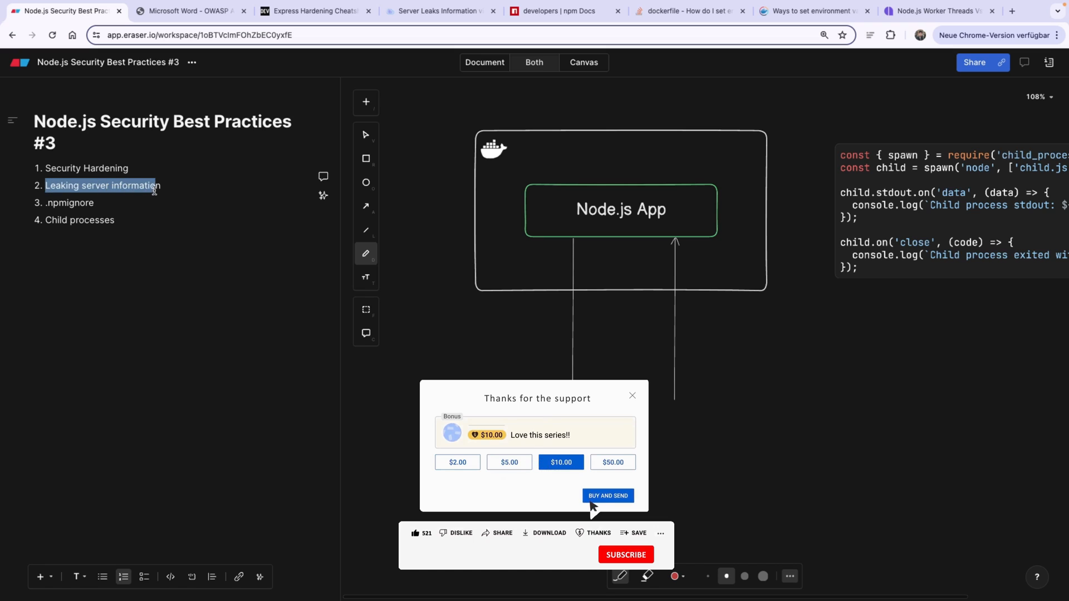
click(607, 496)
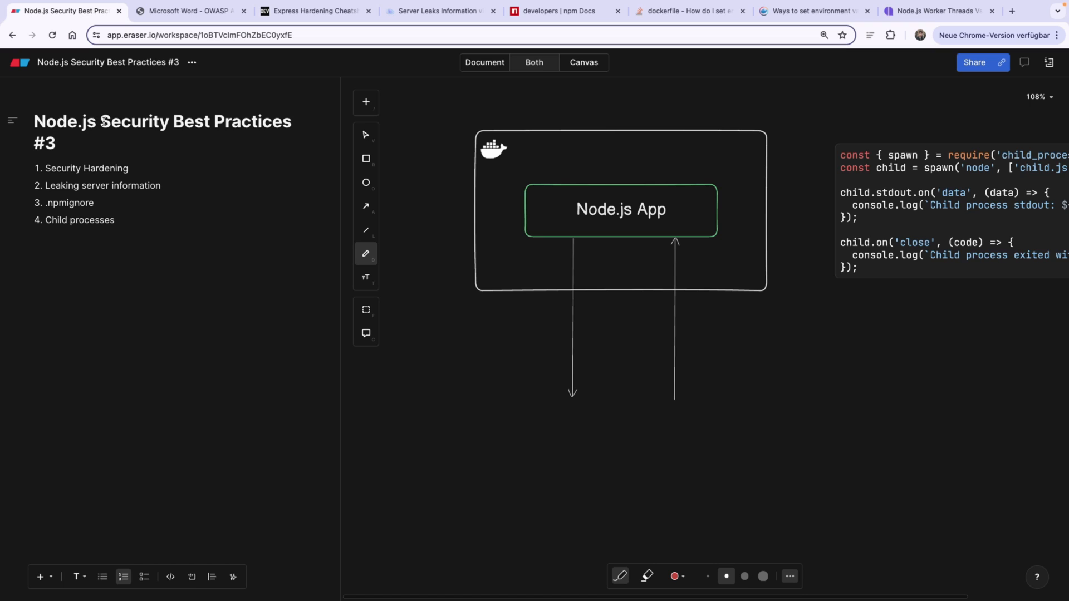
double_click(134, 121)
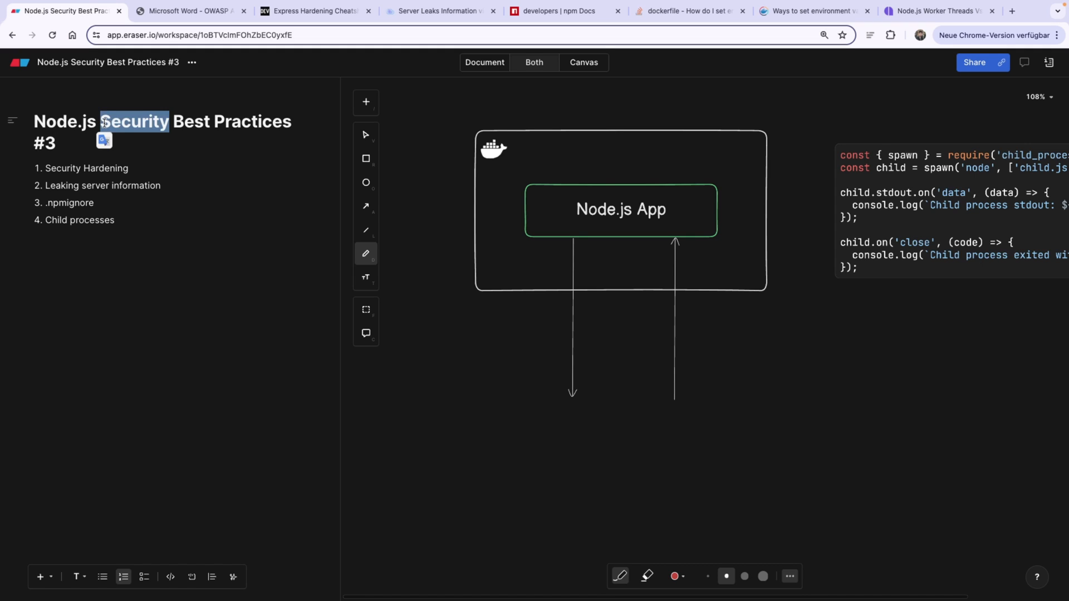
click(243, 124)
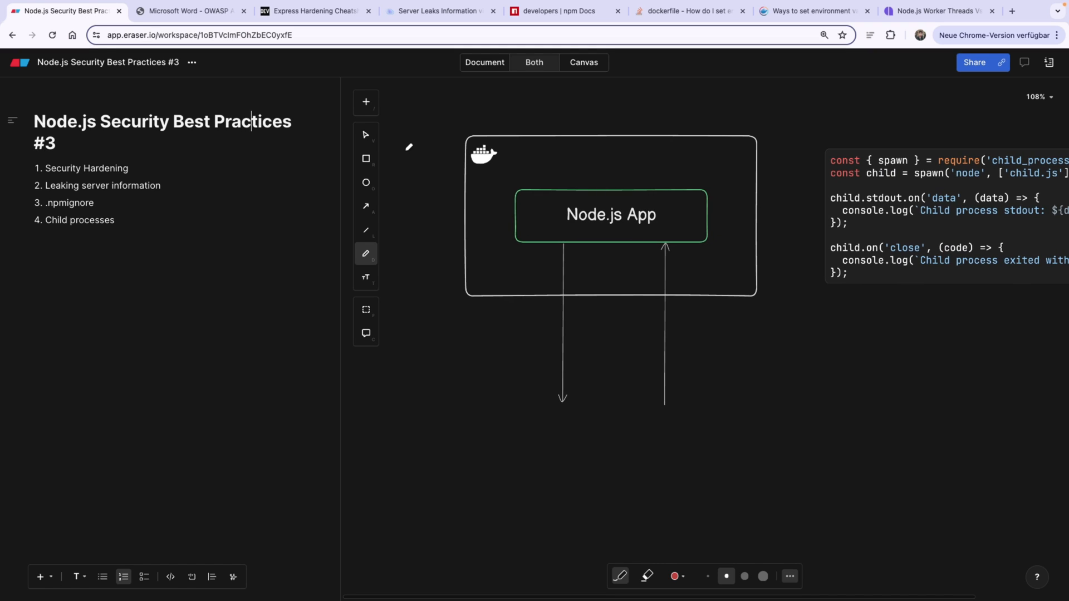
- Sketch a red box below the Docker diagram with a red arrow pointing into it
double_click(106, 168)
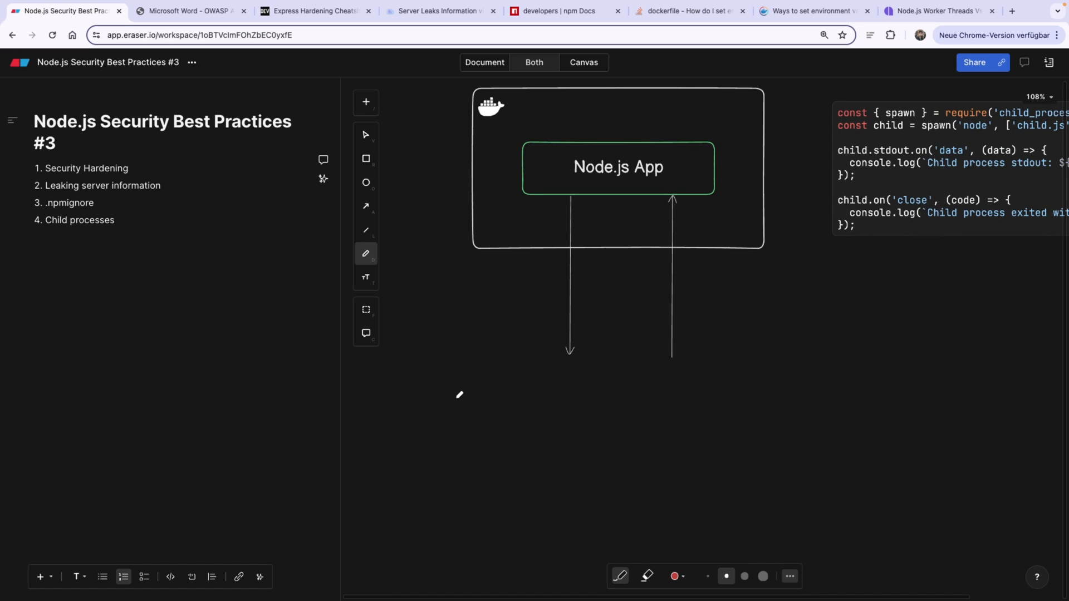
drag(446, 387, 447, 421)
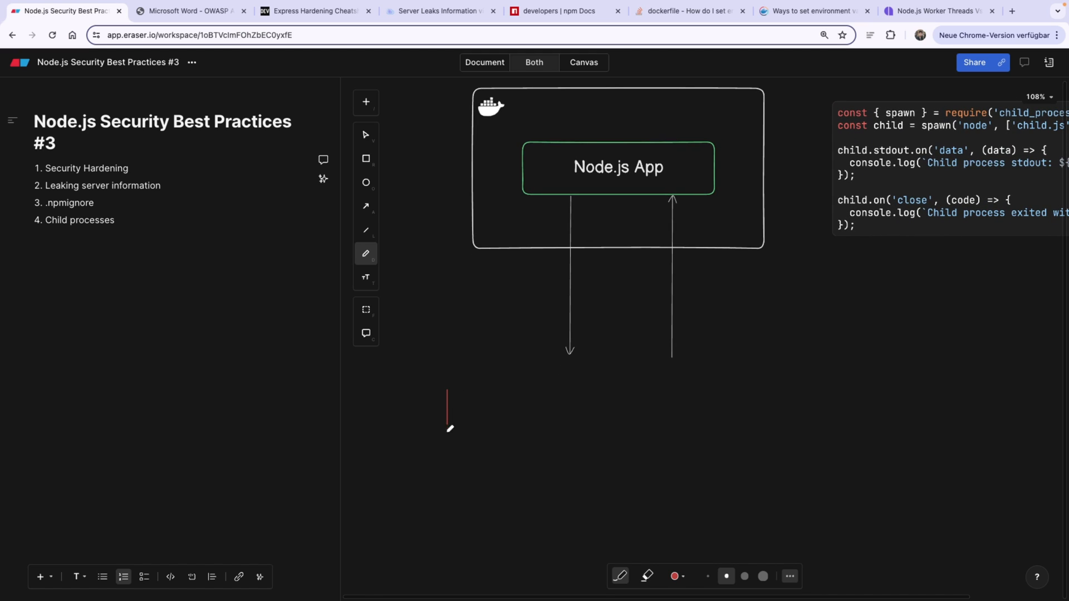
drag(448, 381, 579, 443)
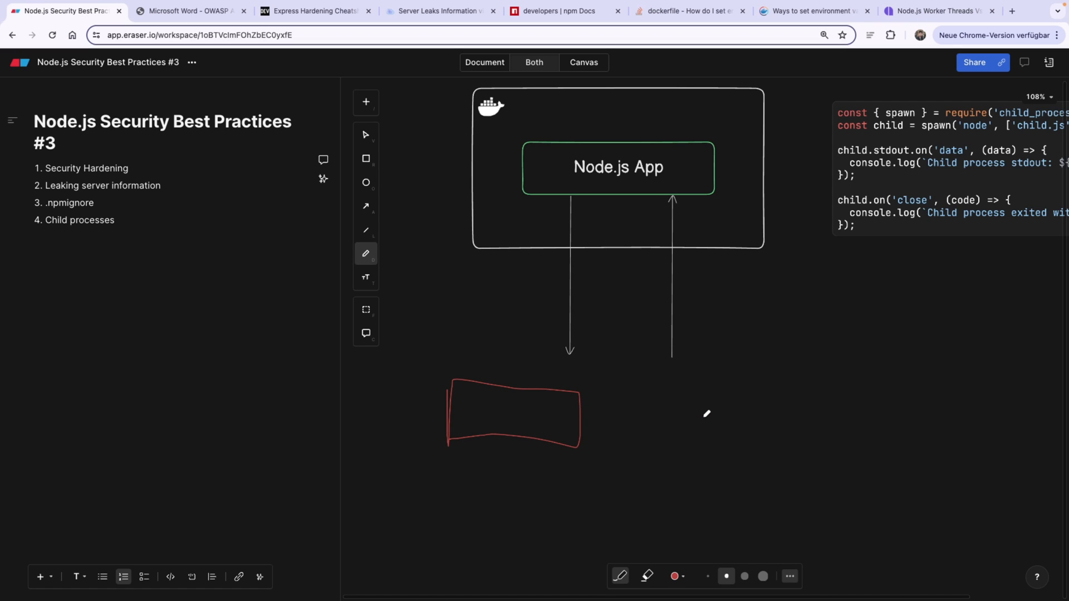
drag(710, 414, 573, 412)
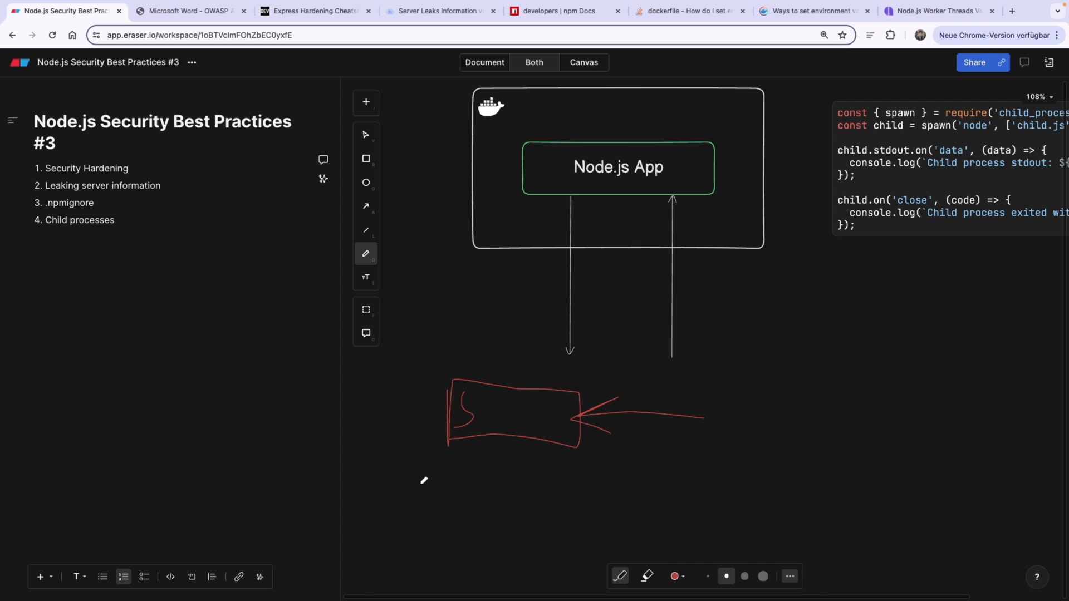
- Write a red B2C label under the box and underline it
drag(412, 464, 423, 494)
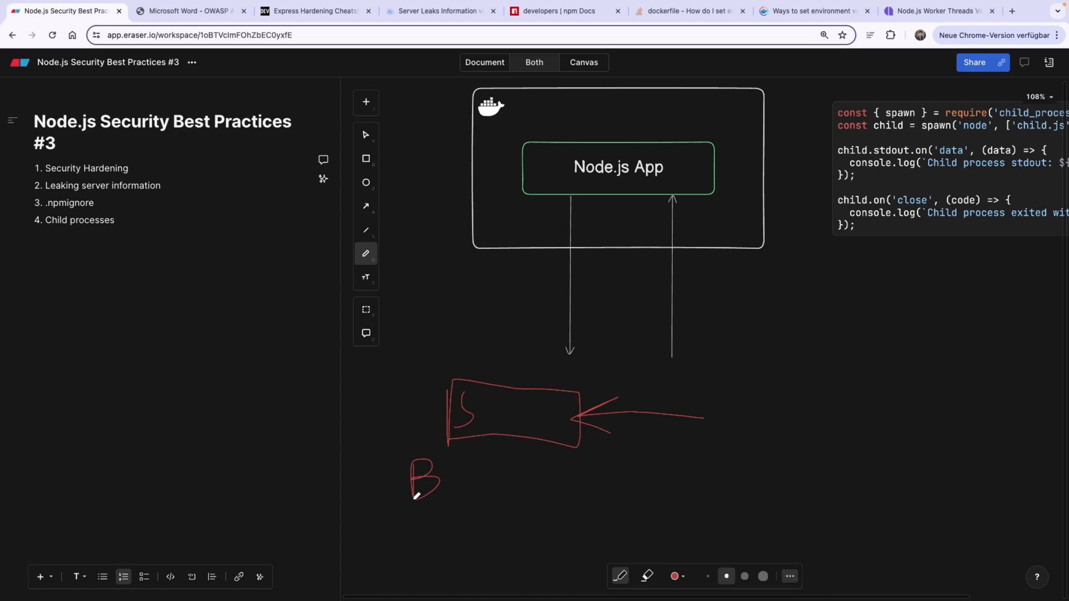
drag(451, 470, 470, 491)
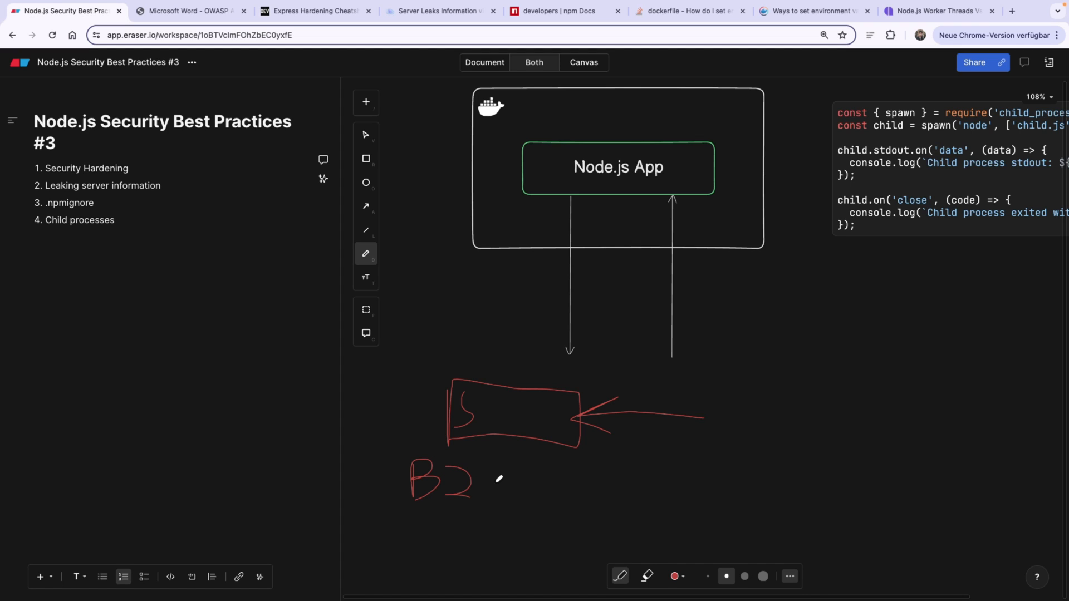
drag(501, 470, 488, 491)
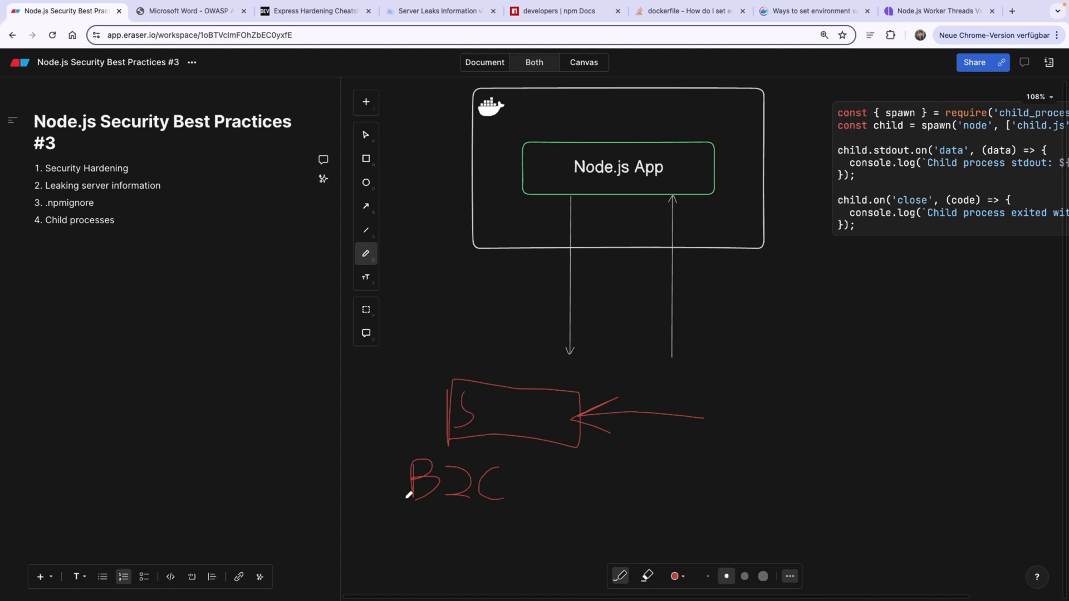
drag(405, 508, 518, 511)
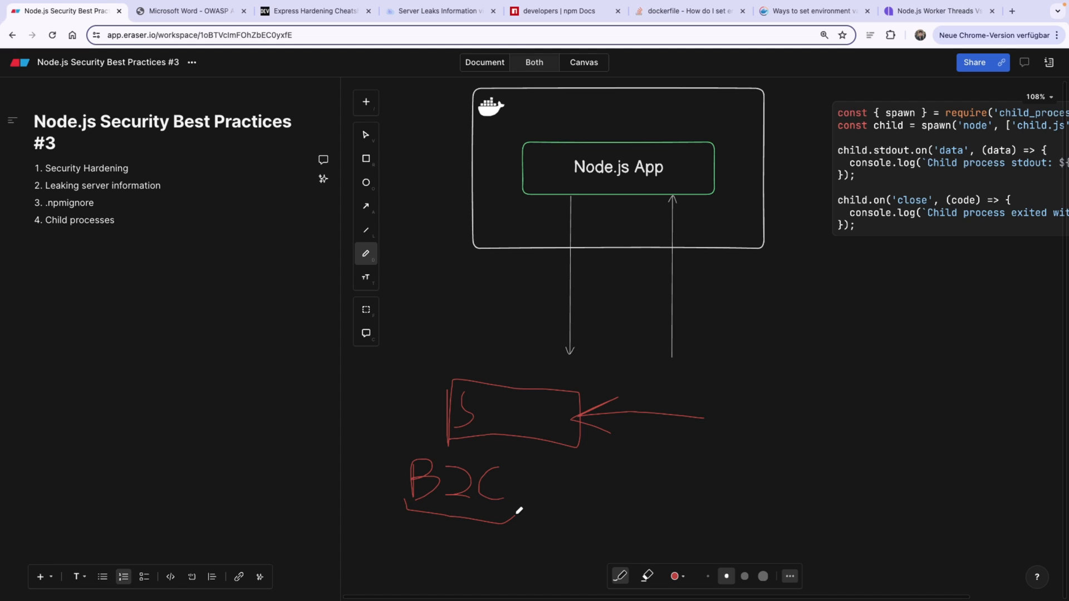
scroll(down, 3)
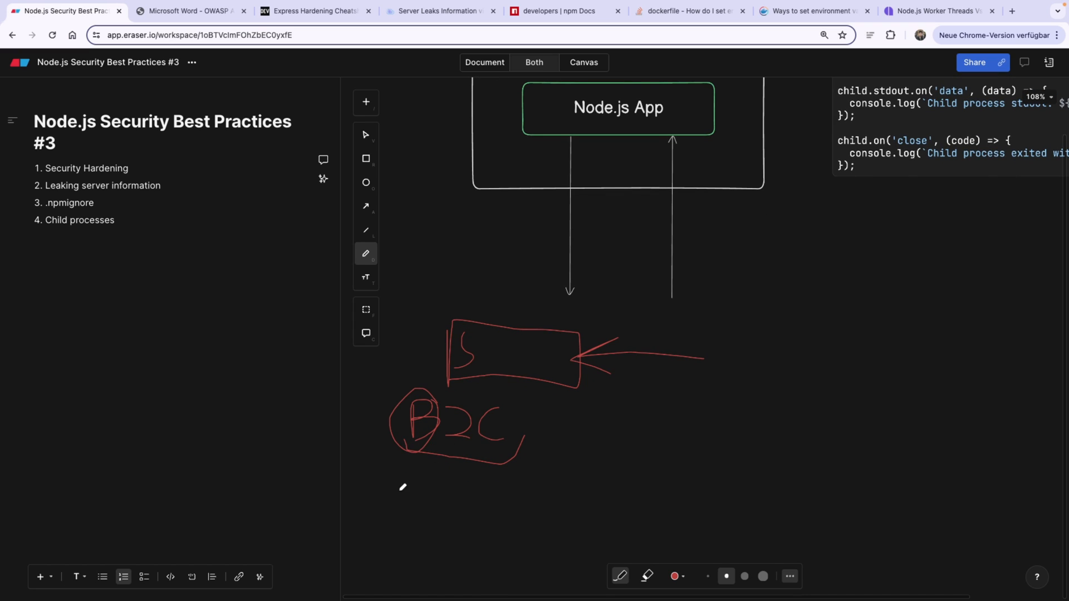
- Write a red B2B label beneath the B2C label
drag(414, 478, 399, 511)
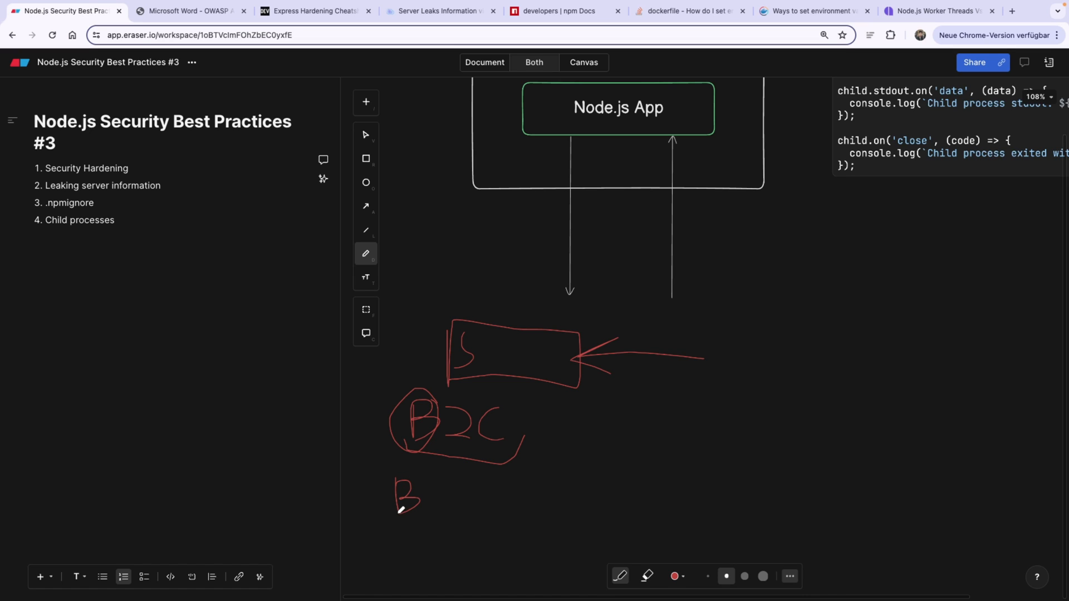
drag(423, 491, 460, 514)
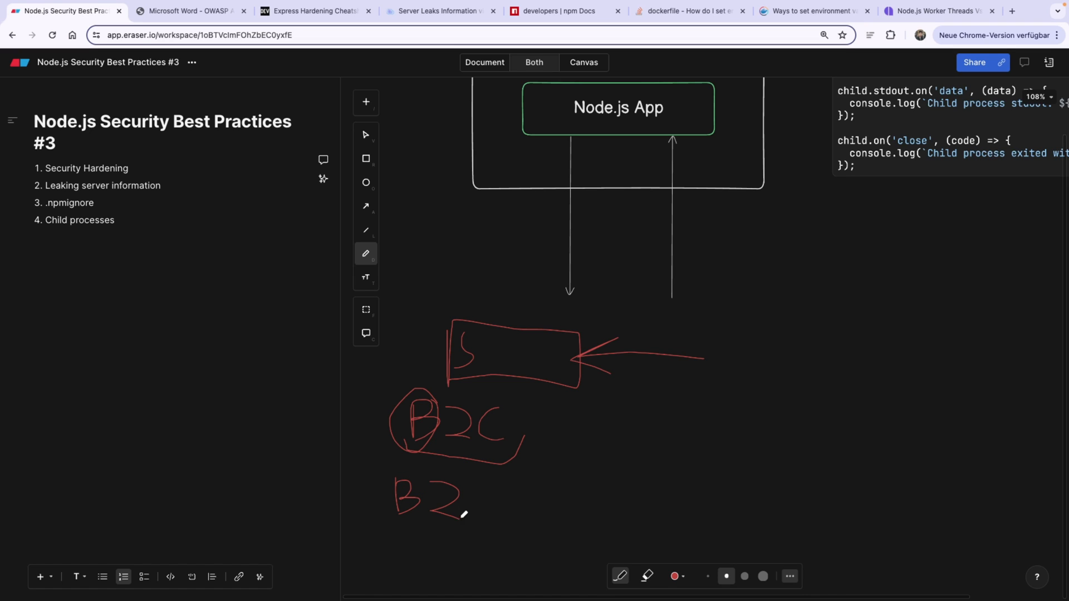
drag(470, 497, 497, 524)
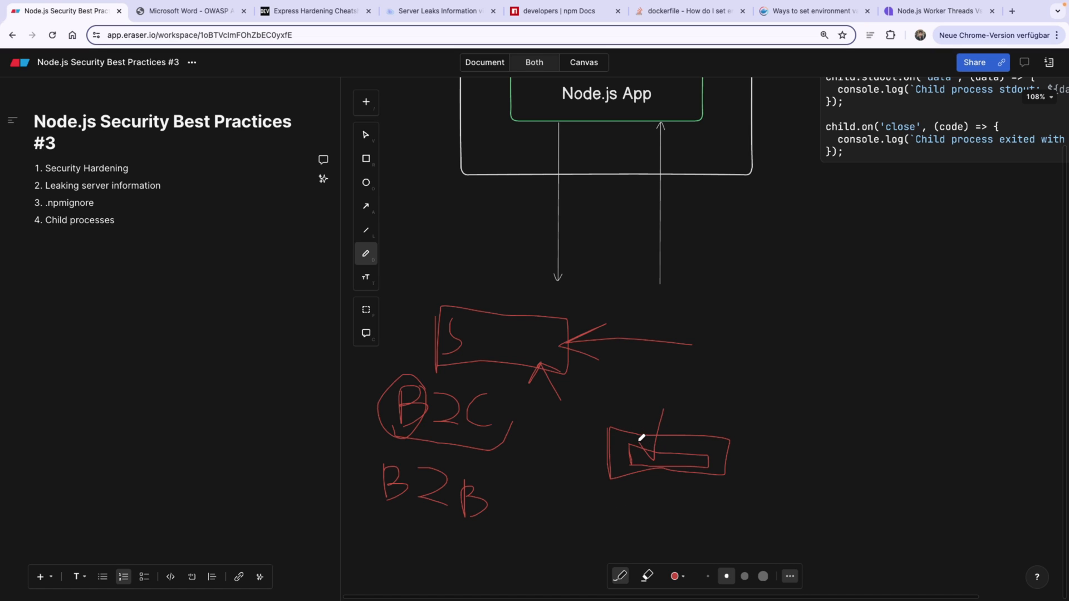
- Draw two red arrows into the second box and circle the first B of B2B
drag(639, 439, 660, 463)
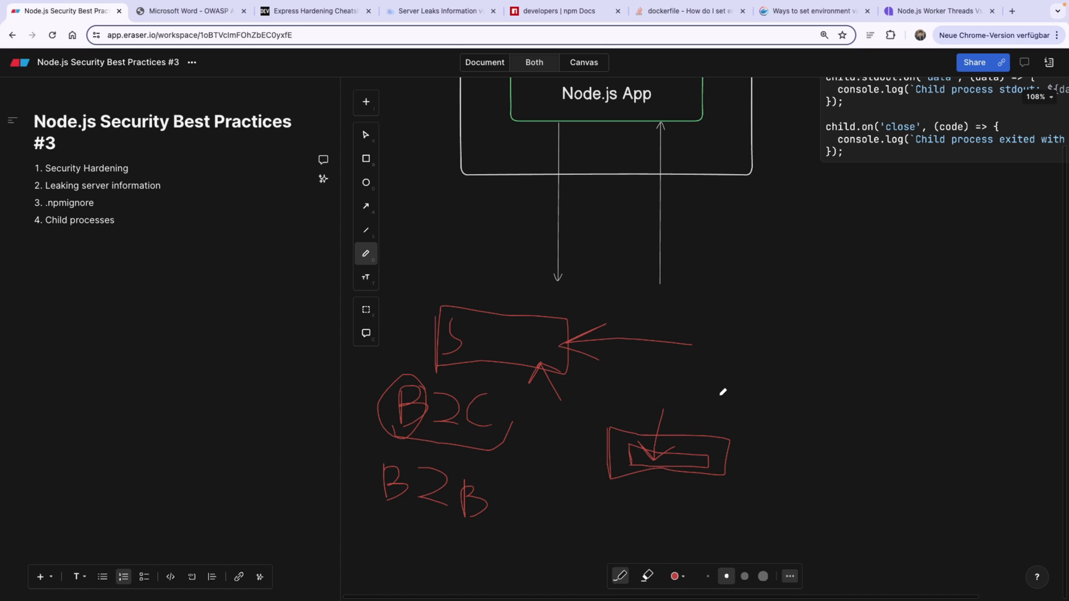
drag(698, 444, 720, 391)
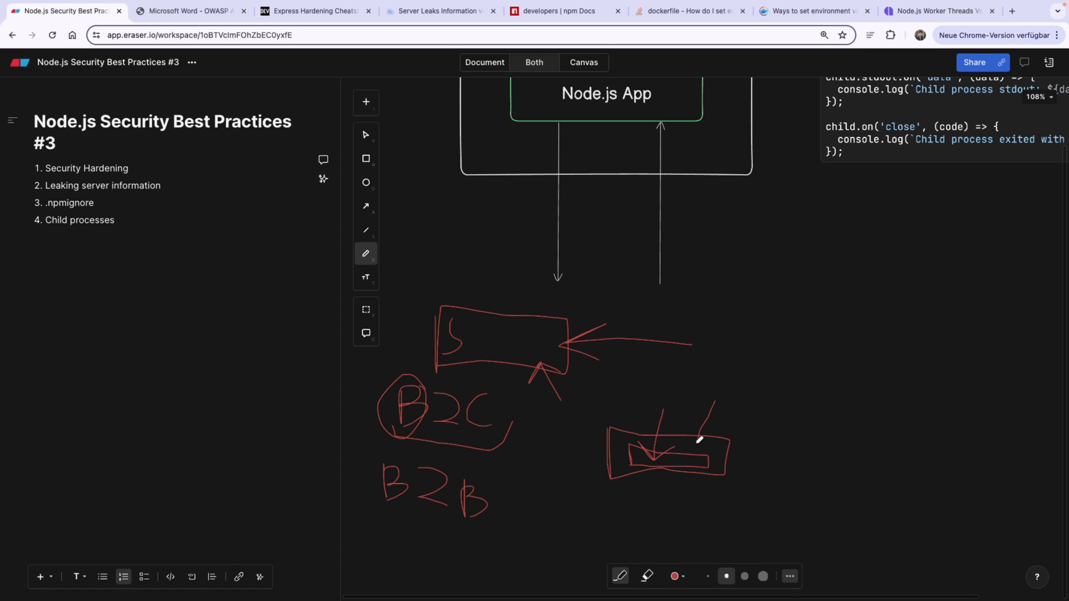
drag(710, 408, 688, 450)
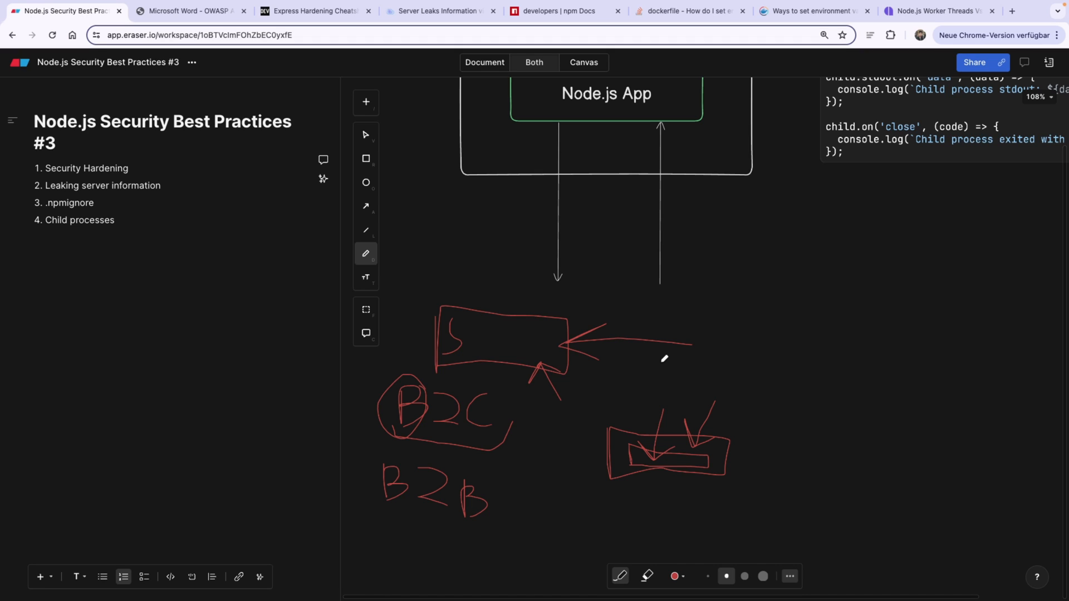
mouse_move(397, 450)
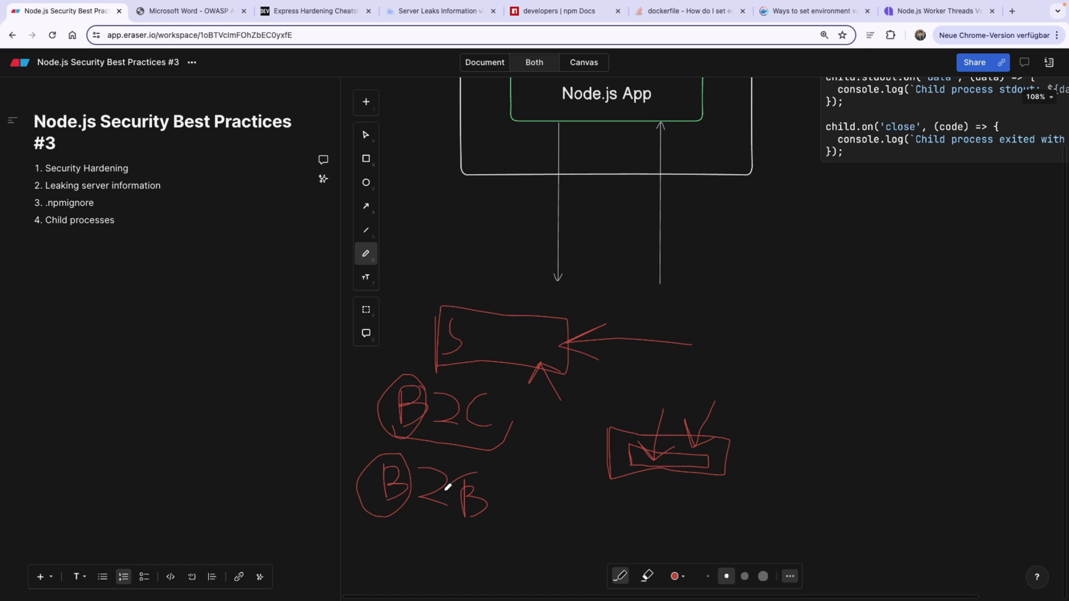
drag(447, 484, 481, 528)
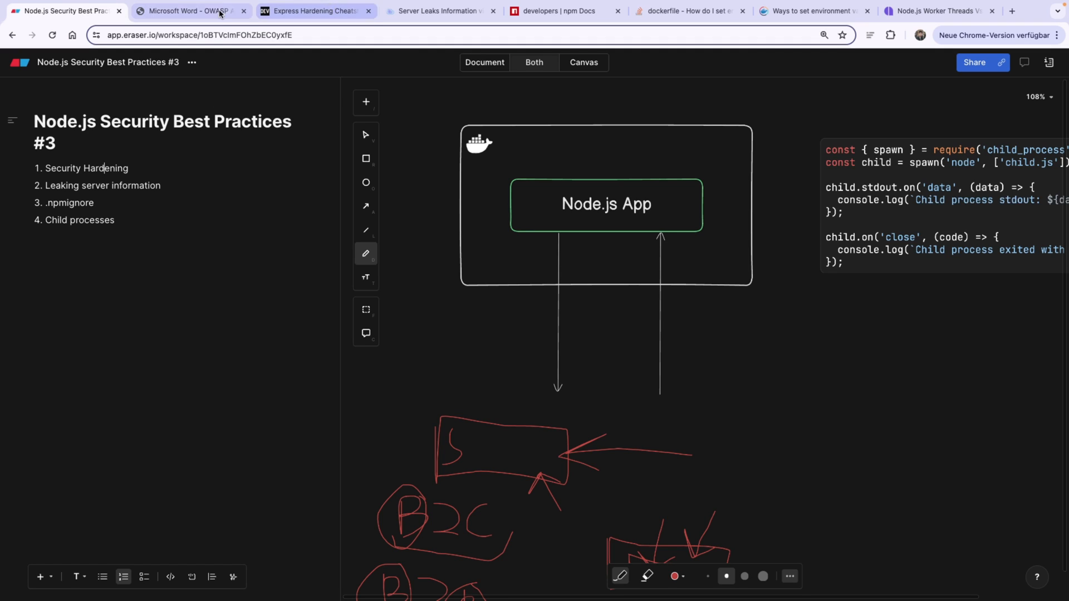
- Read down the OWASP ASVS PDF table of contents to the V5–V8 requirements
click(187, 10)
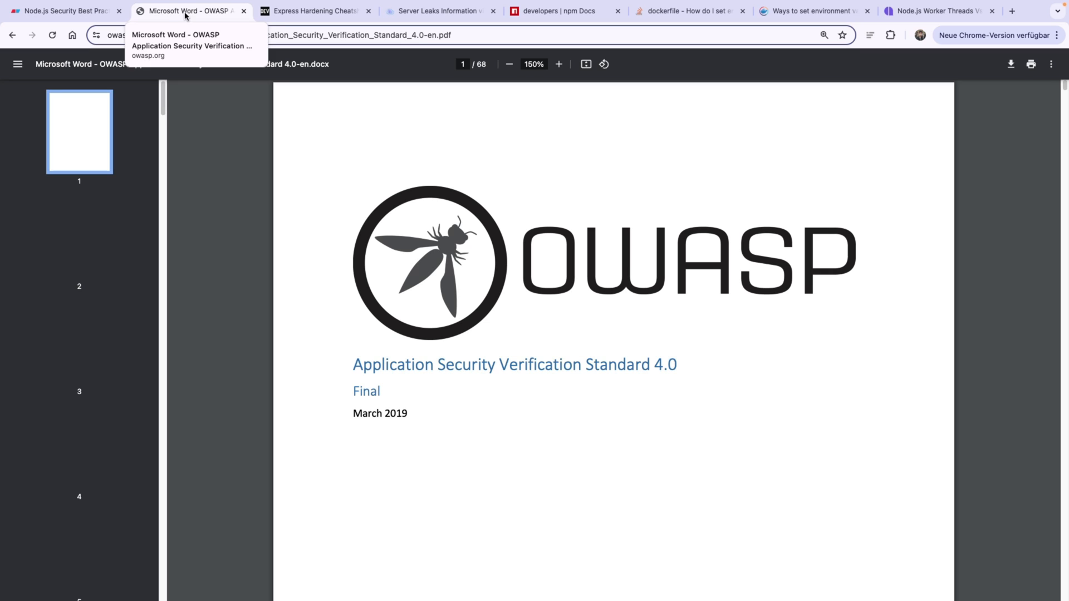
mouse_move(592, 249)
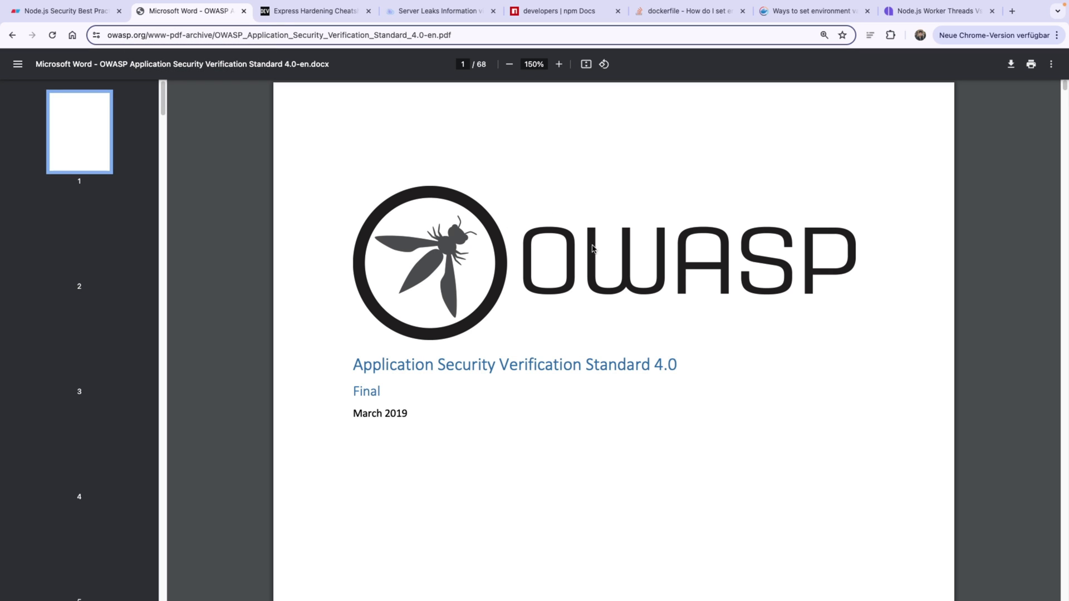
mouse_move(674, 305)
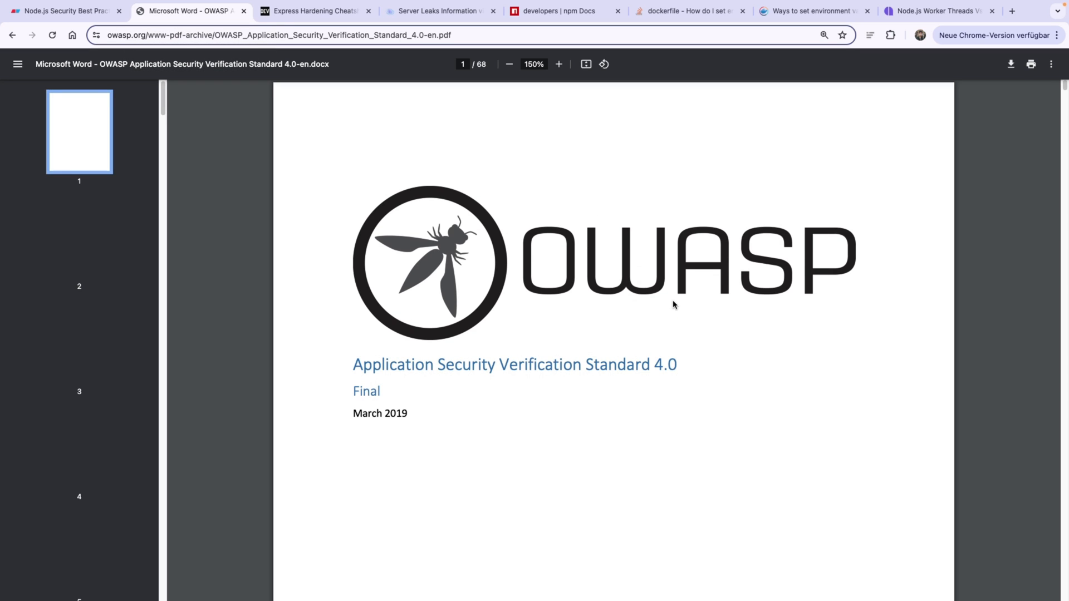
mouse_move(374, 365)
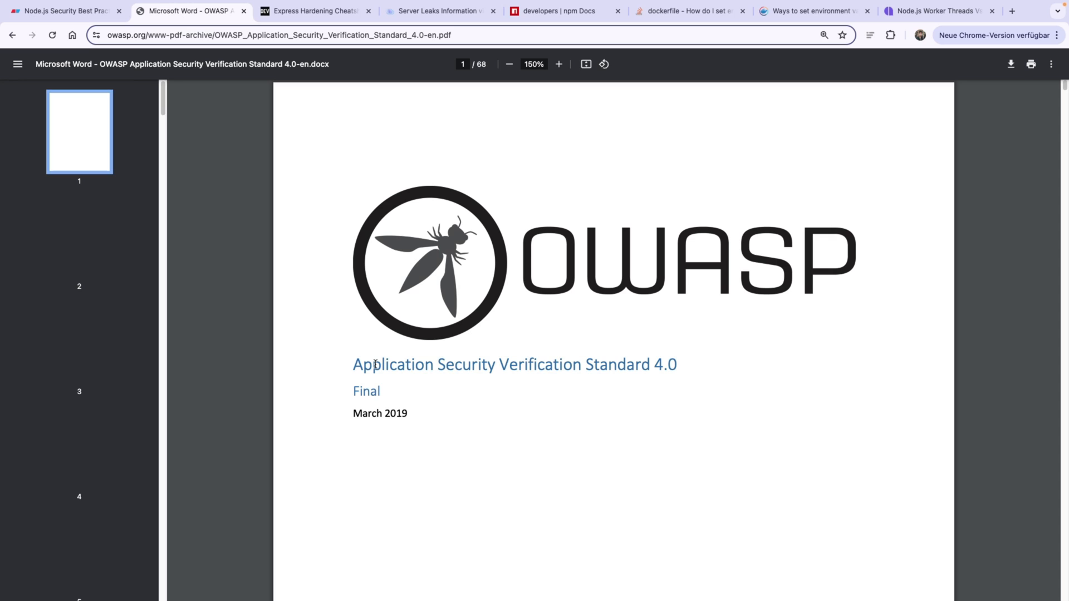
mouse_move(626, 366)
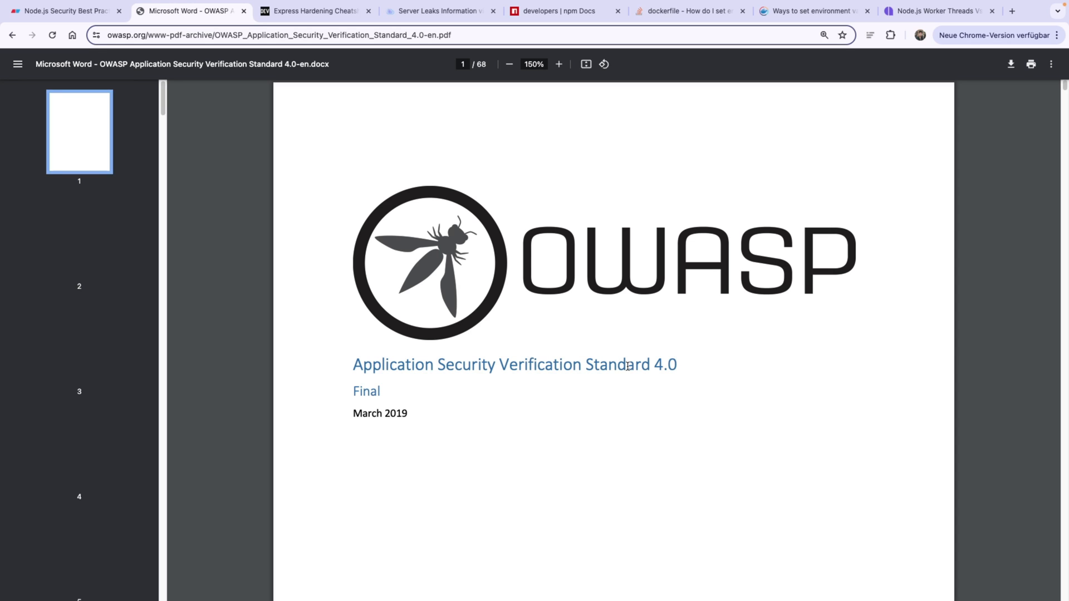
scroll(down, 3)
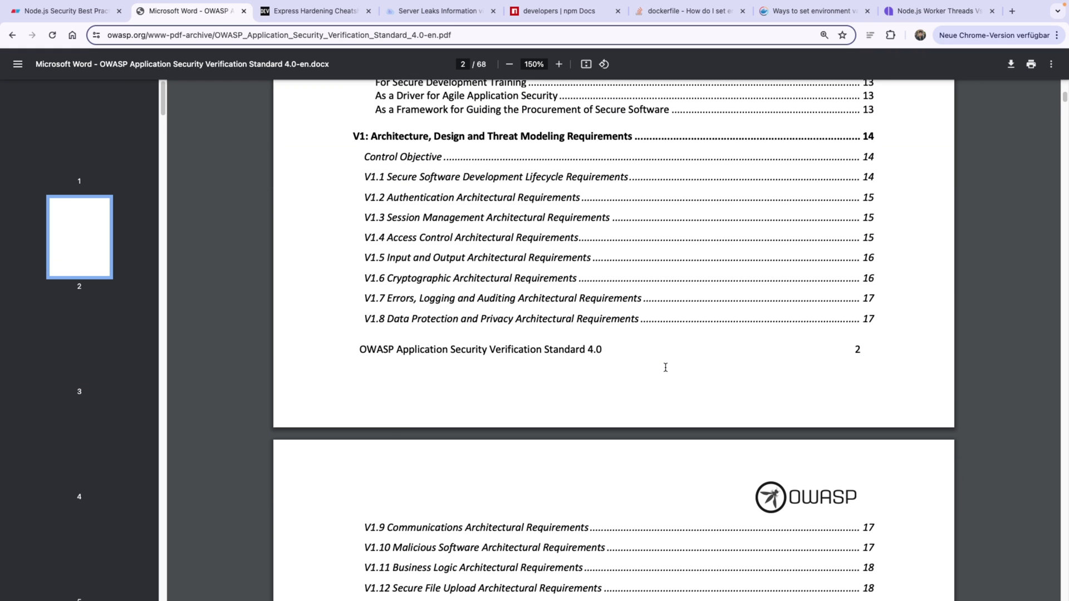
scroll(down, 3)
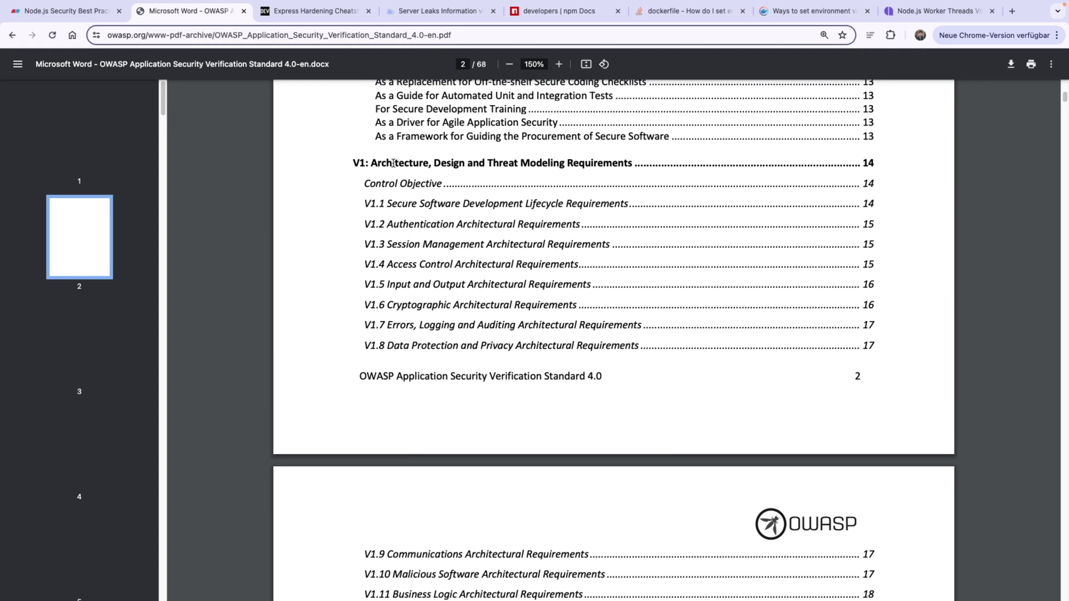
scroll(down, 3)
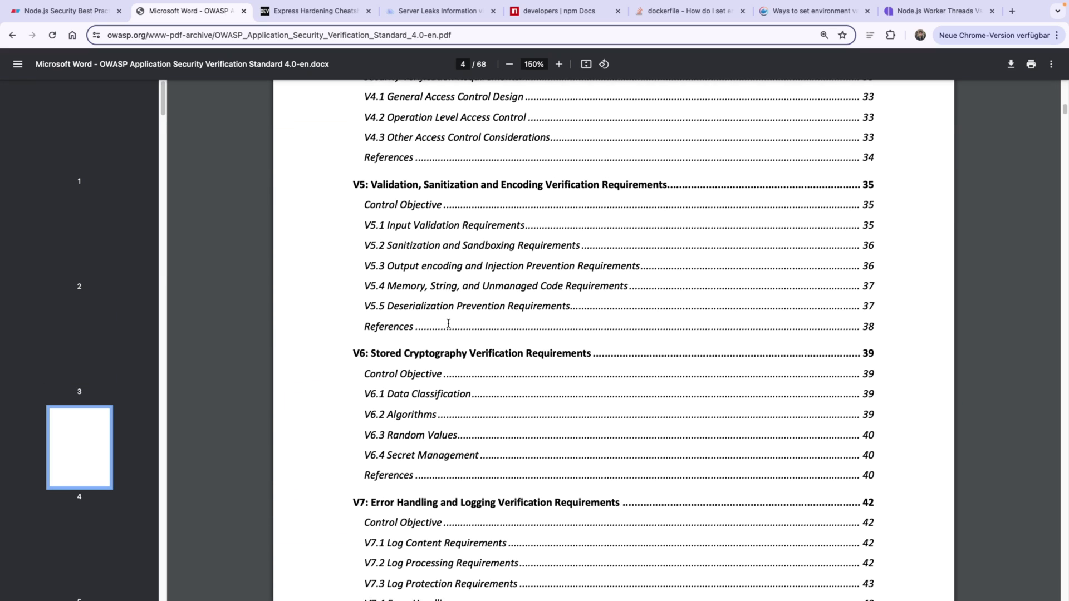
scroll(down, 3)
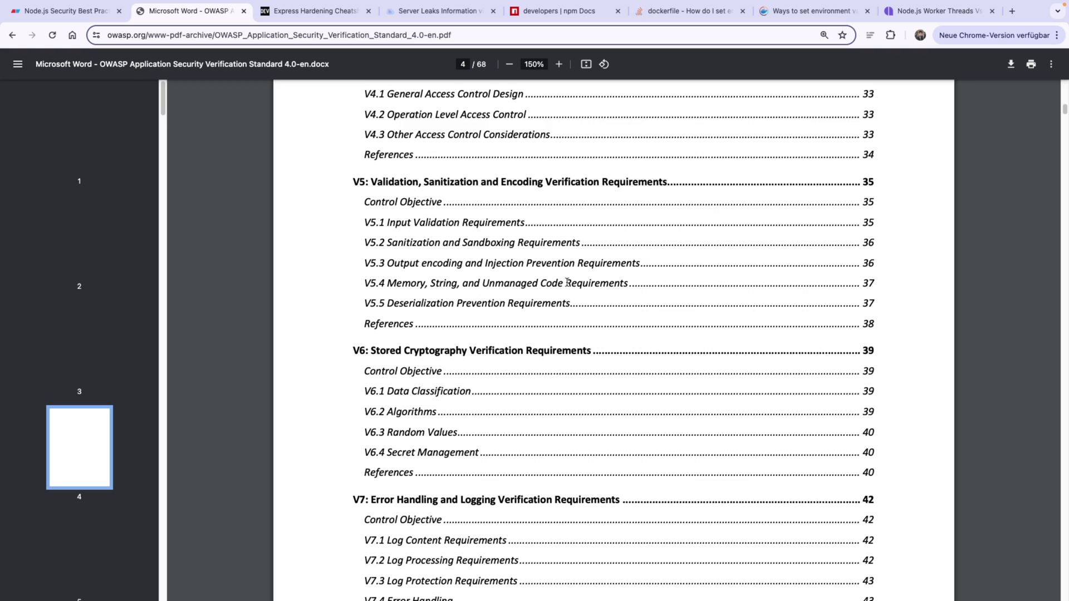
scroll(down, 3)
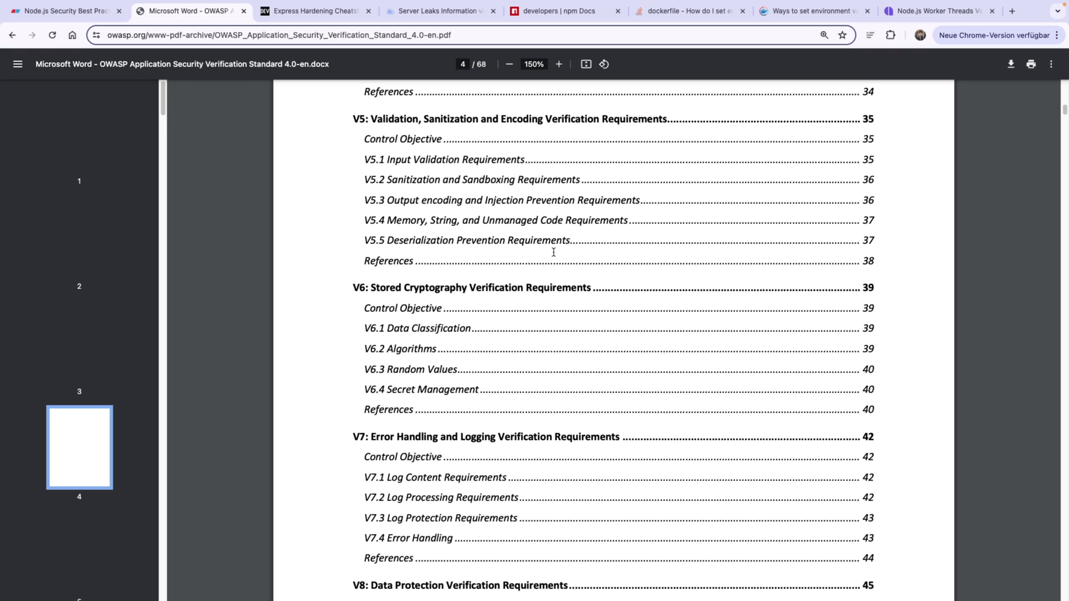
mouse_move(572, 199)
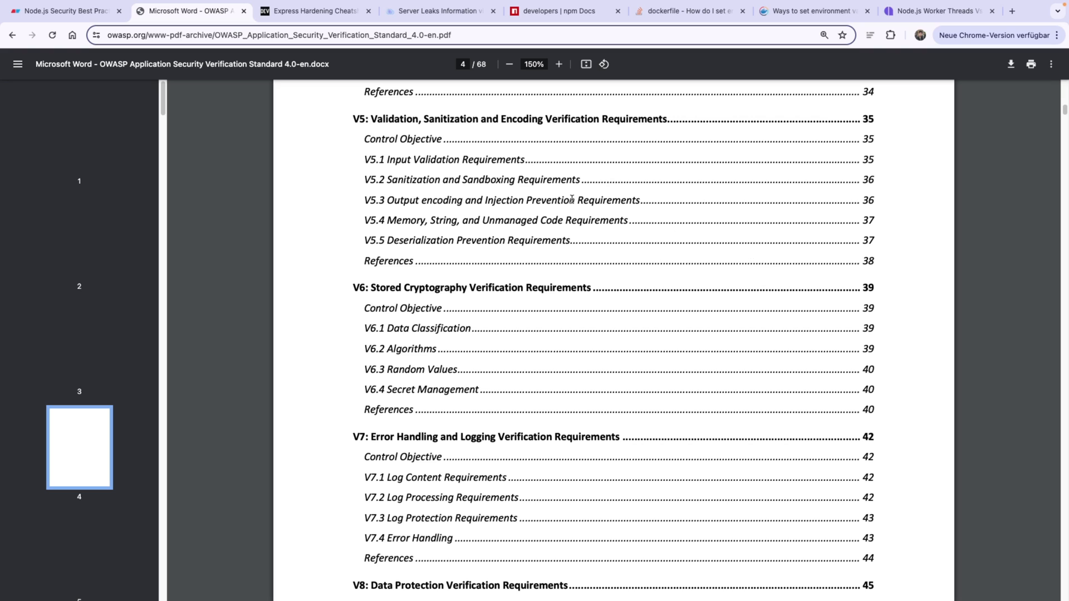
mouse_move(62, 11)
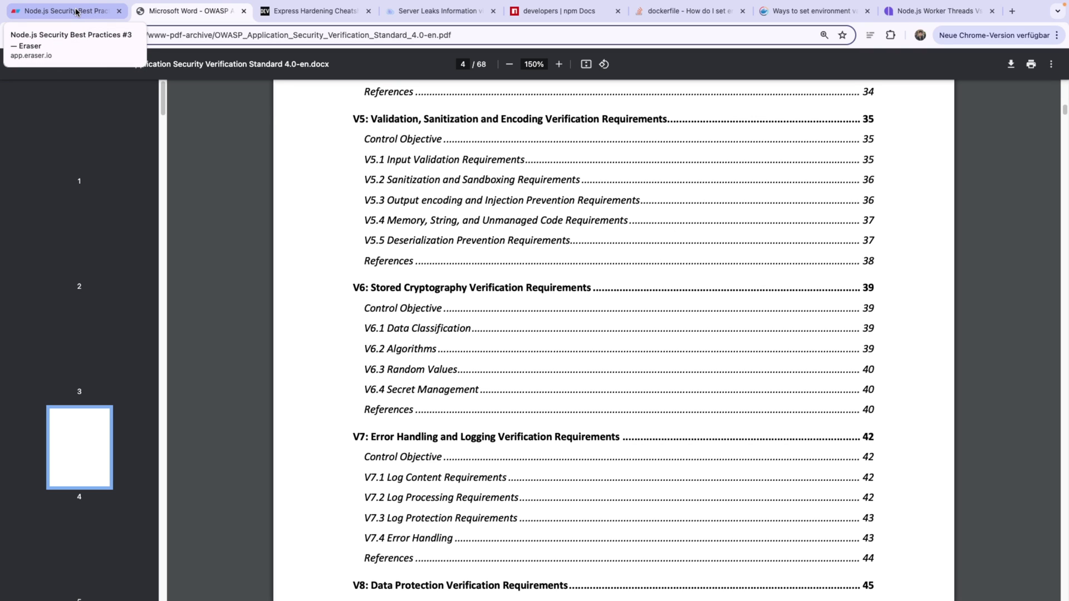
- Flip between the ASVS PDF and Eraser, ending back on the Eraser canvas
click(61, 11)
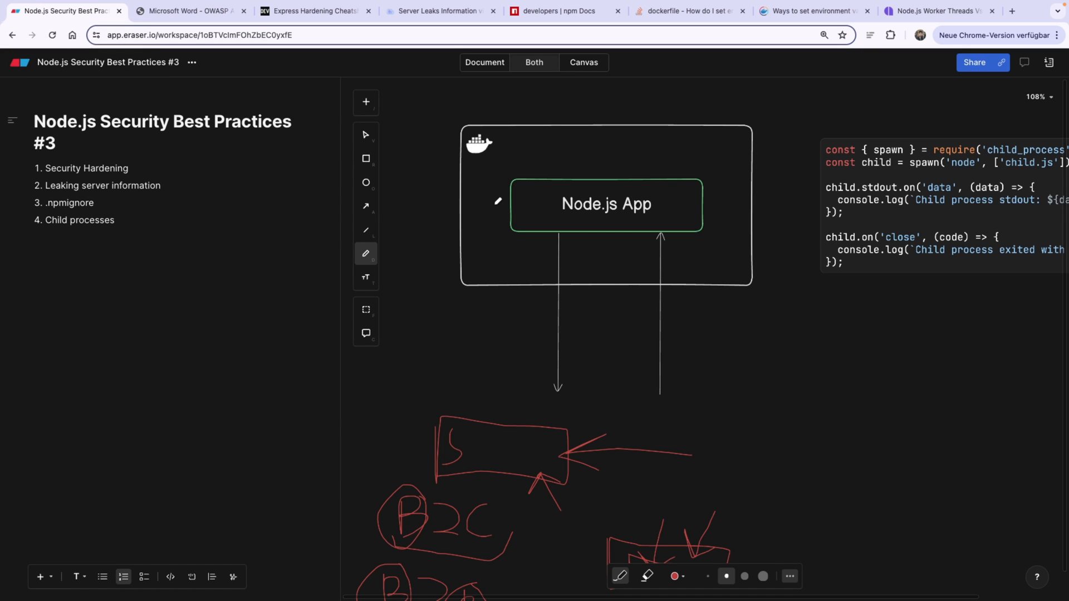
click(190, 12)
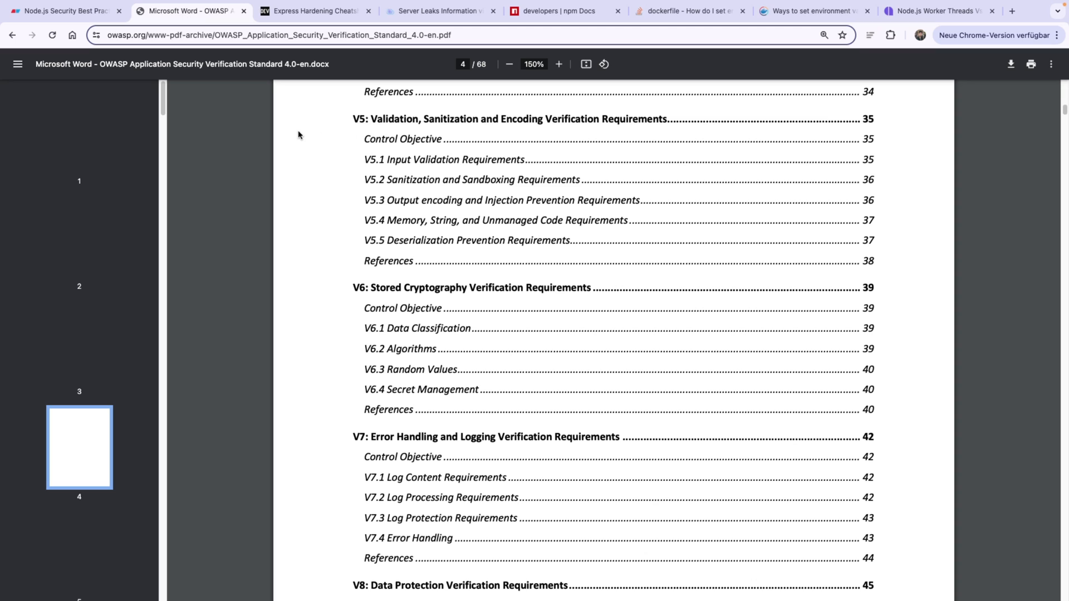
click(61, 11)
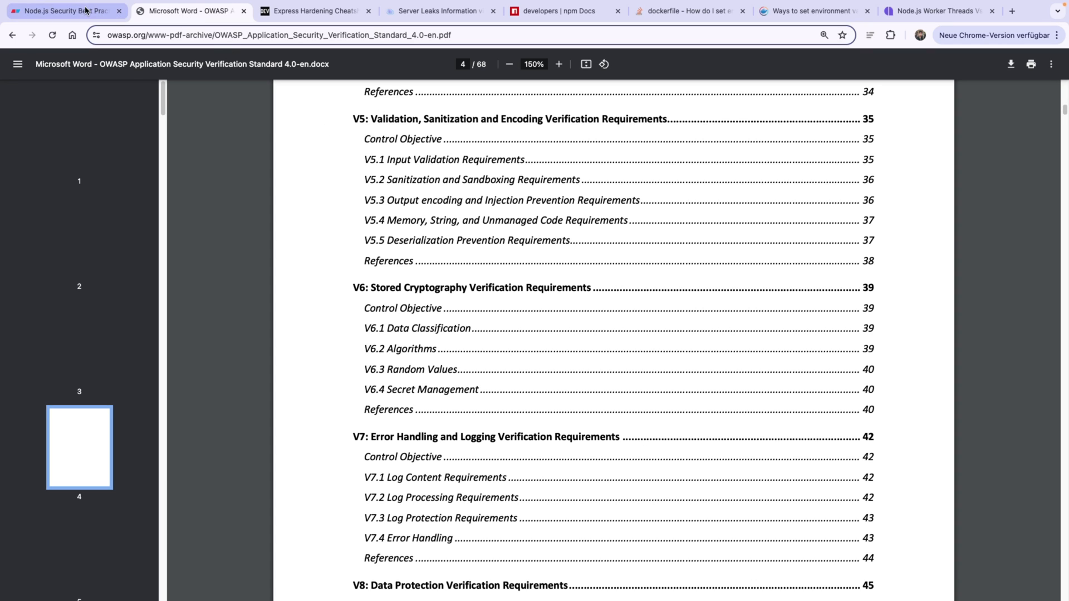
click(62, 12)
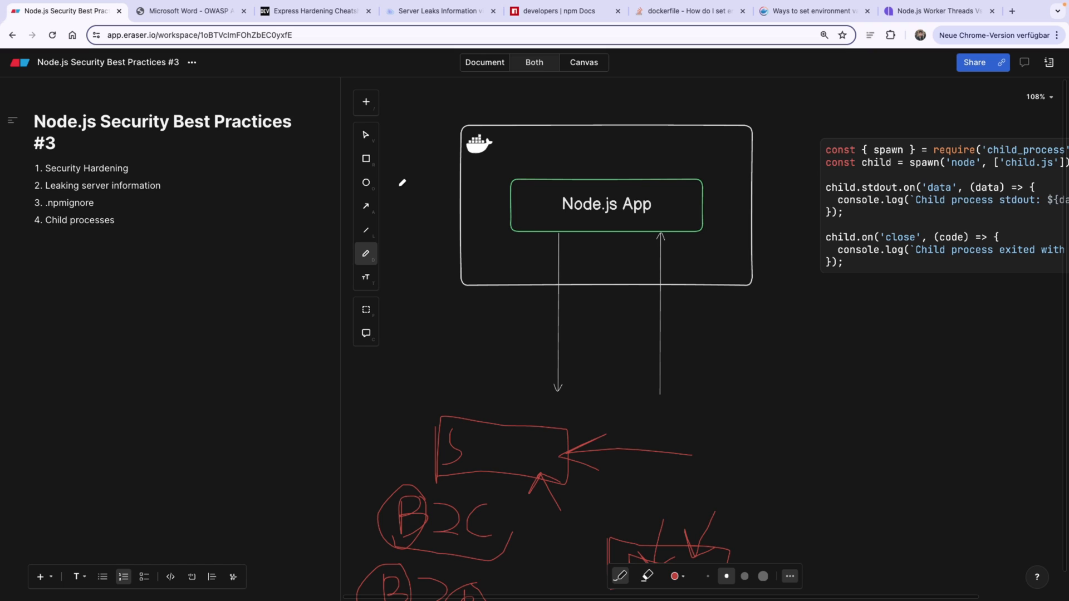
- Sketch a red arrow pointing into the Docker container box from its left side
drag(402, 183, 443, 193)
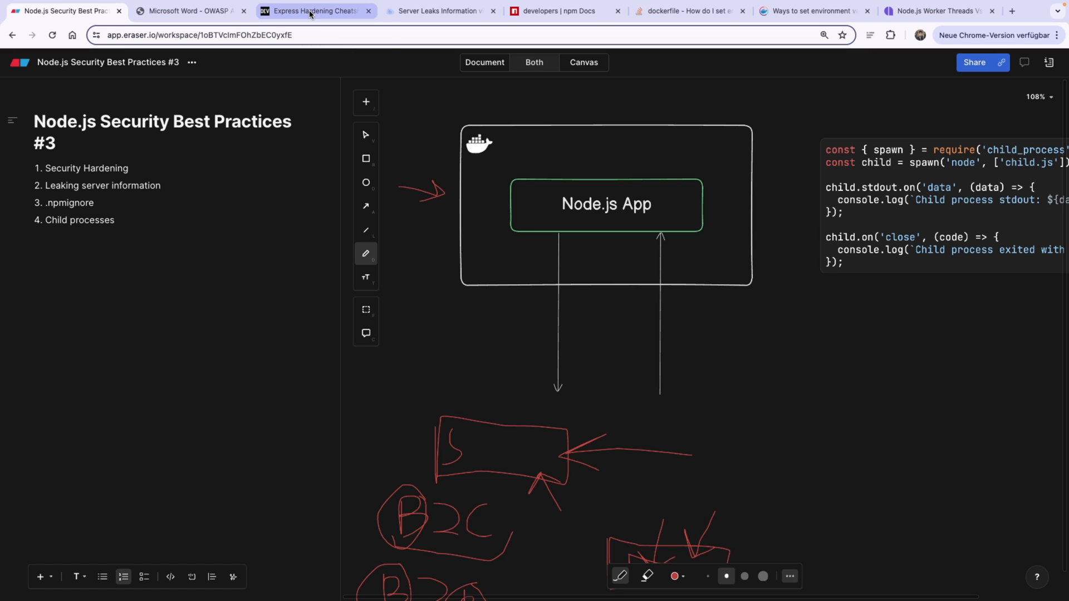
- Skim the Express Hardening Cheatsheet from X-Powered-By through CORS, headers and sessions
click(314, 12)
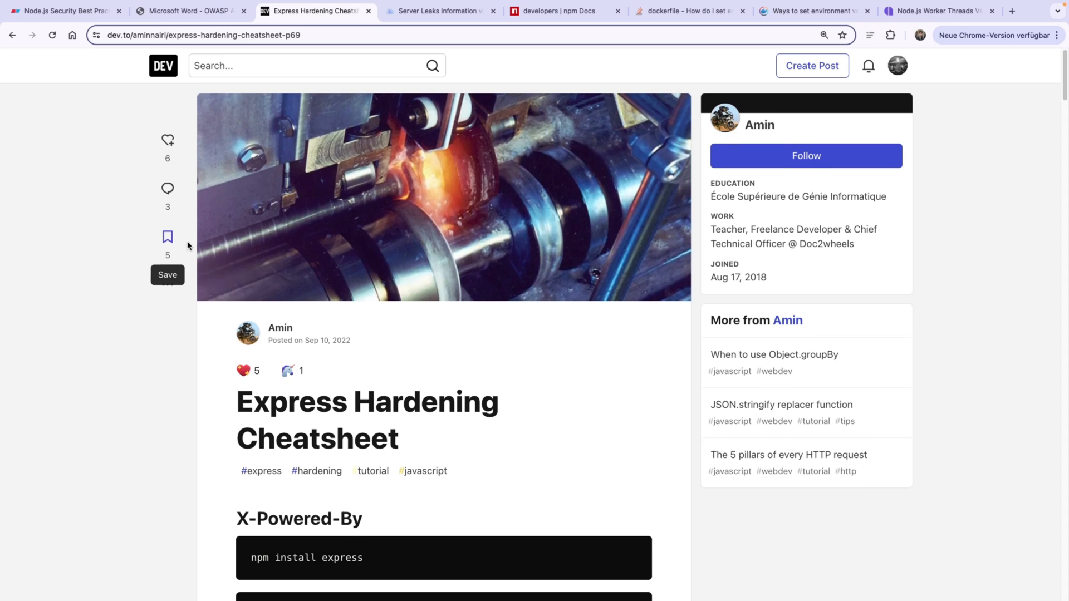
scroll(down, 3)
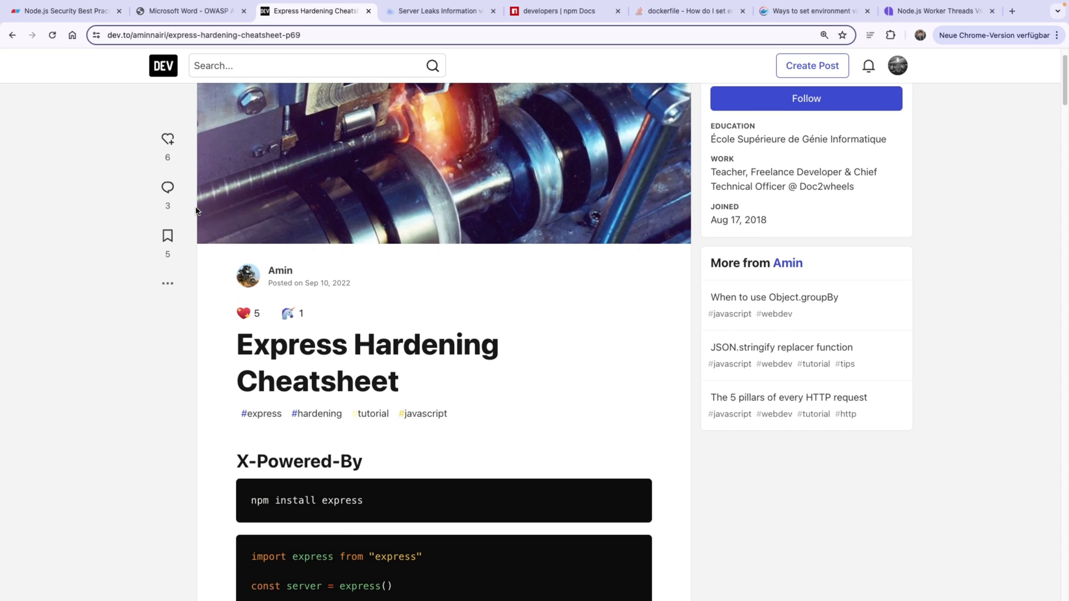
double_click(292, 344)
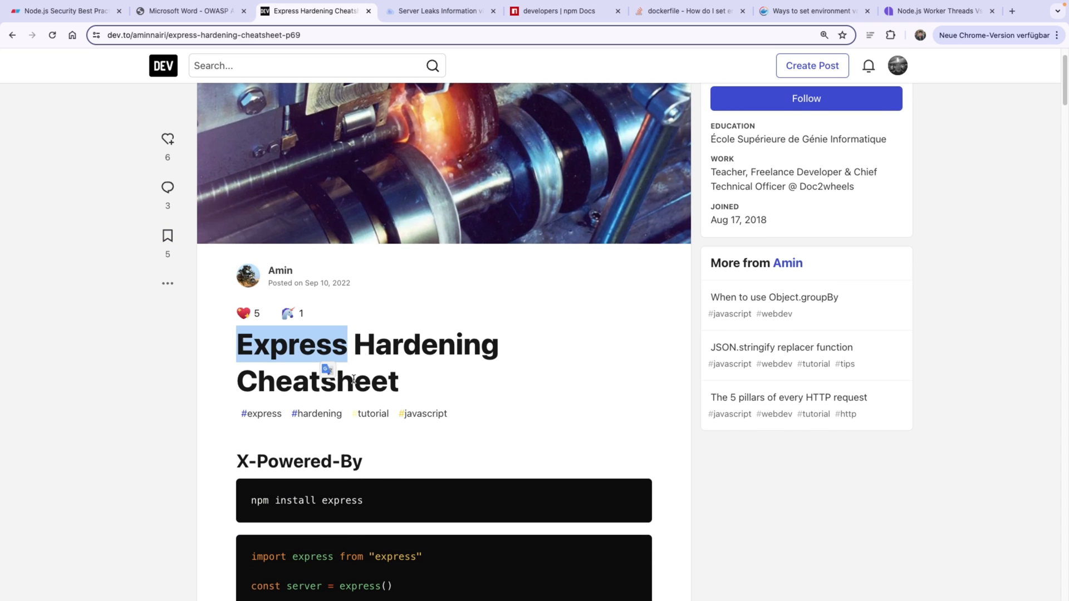
scroll(down, 3)
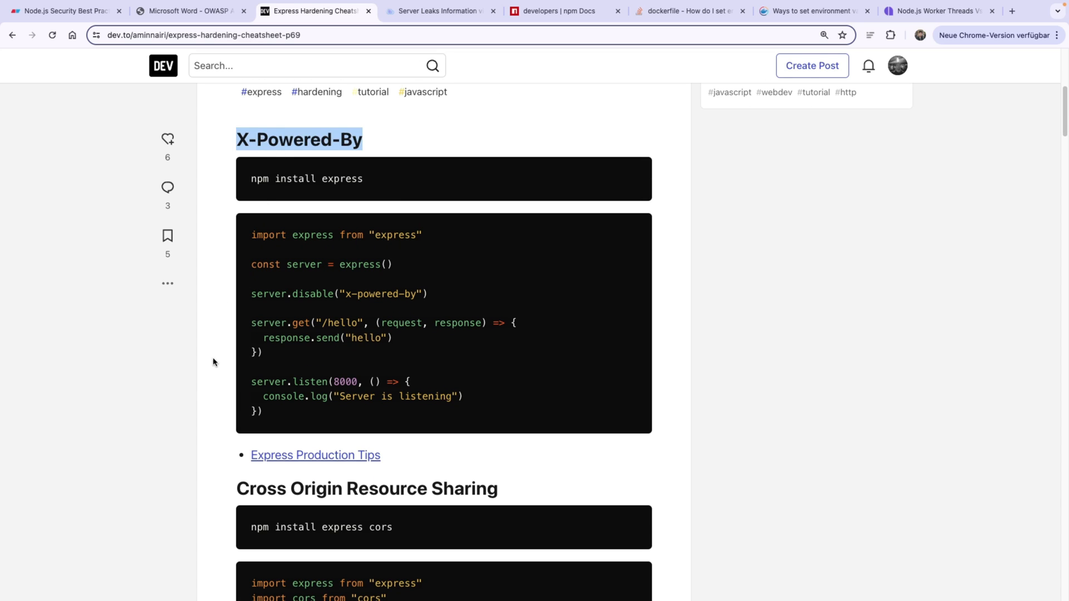
double_click(312, 293)
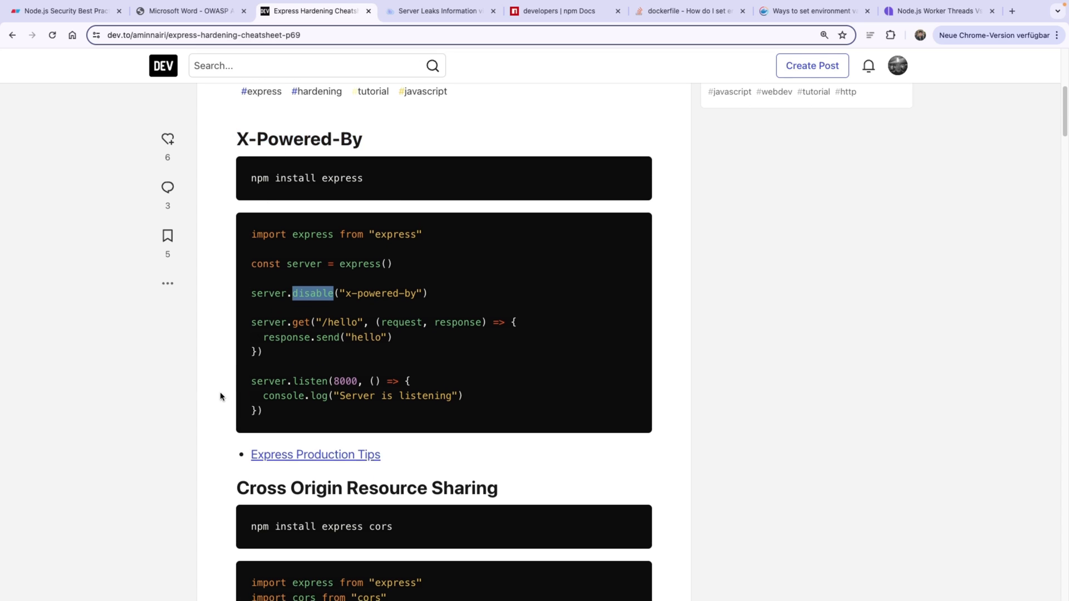
scroll(down, 3)
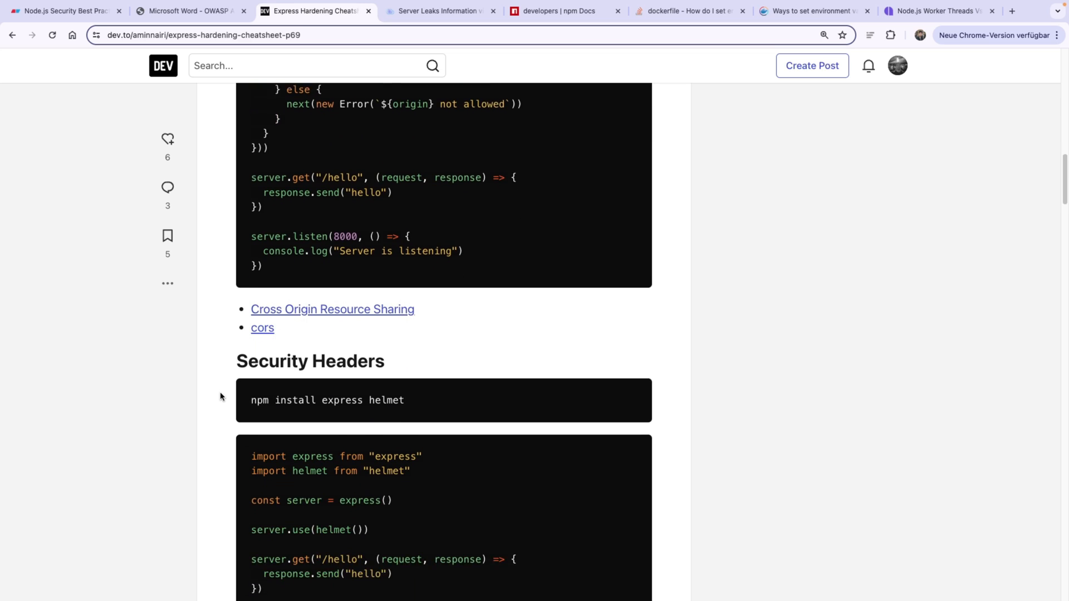
scroll(down, 3)
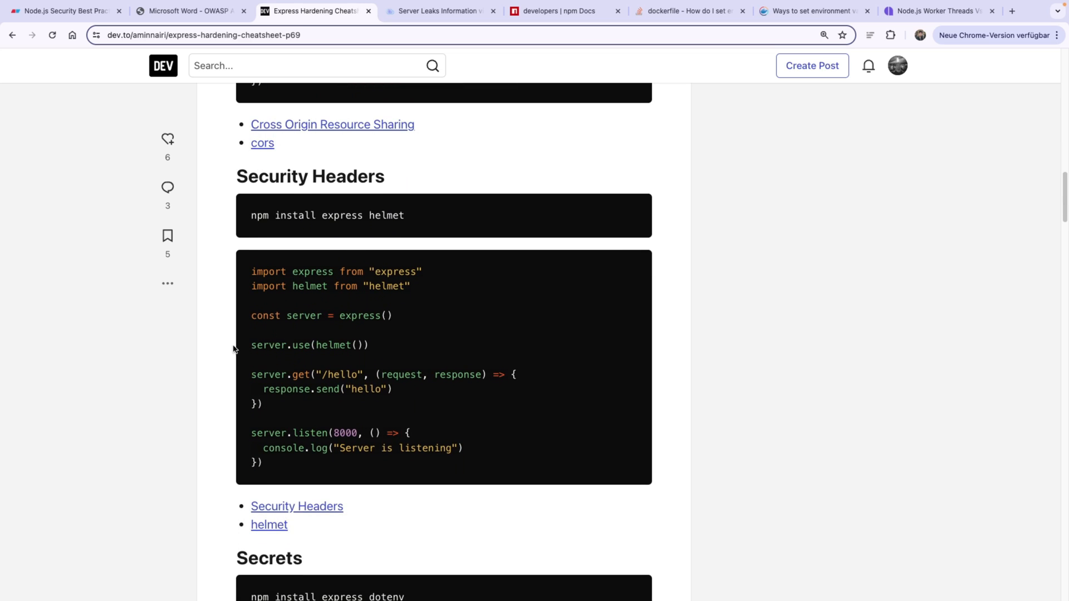
scroll(down, 3)
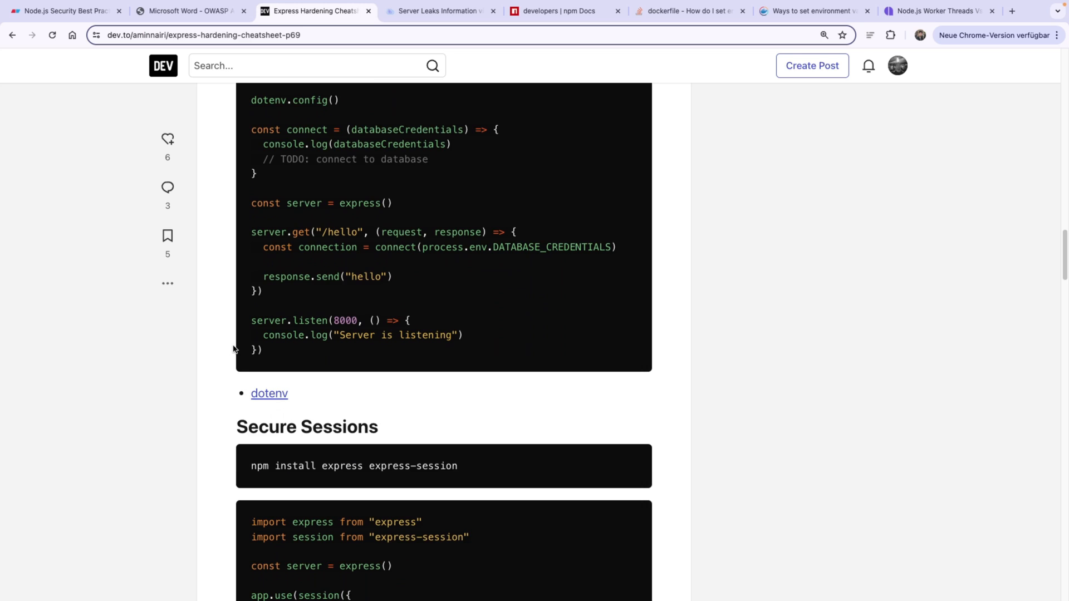
scroll(down, 3)
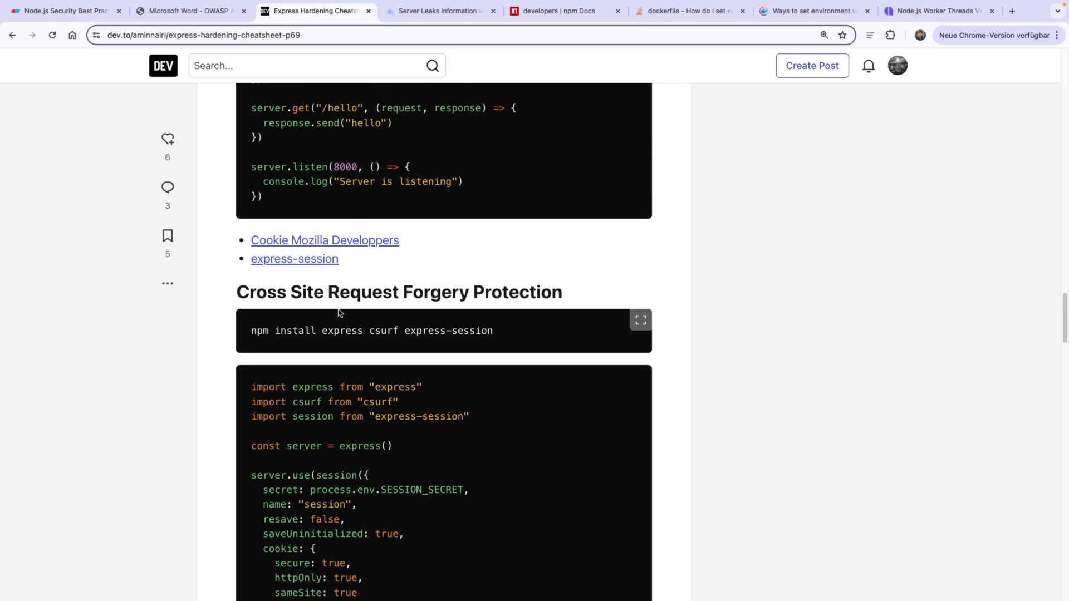
scroll(down, 3)
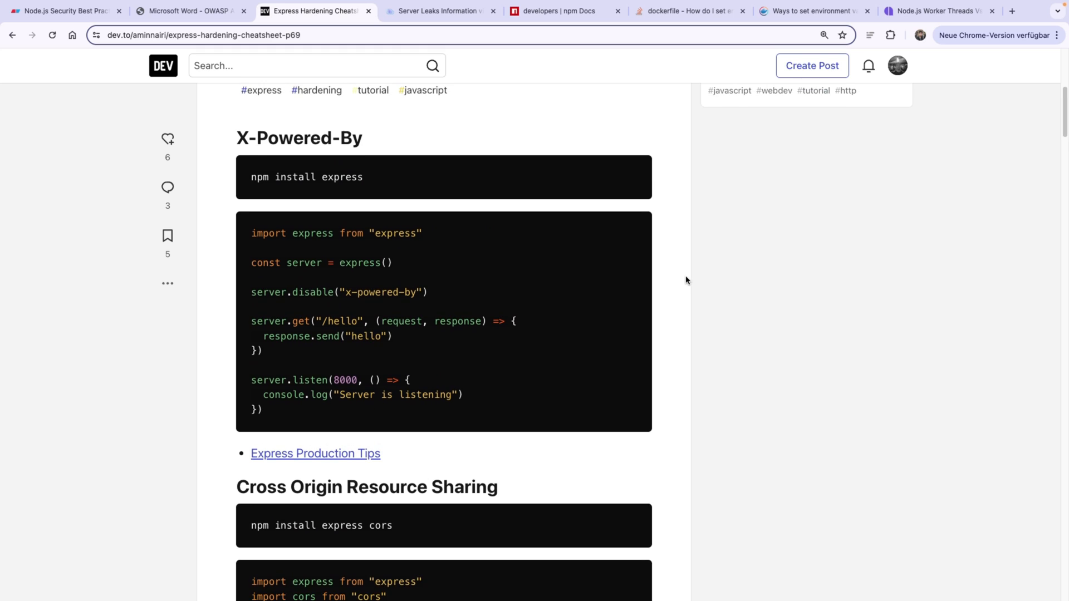
- Glance back at the cheatsheet once more and return to the Eraser canvas
click(61, 11)
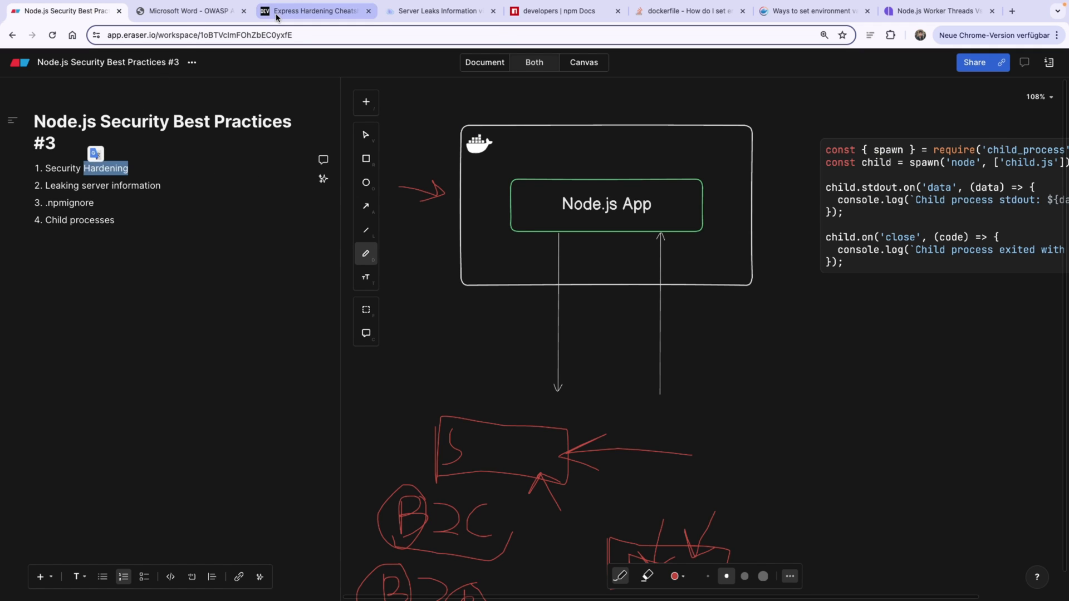
click(315, 11)
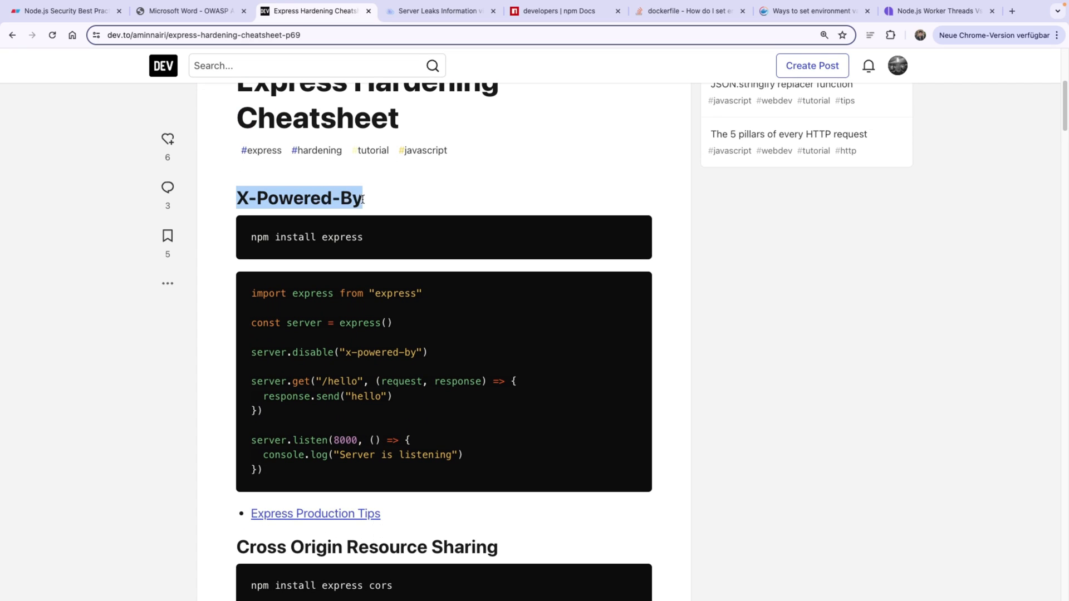
click(61, 11)
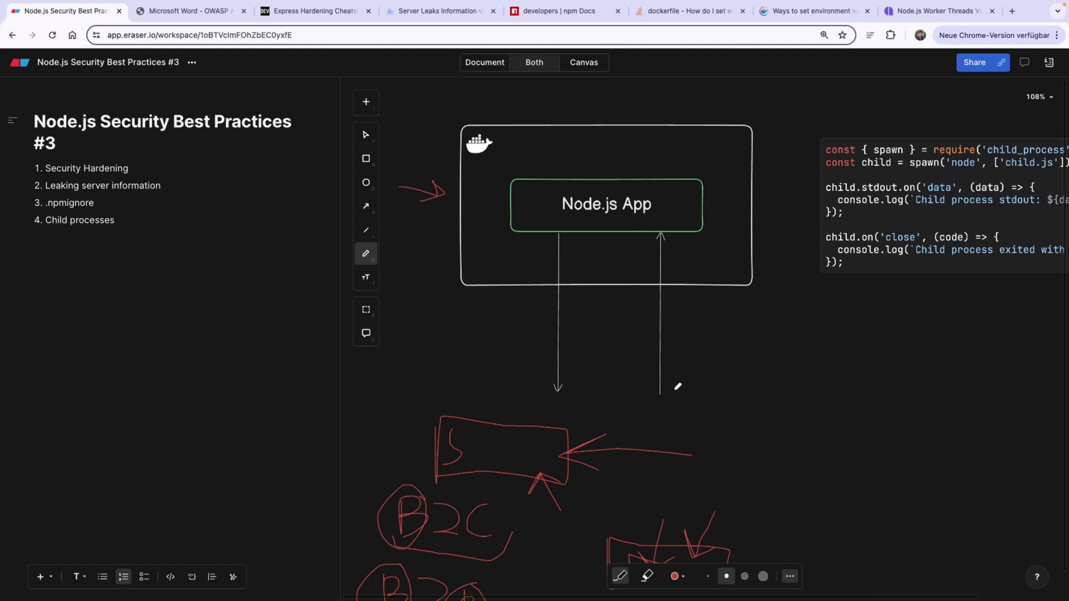
- Sketch a red arrow and rough outline under the Node.js App box, then revisit the cheatsheet
drag(675, 386, 668, 235)
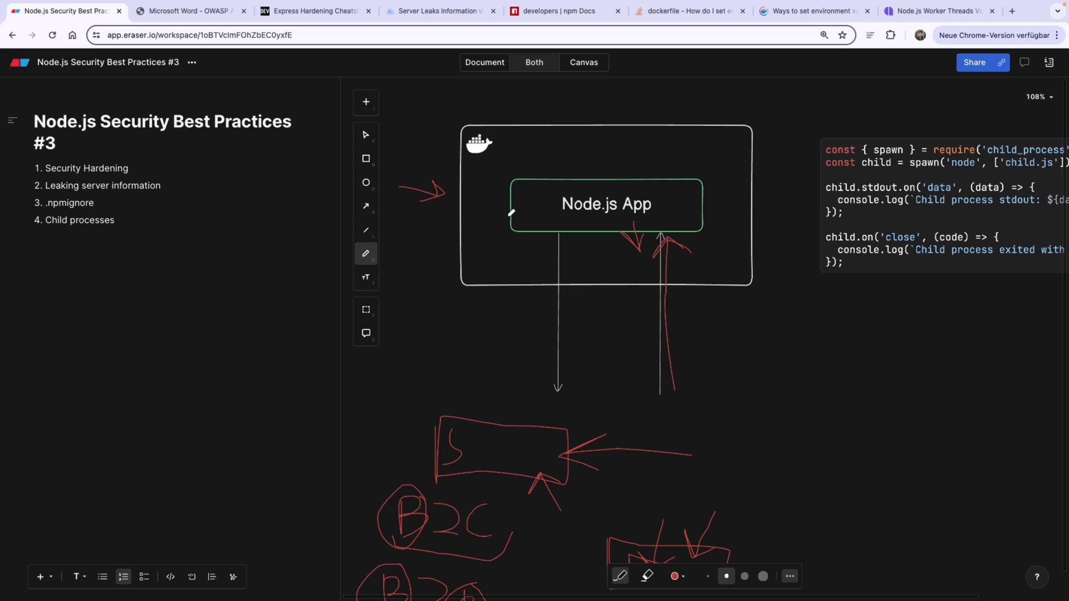
drag(510, 214, 702, 259)
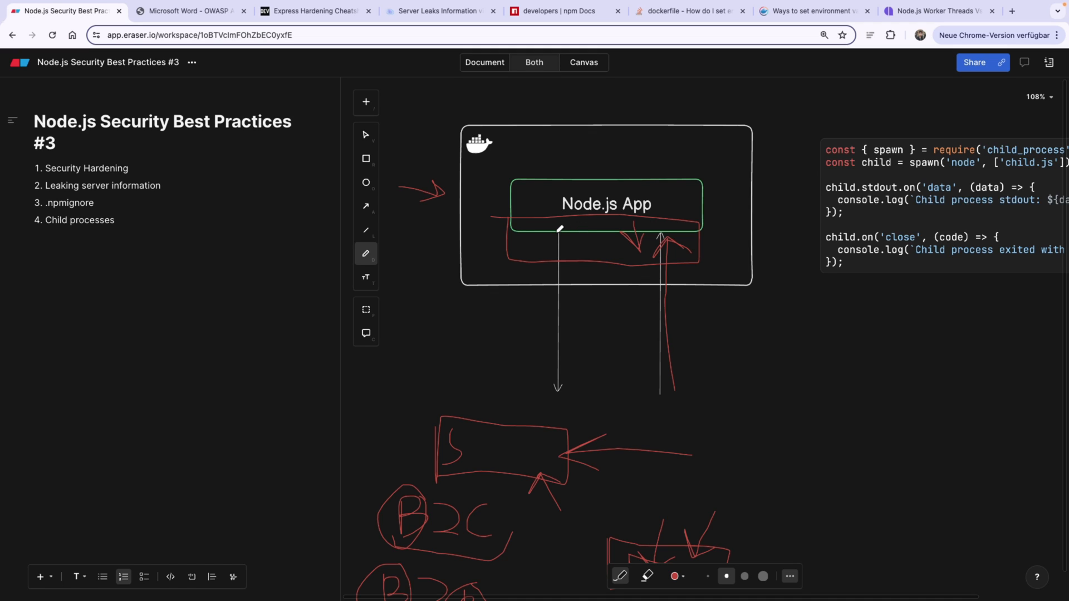
mouse_move(453, 121)
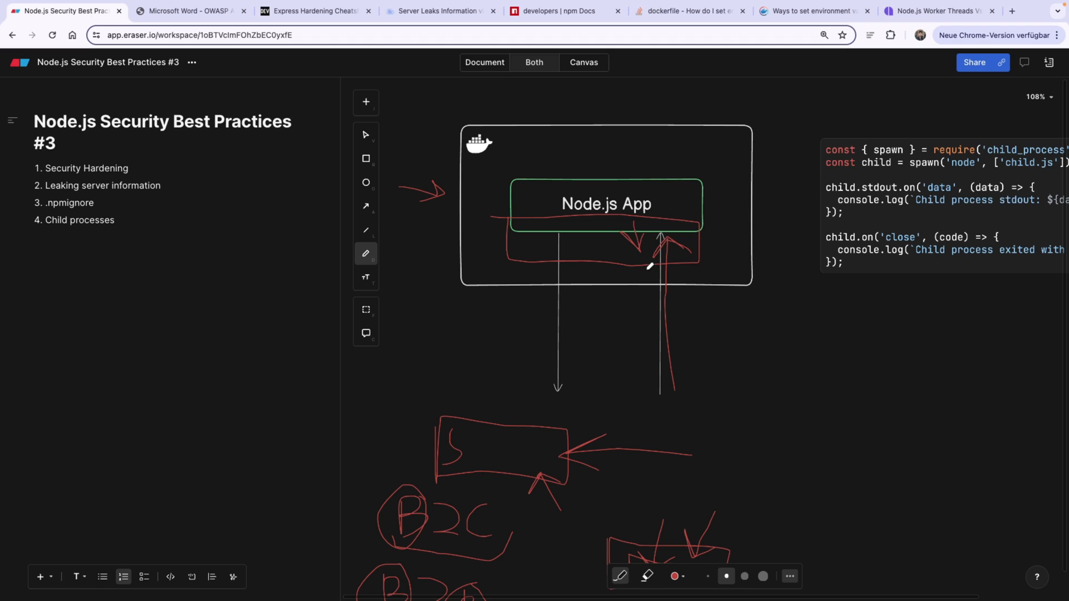
mouse_move(680, 274)
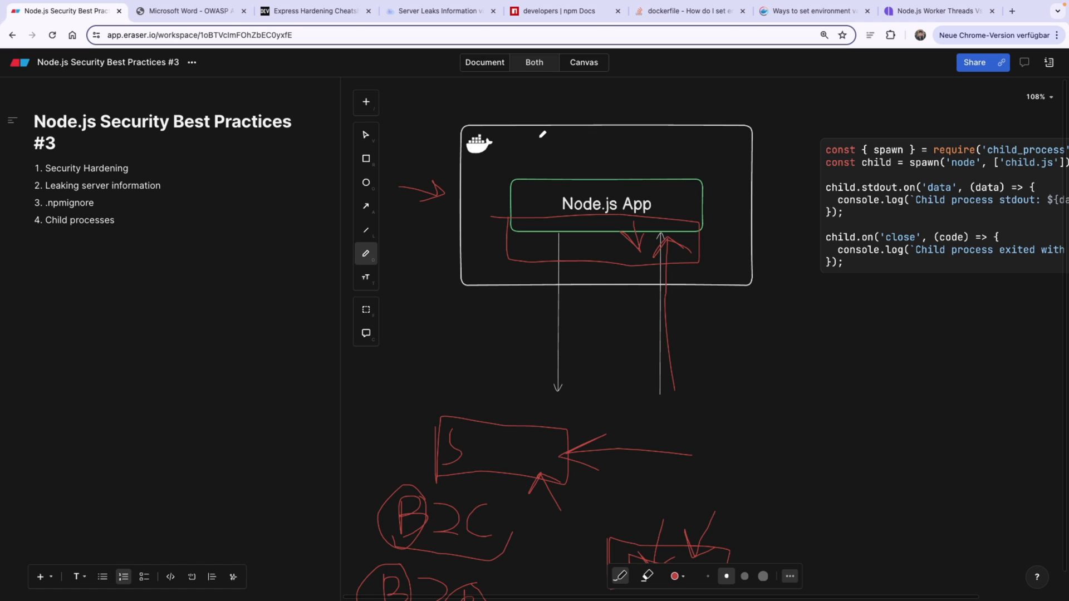
click(314, 11)
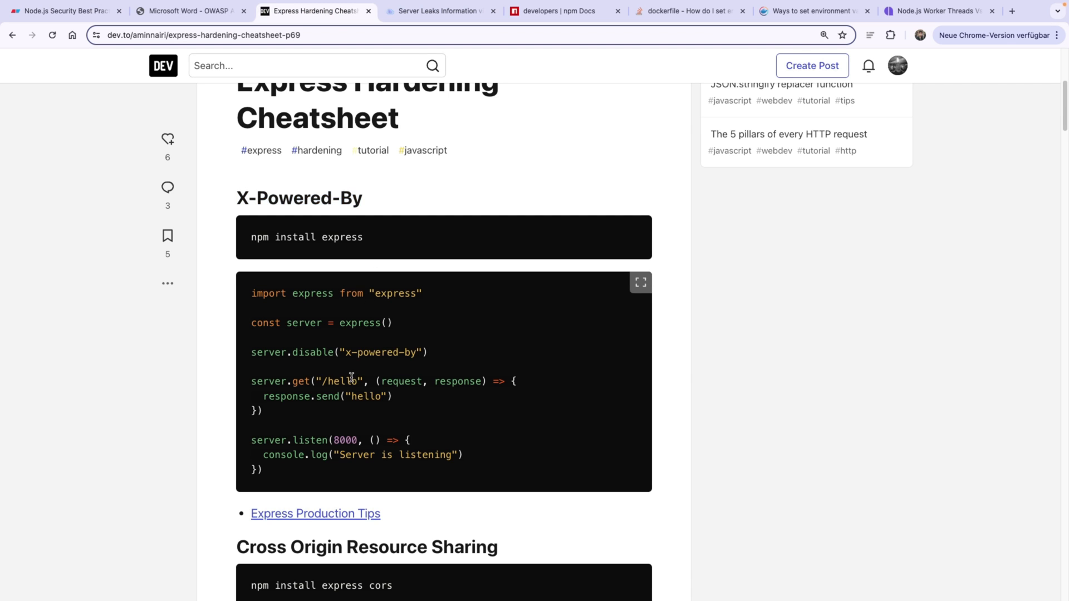
- Highlight the x-powered-by header name in the server.disable example and move to the iothreat article
double_click(378, 333)
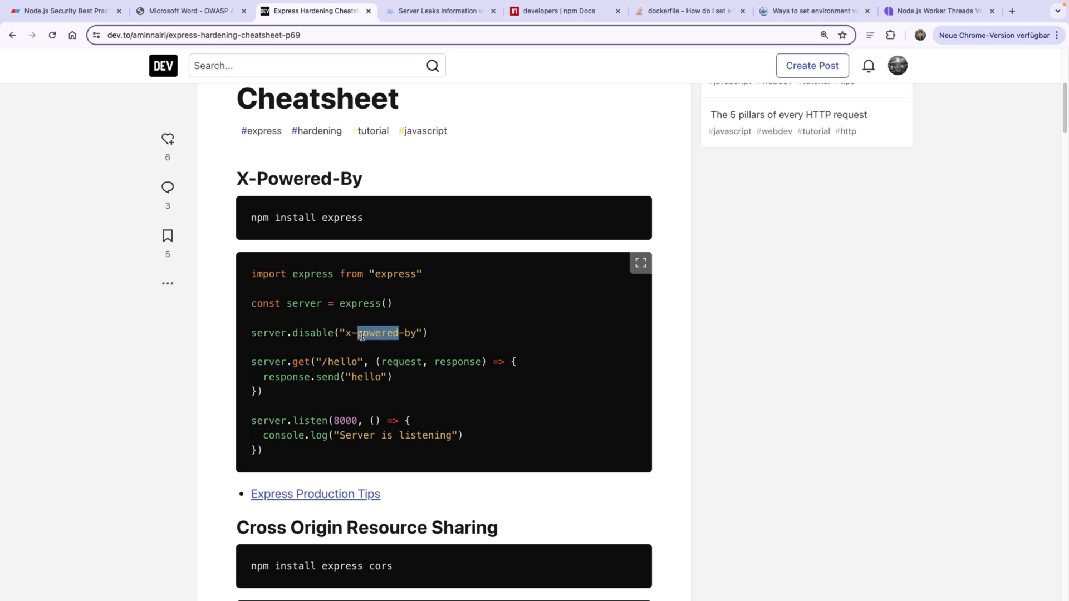
click(418, 333)
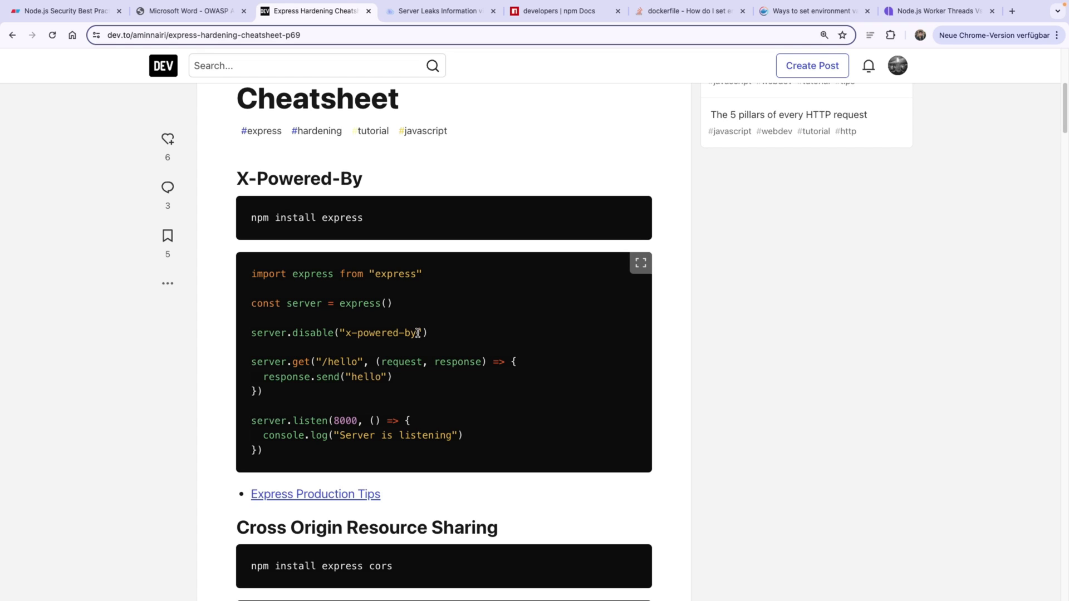
double_click(381, 333)
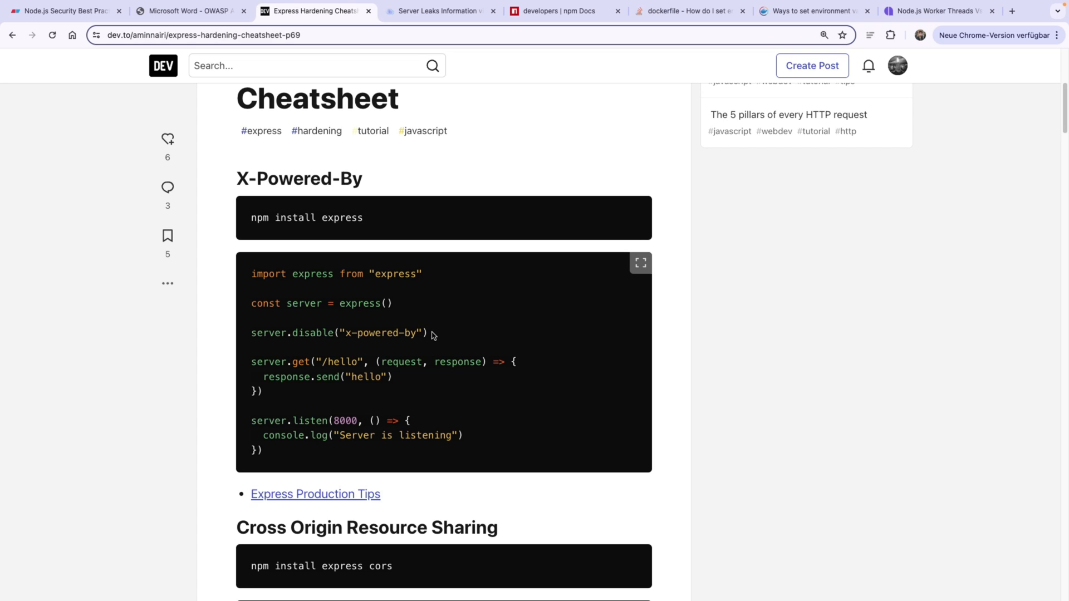
mouse_move(431, 336)
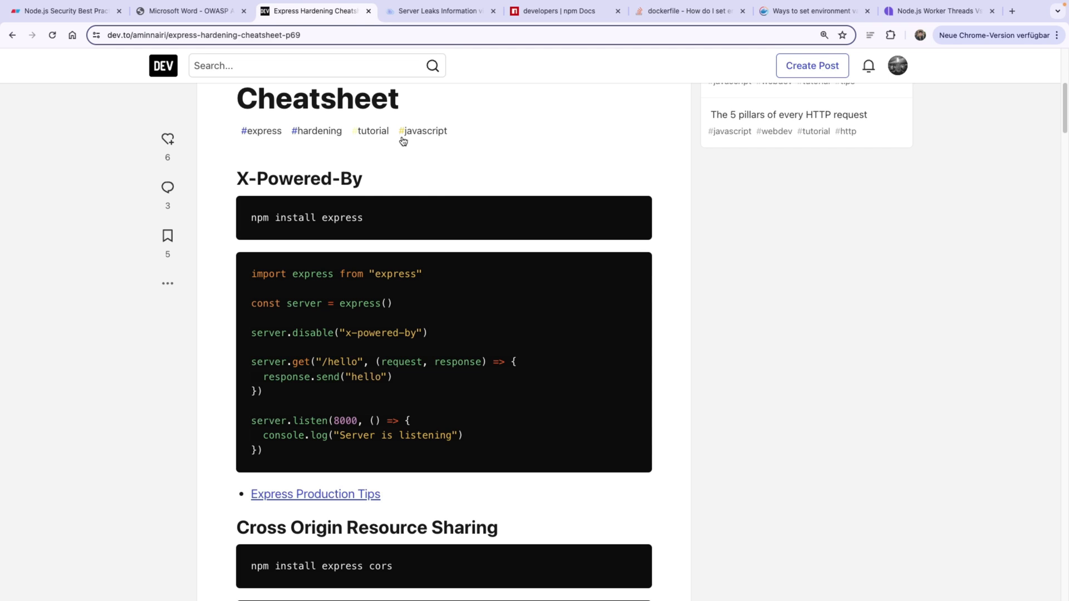
click(440, 12)
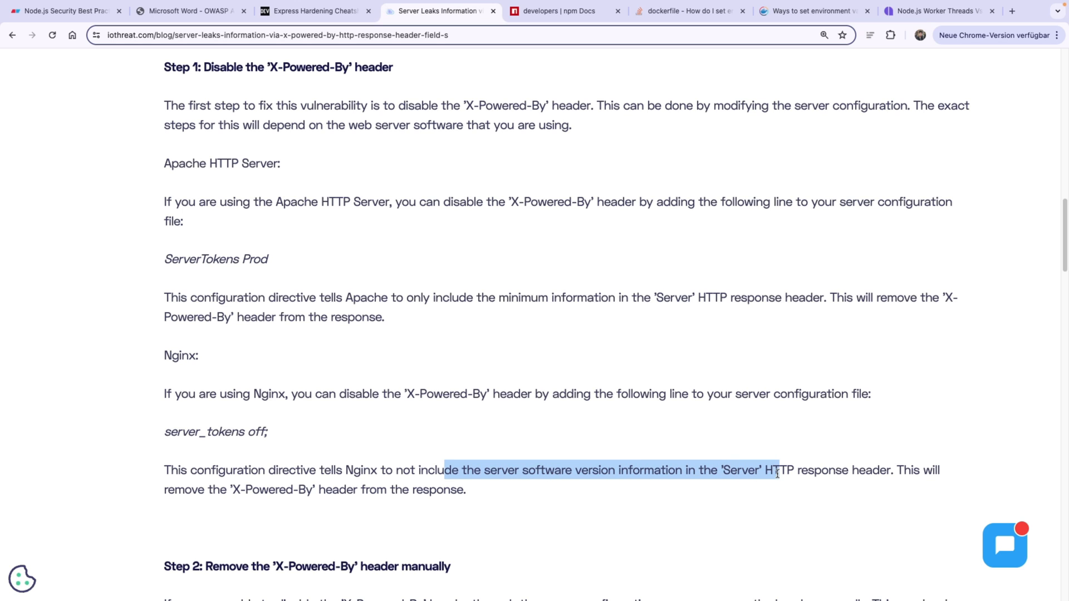
- Read the iothreat Step 2 manual header removal and check the cheatsheet again
scroll(down, 3)
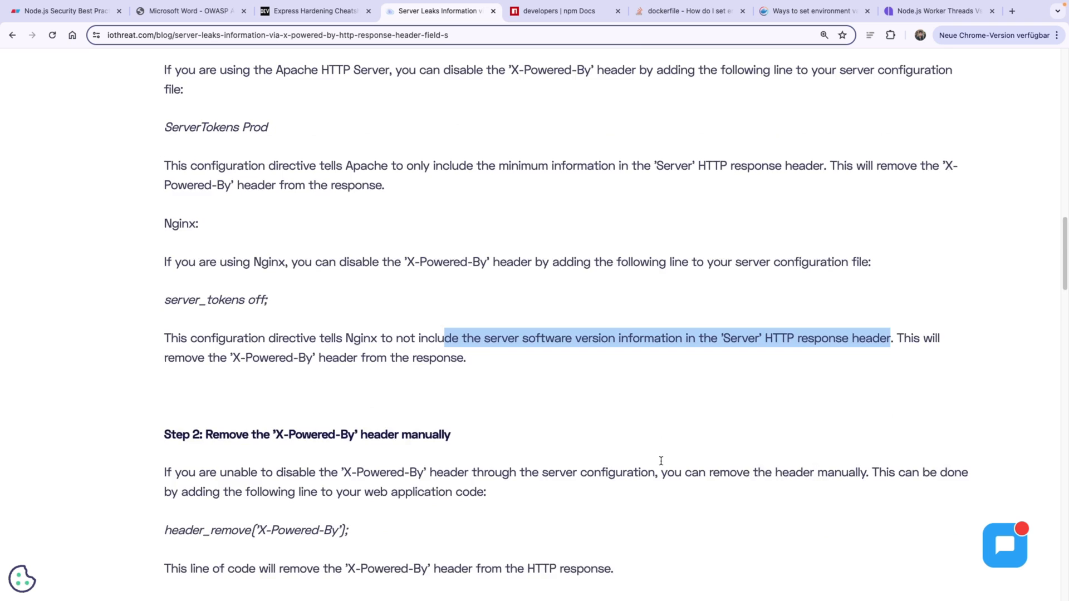
scroll(down, 3)
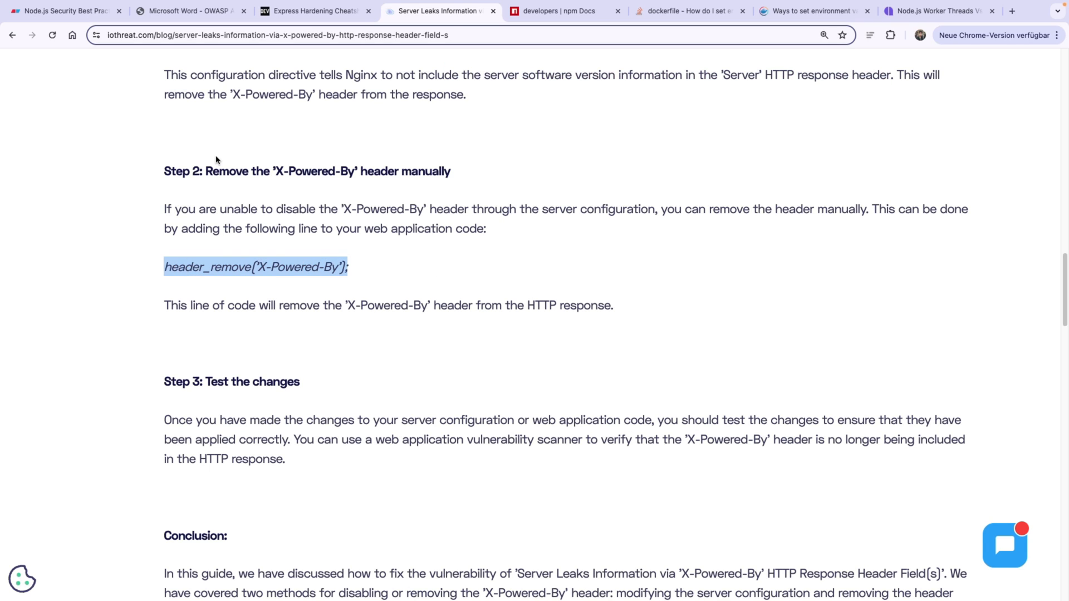
click(314, 11)
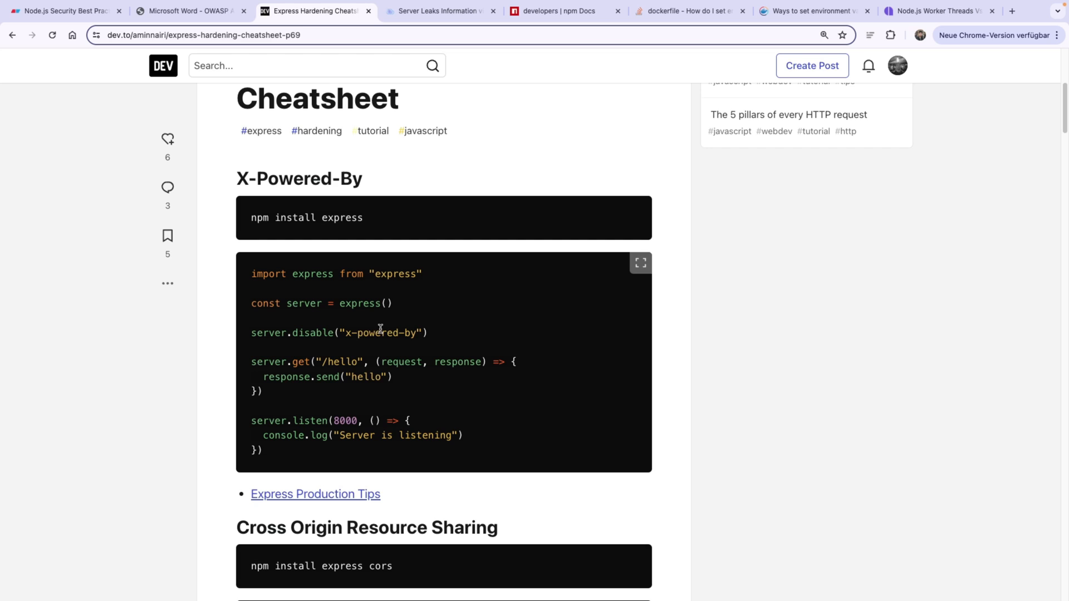
scroll(down, 3)
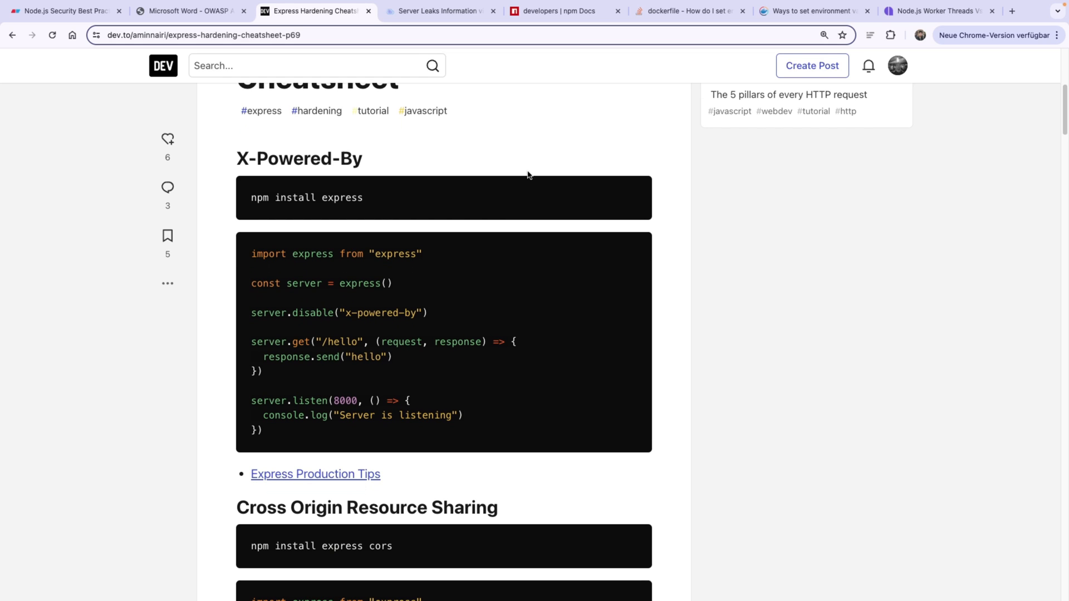
- Select the .npmignore outline item and open npm's docs on keeping files out of packages
click(61, 11)
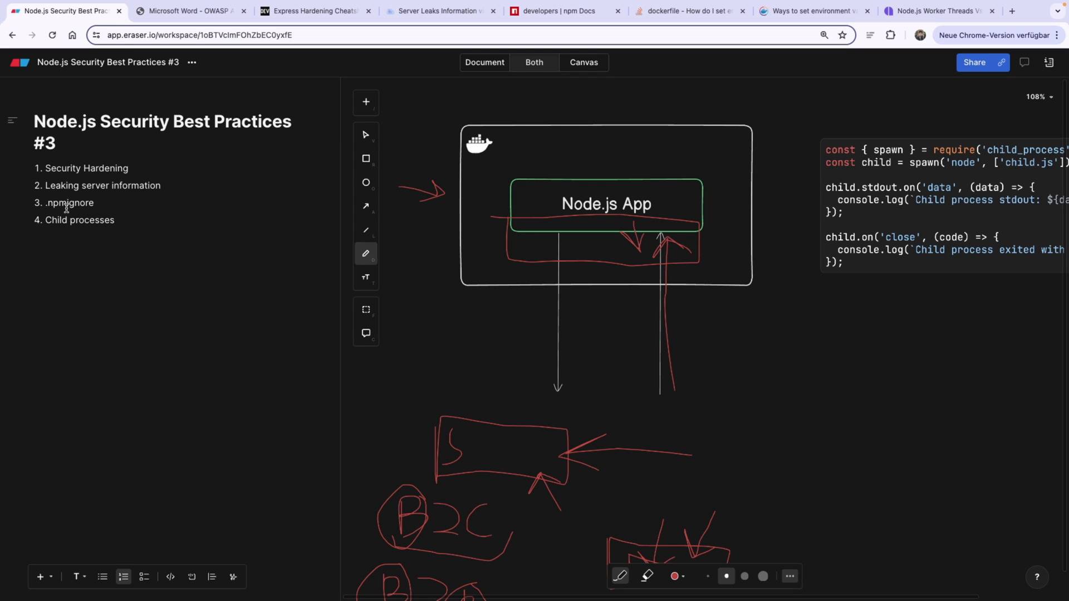
double_click(60, 202)
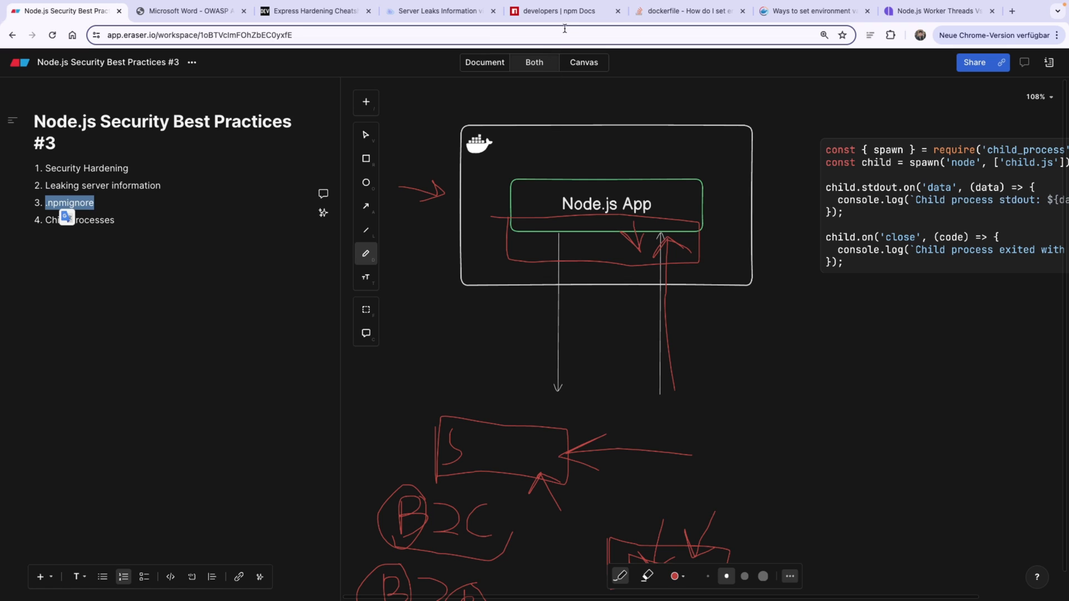
click(559, 11)
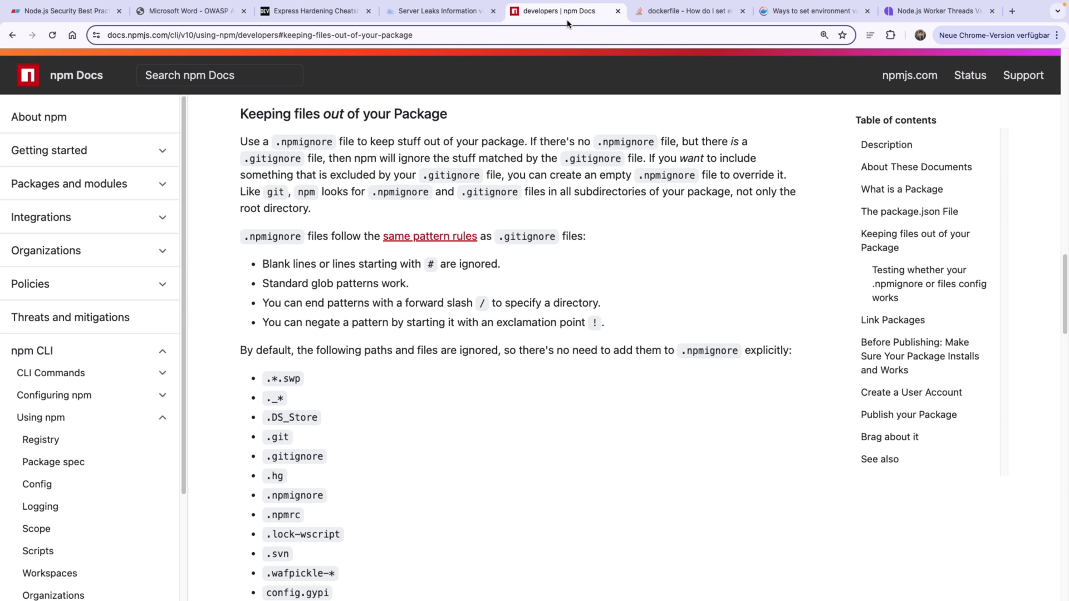
double_click(592, 158)
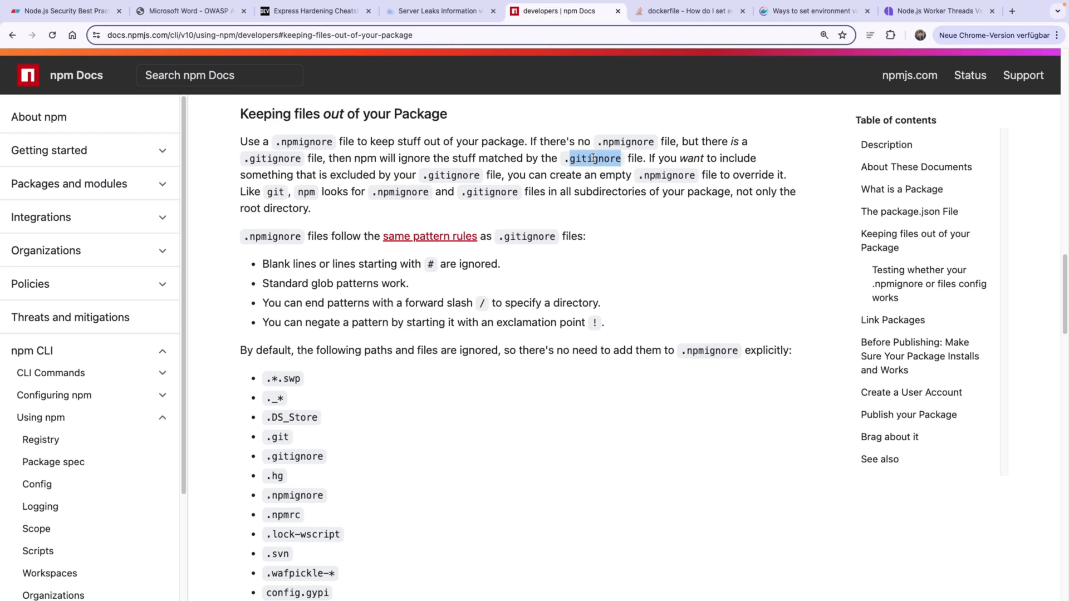
mouse_move(617, 141)
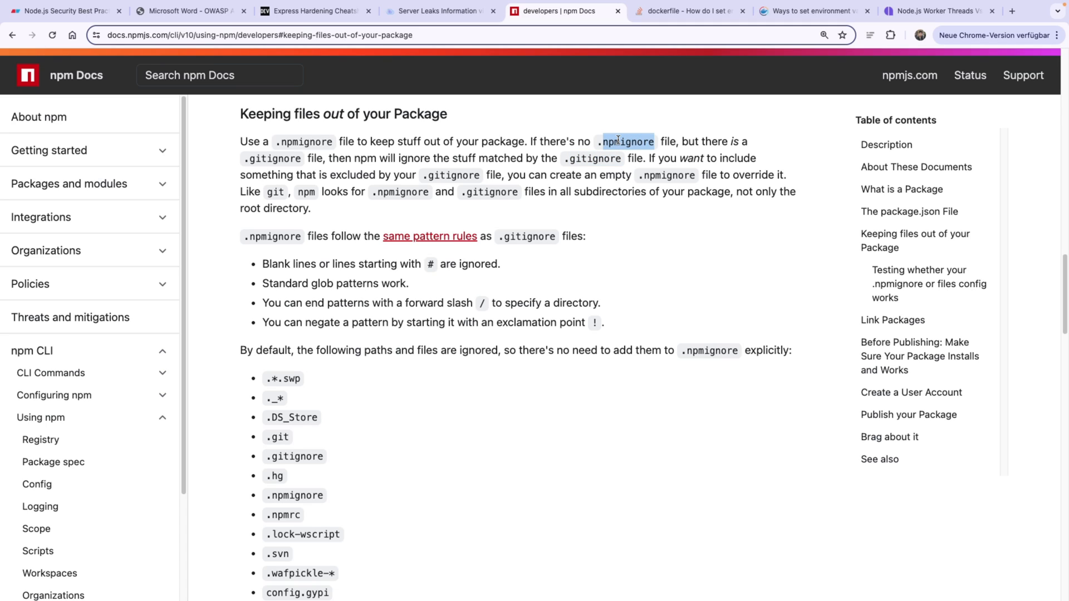
click(625, 142)
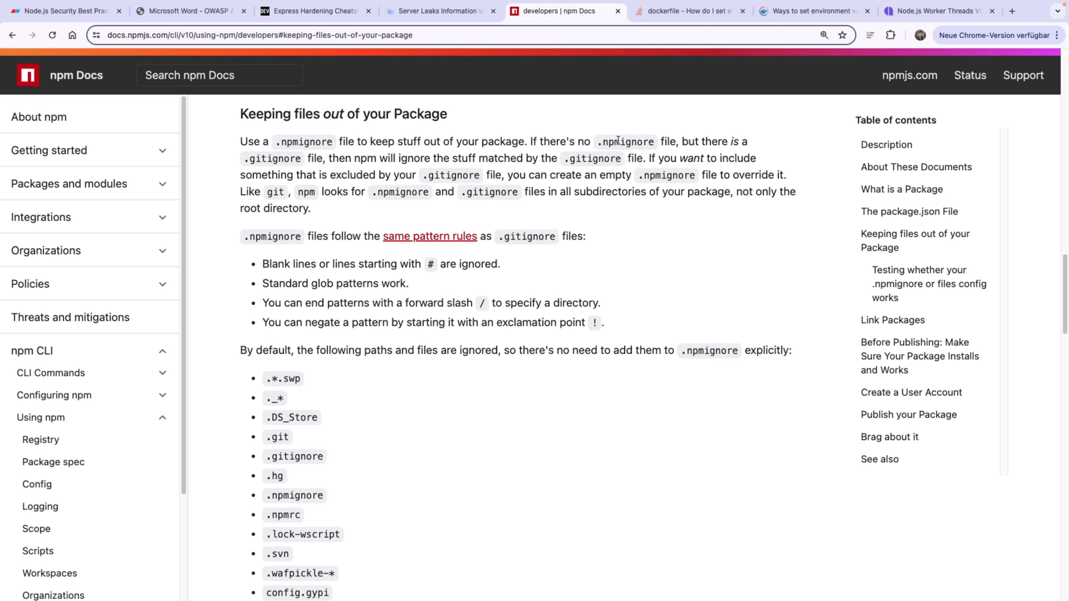
double_click(634, 142)
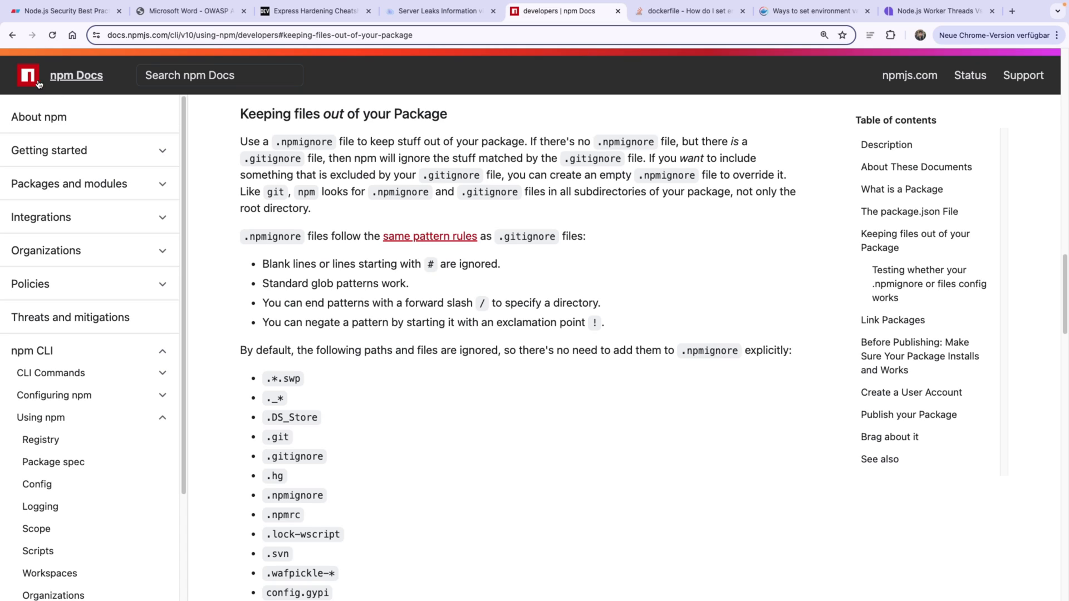
mouse_move(211, 158)
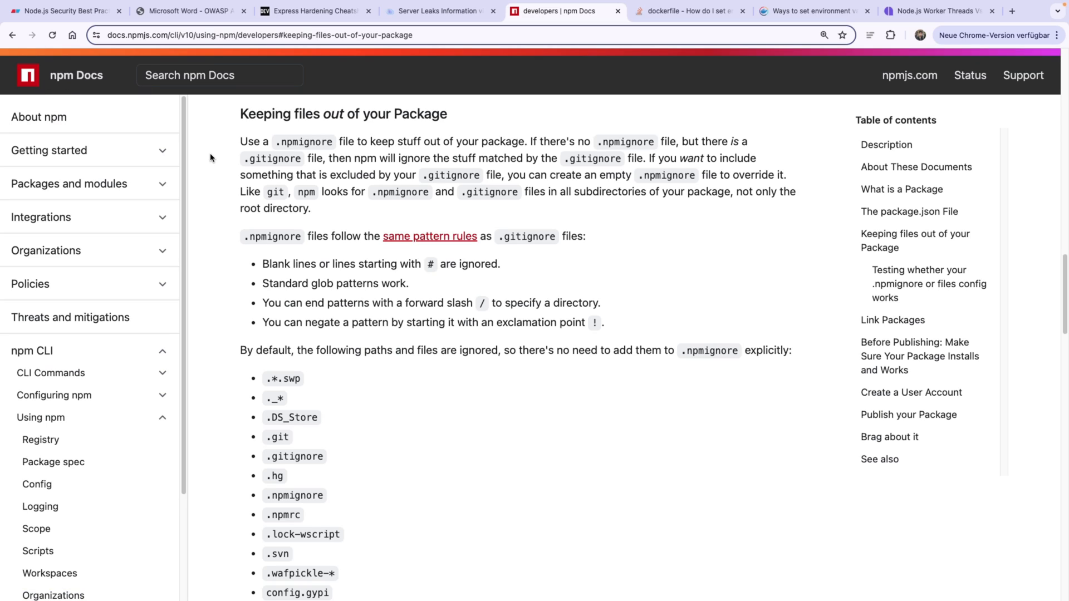
mouse_move(621, 140)
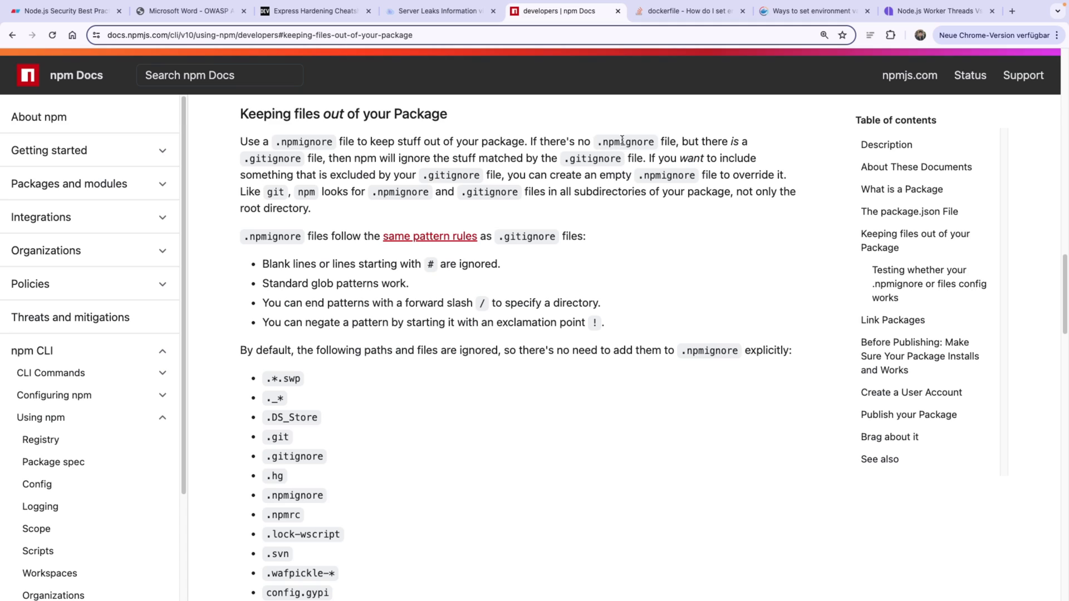
double_click(630, 142)
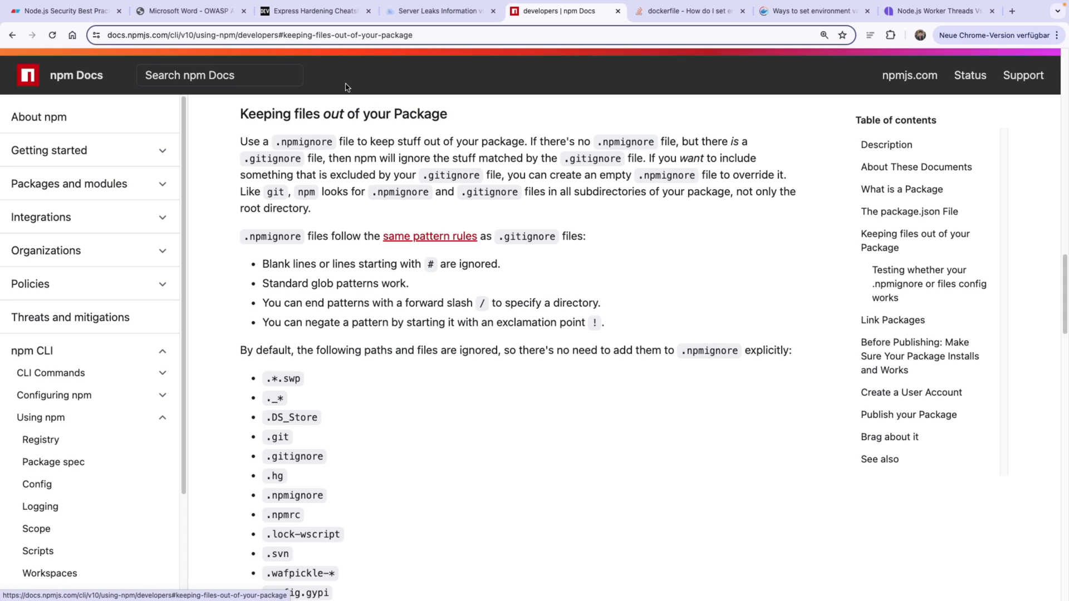
mouse_move(510, 223)
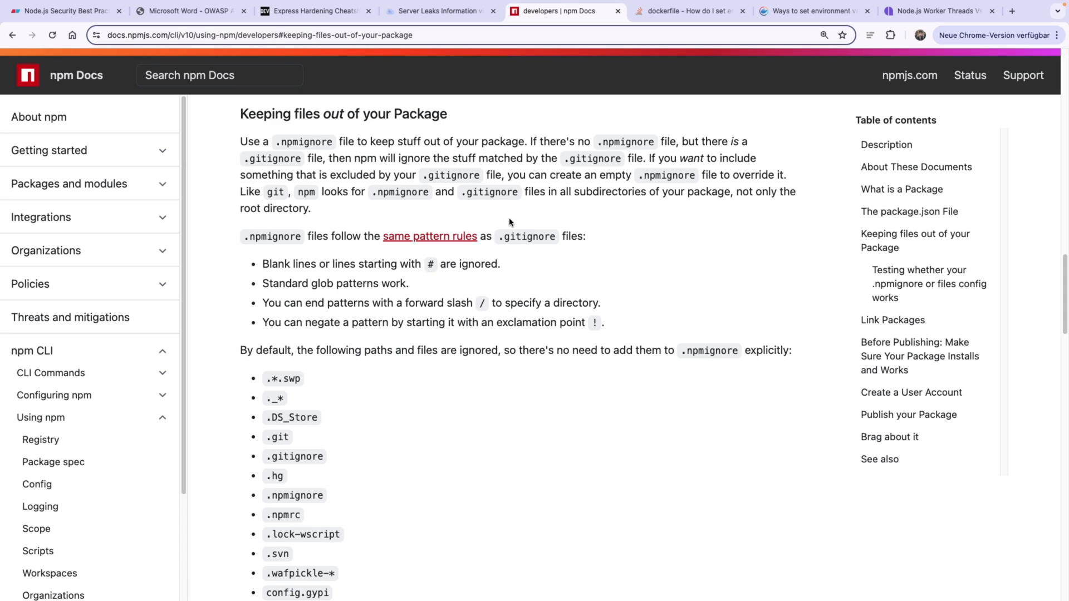
double_click(591, 158)
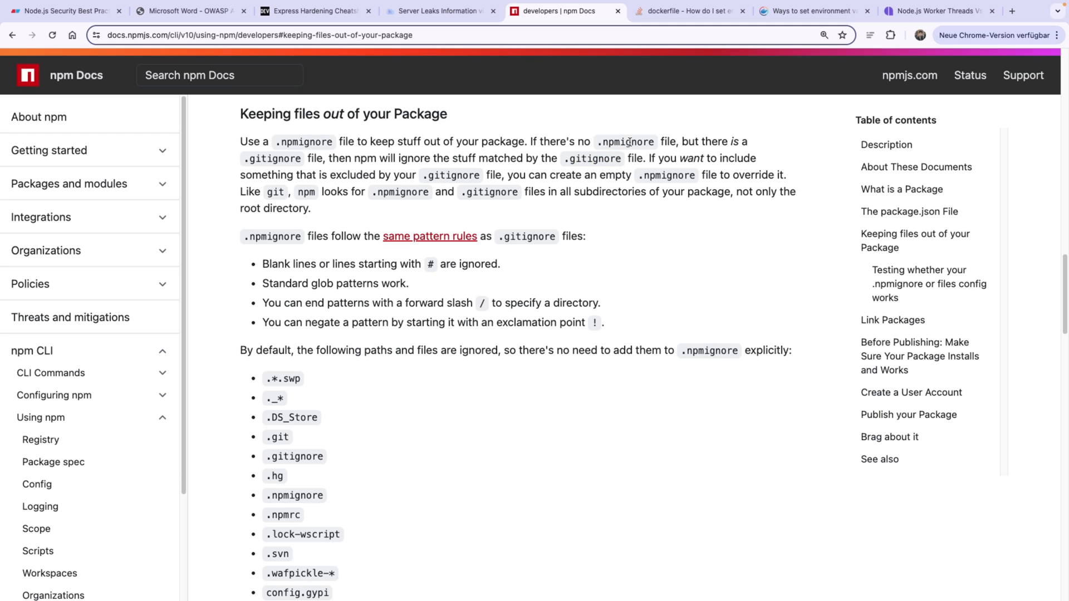
double_click(626, 141)
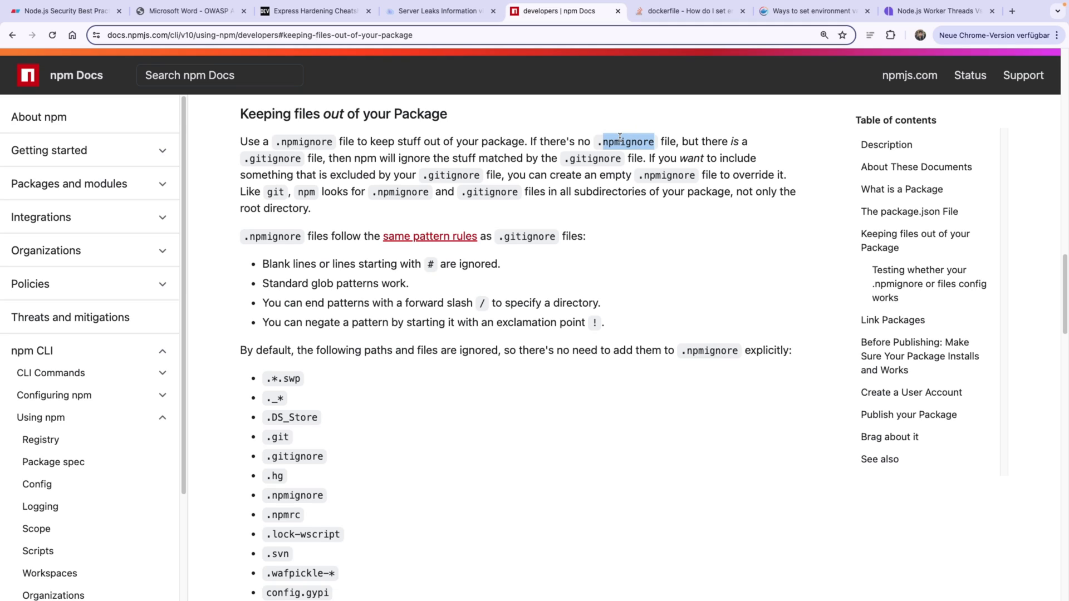
mouse_move(618, 155)
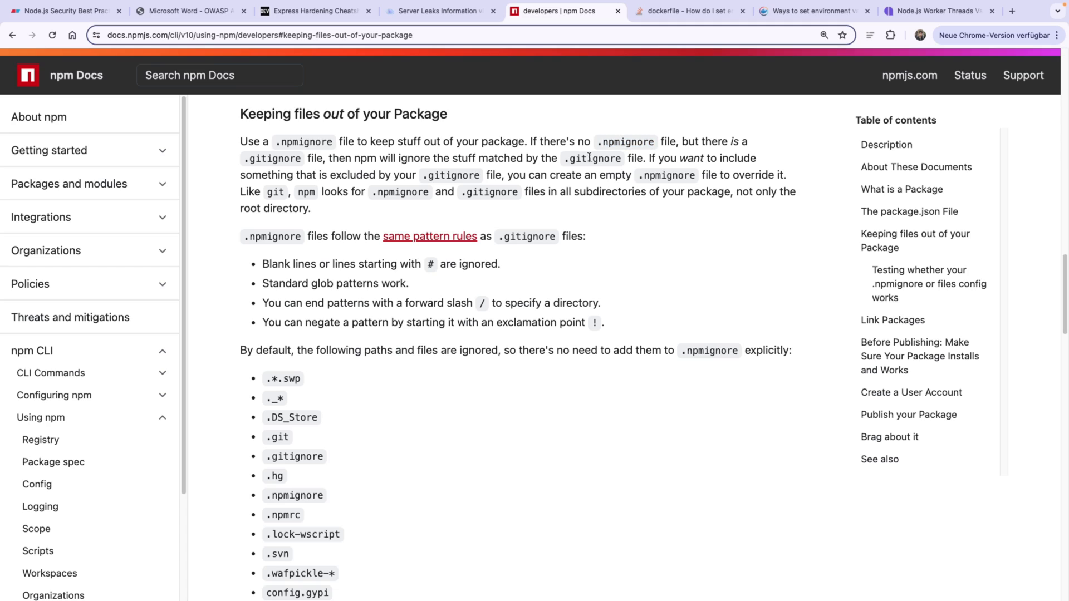
double_click(625, 141)
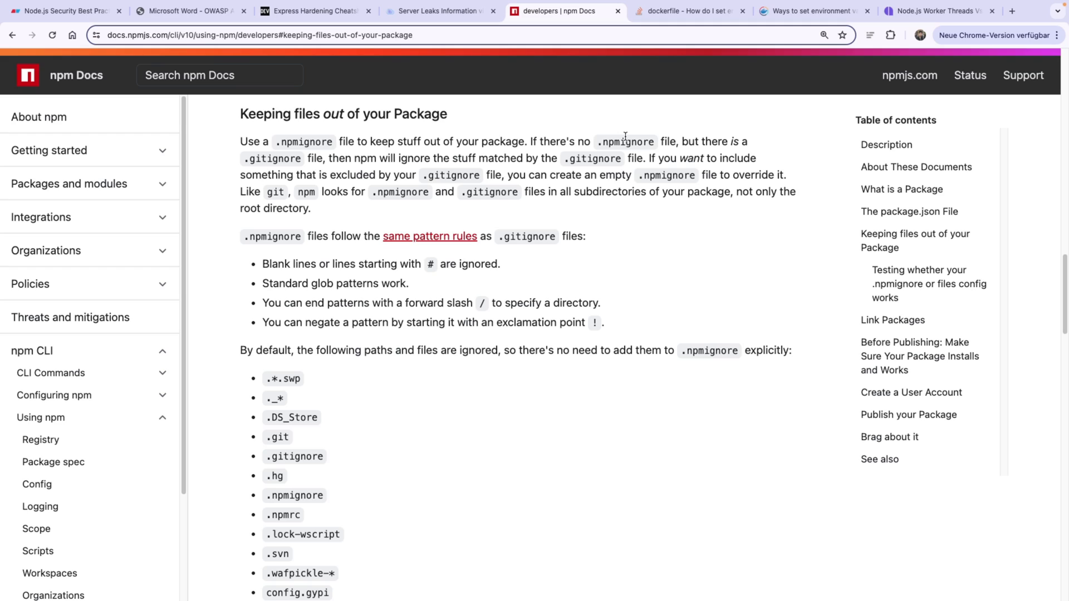
mouse_move(645, 103)
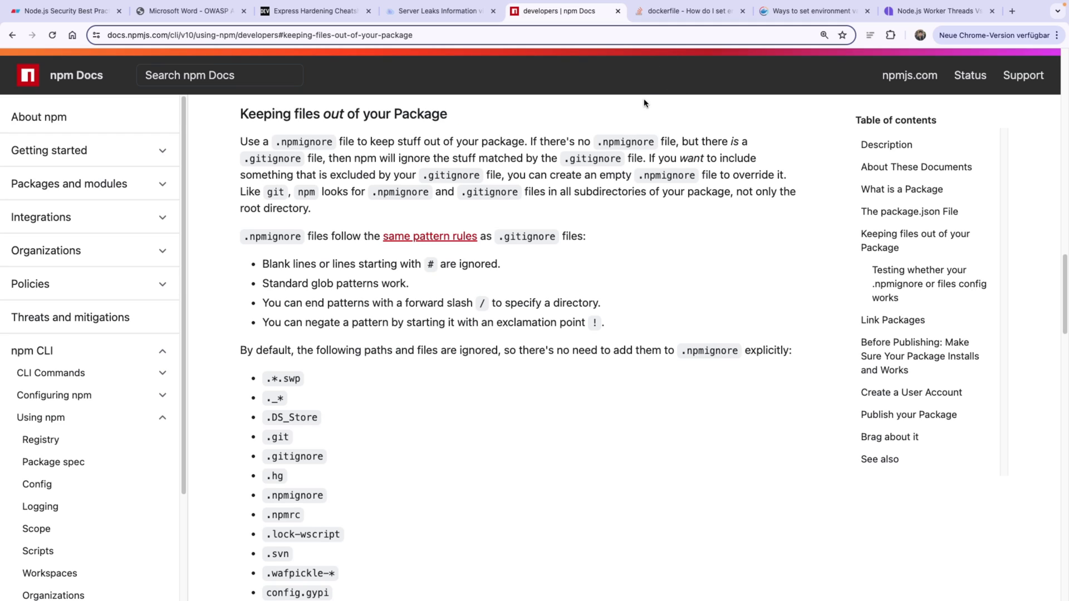
double_click(626, 142)
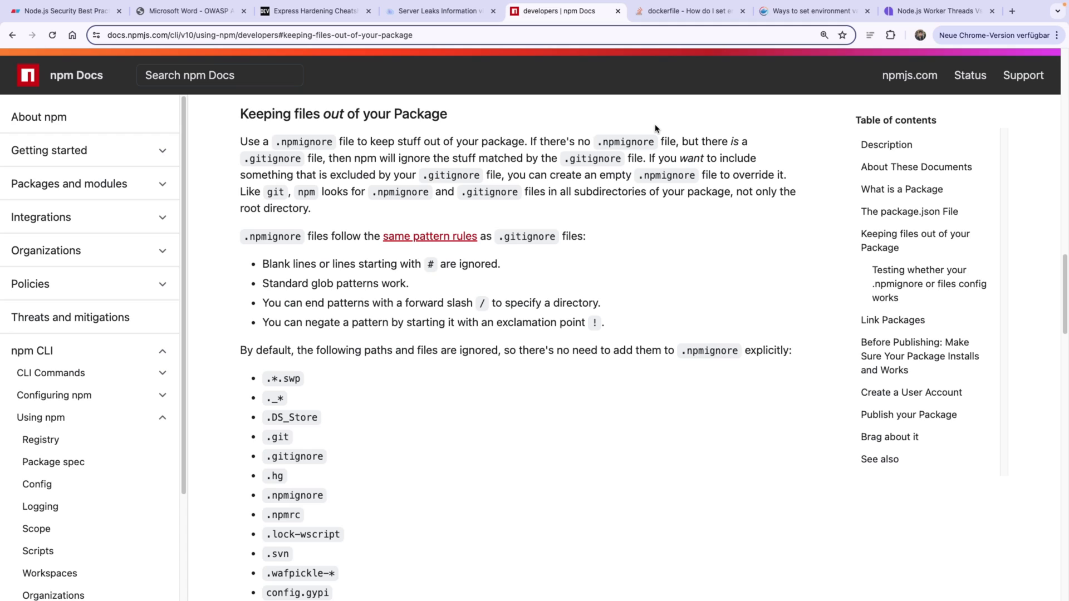
mouse_move(621, 145)
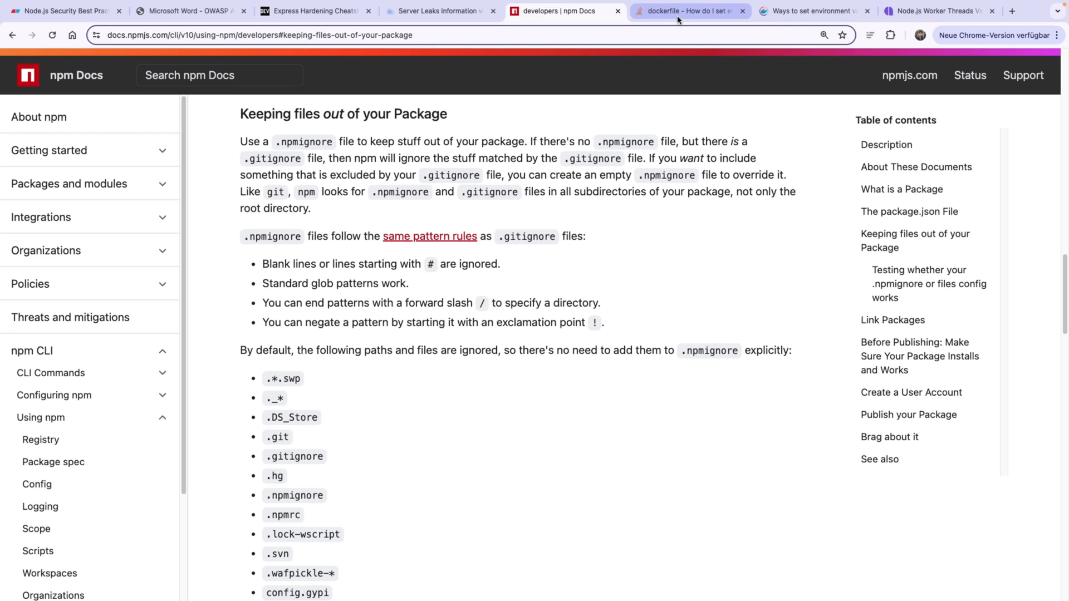
- Read the Docker ARG vs ENV answer and Docker Docs env_file example, then return to the Eraser board
click(689, 11)
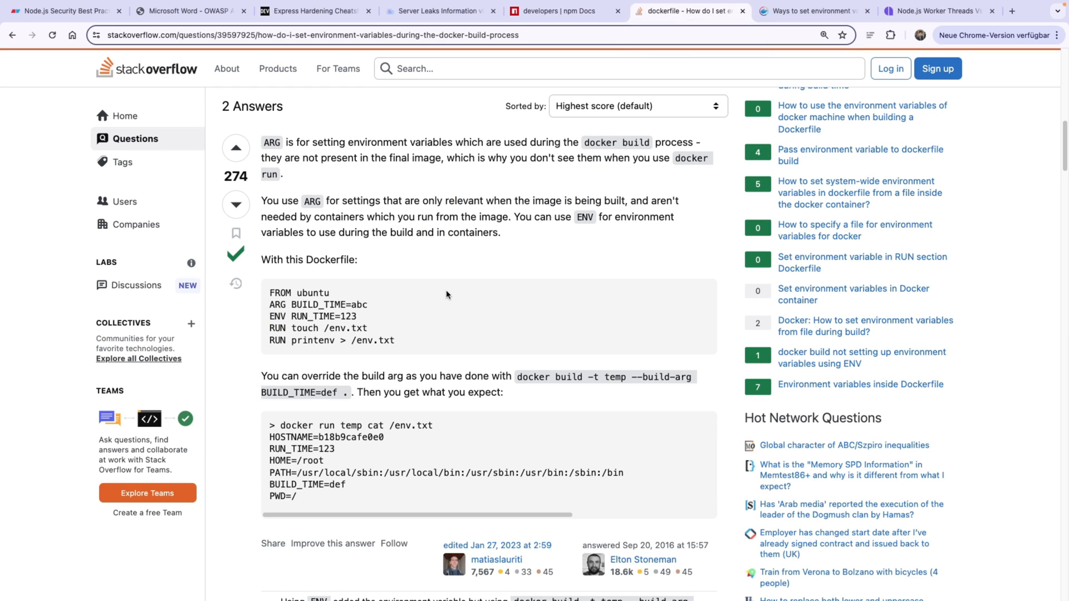
double_click(314, 315)
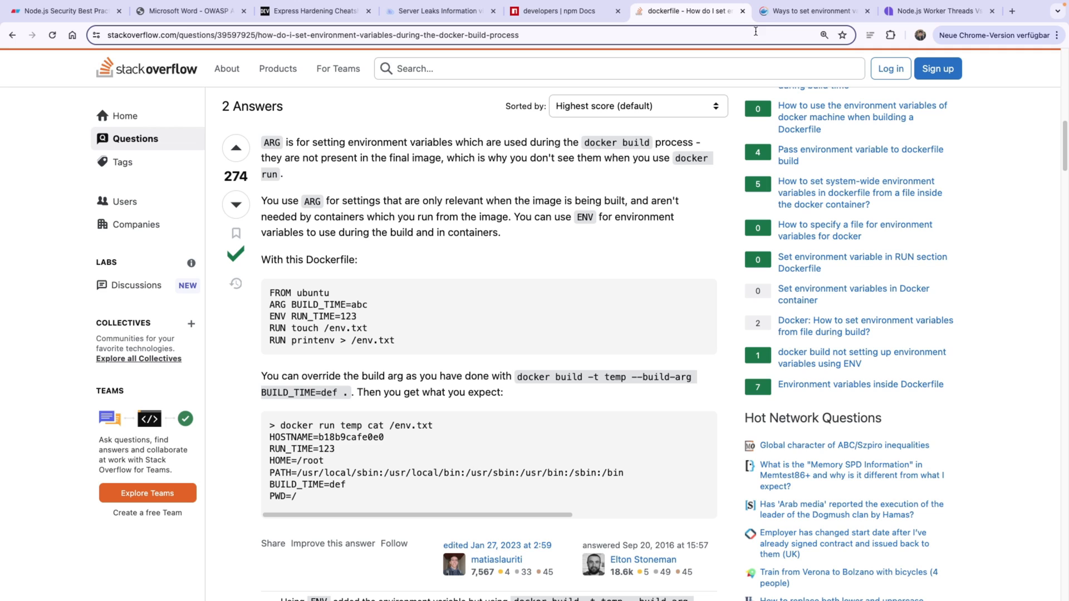
click(812, 11)
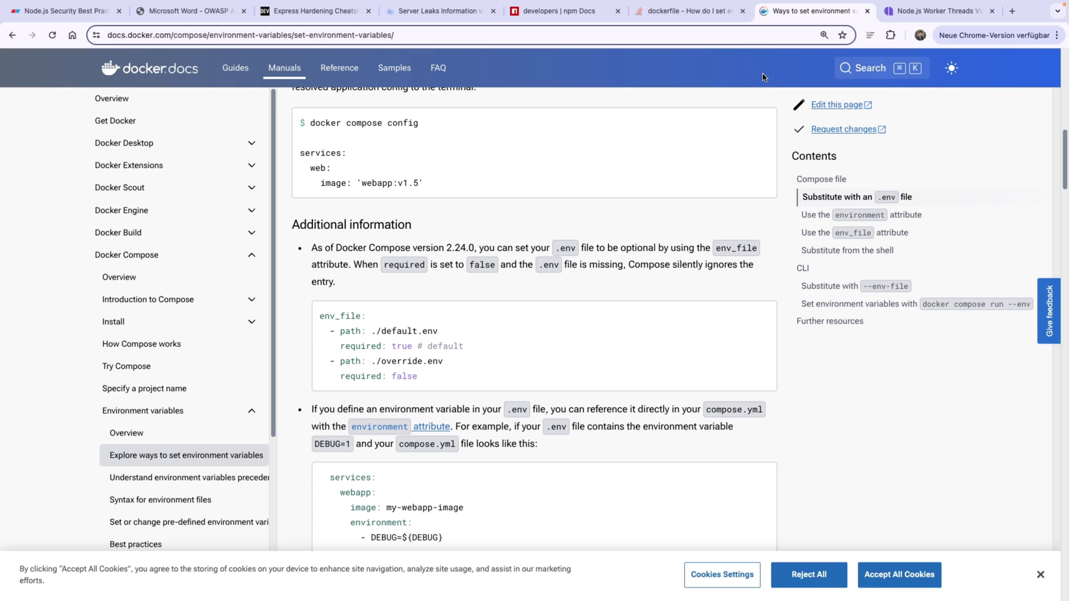
double_click(409, 332)
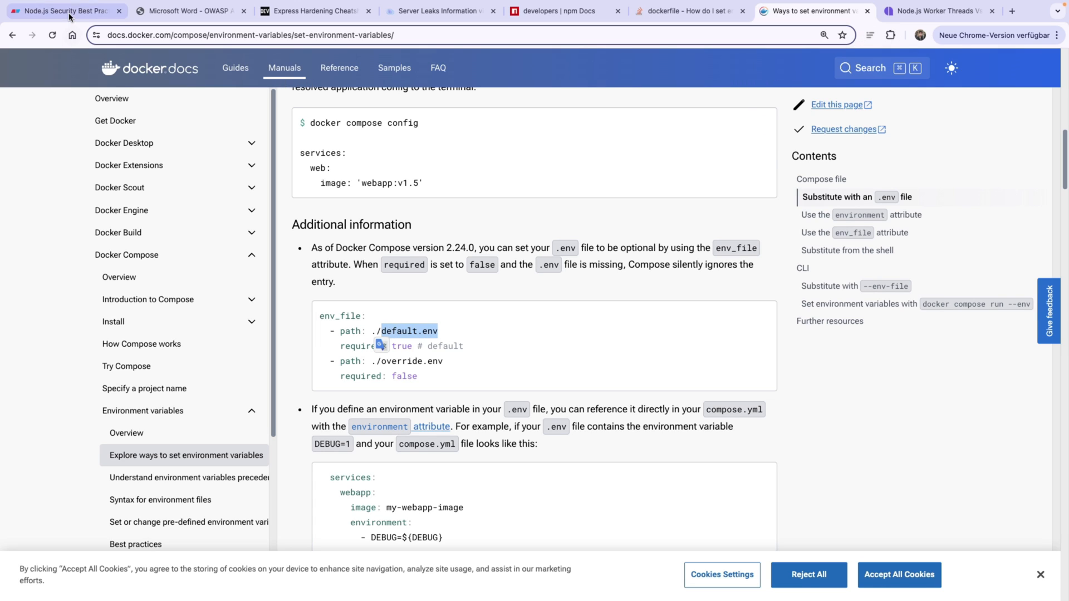
click(62, 12)
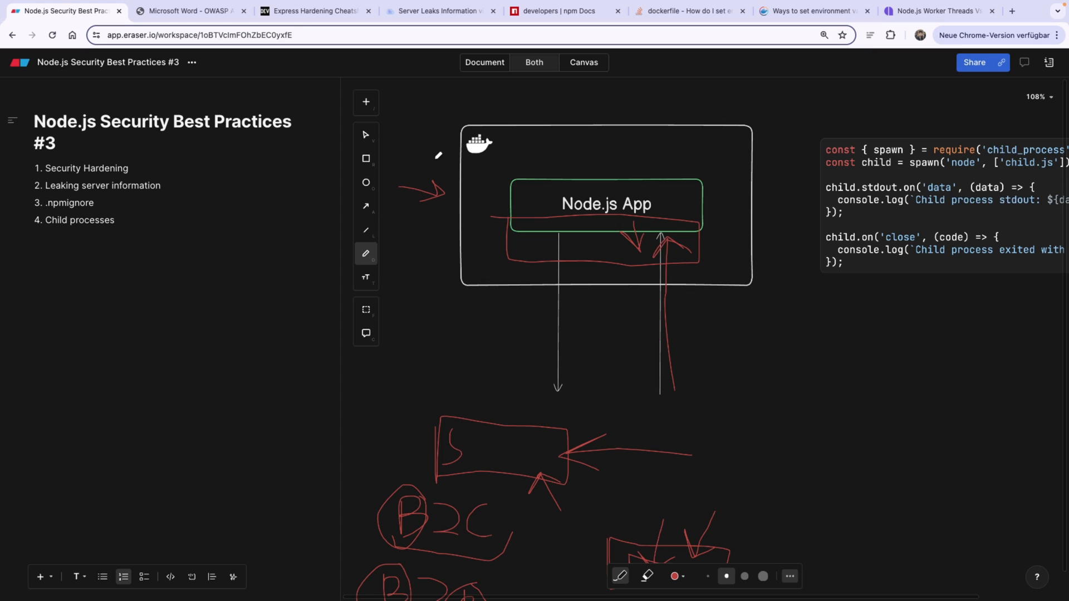
double_click(70, 203)
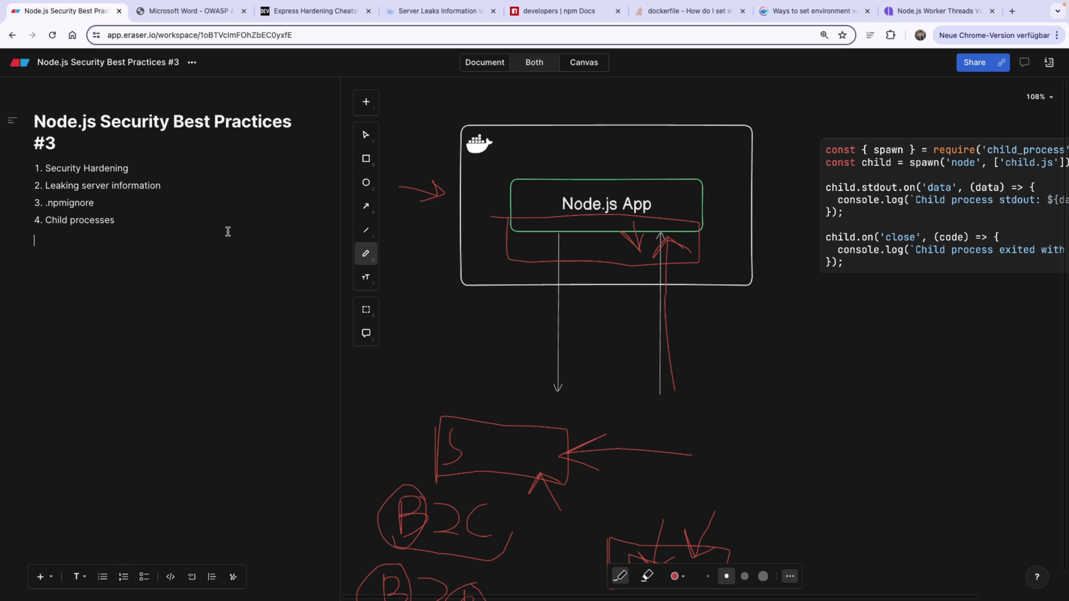
mouse_move(938, 11)
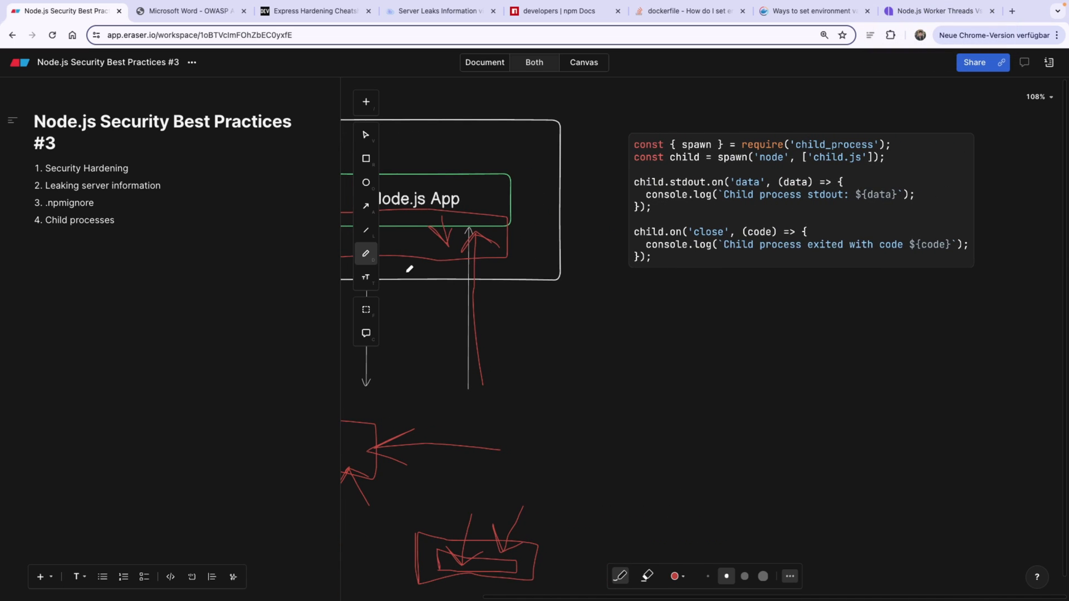
- Sketch a red box with two process bars and a separate tall bar beneath the spawn code
click(365, 134)
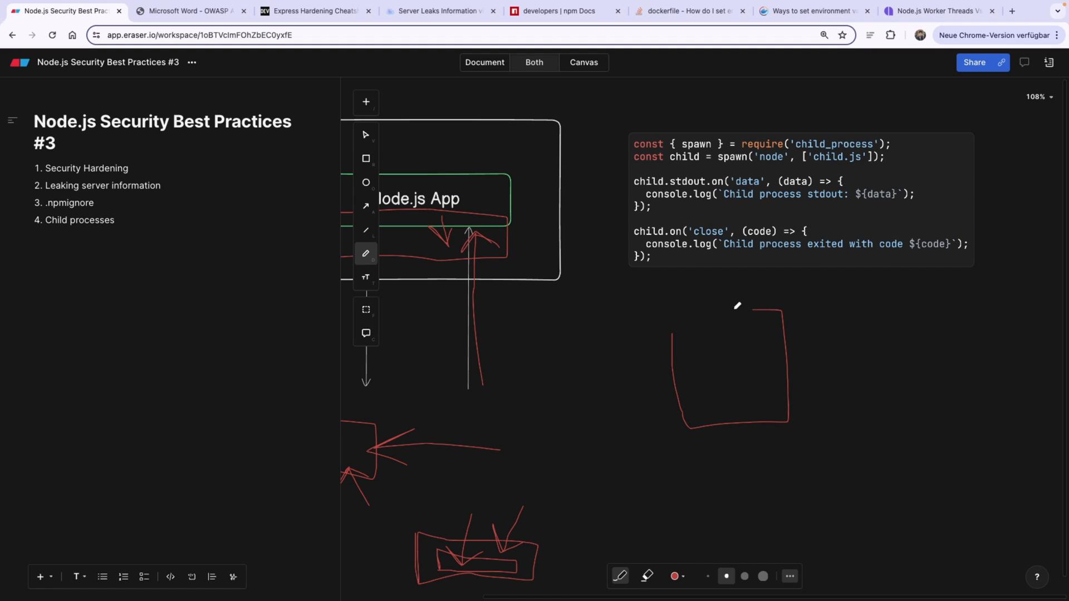
drag(755, 308, 692, 376)
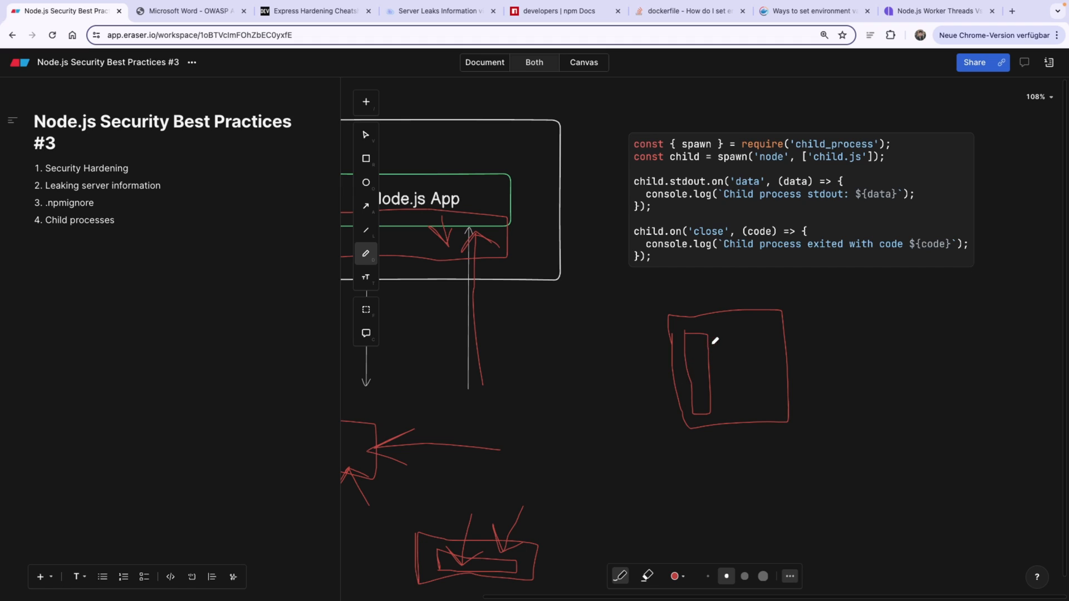
mouse_move(729, 332)
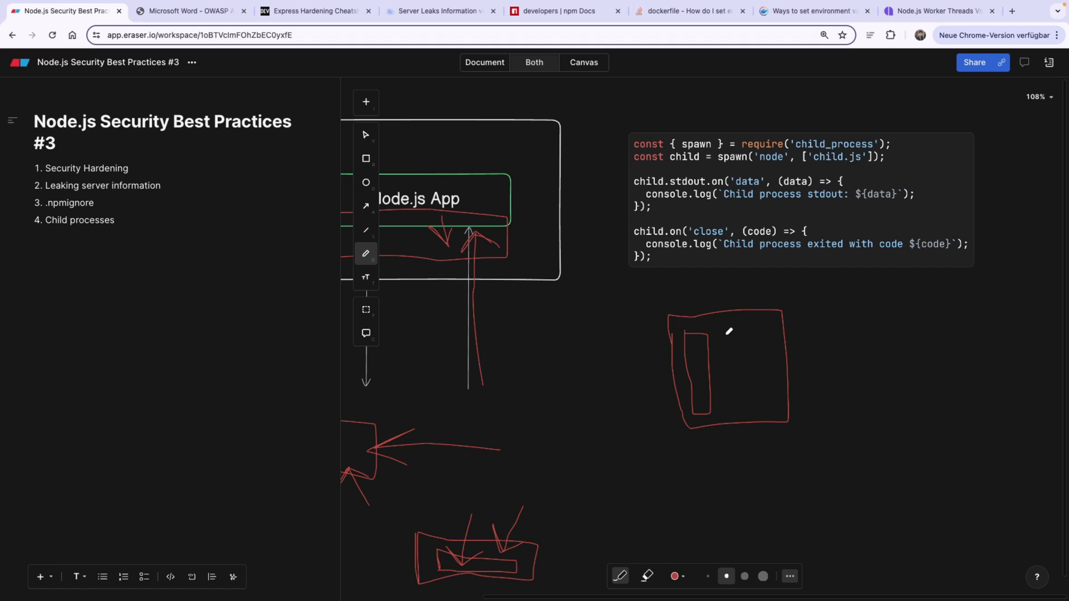
drag(729, 331, 750, 411)
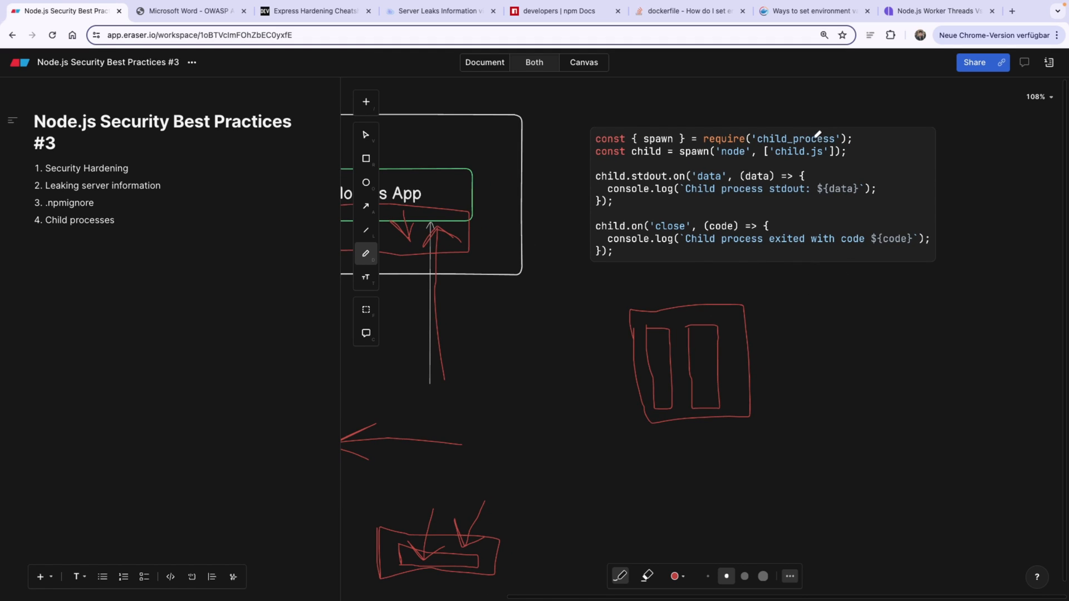
drag(766, 131, 839, 135)
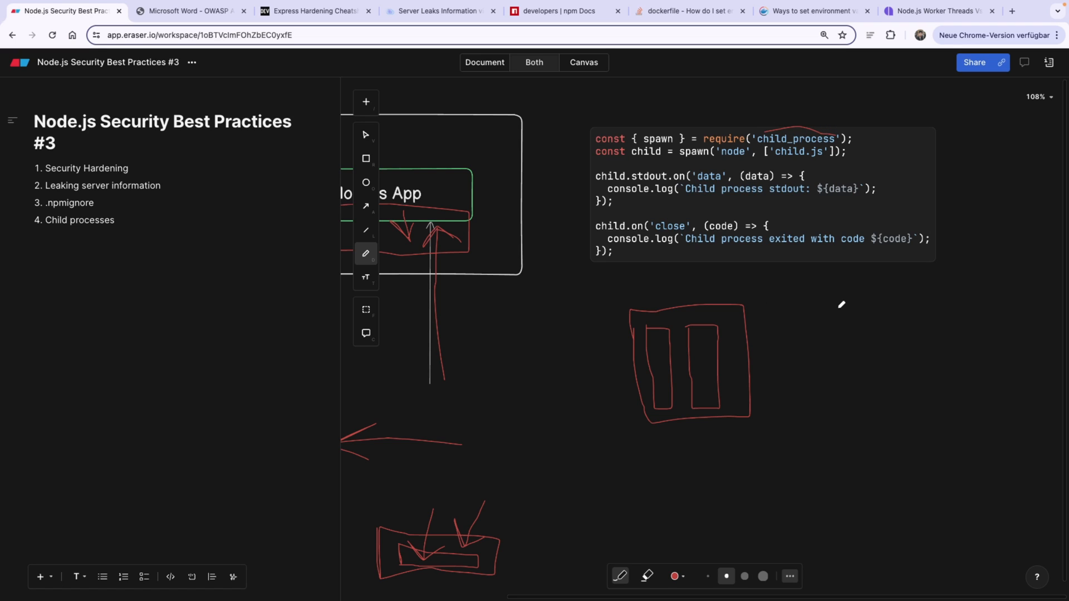
drag(867, 279, 849, 405)
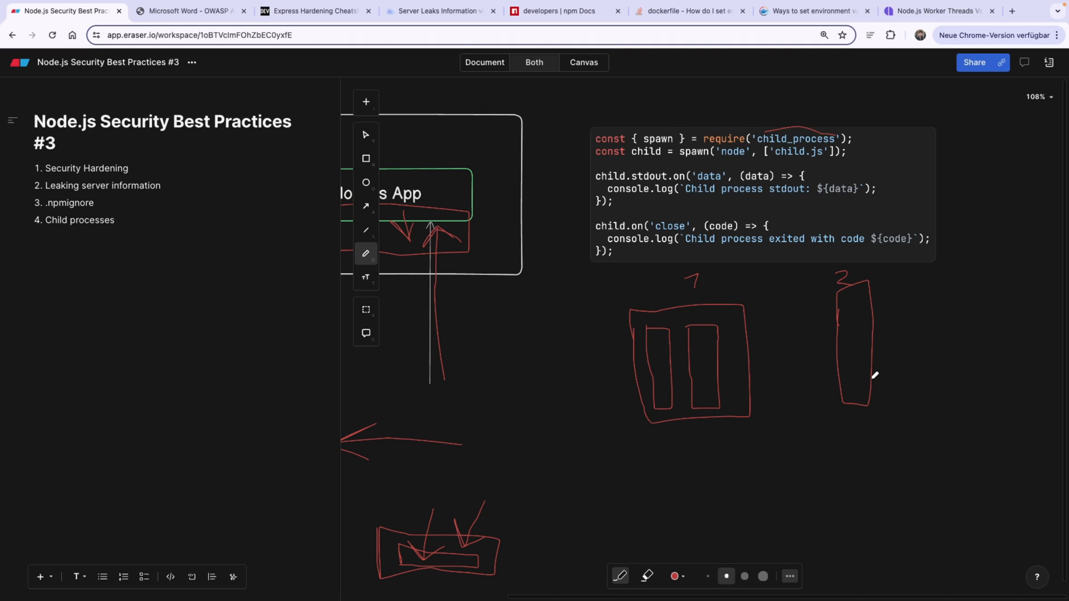
mouse_move(703, 306)
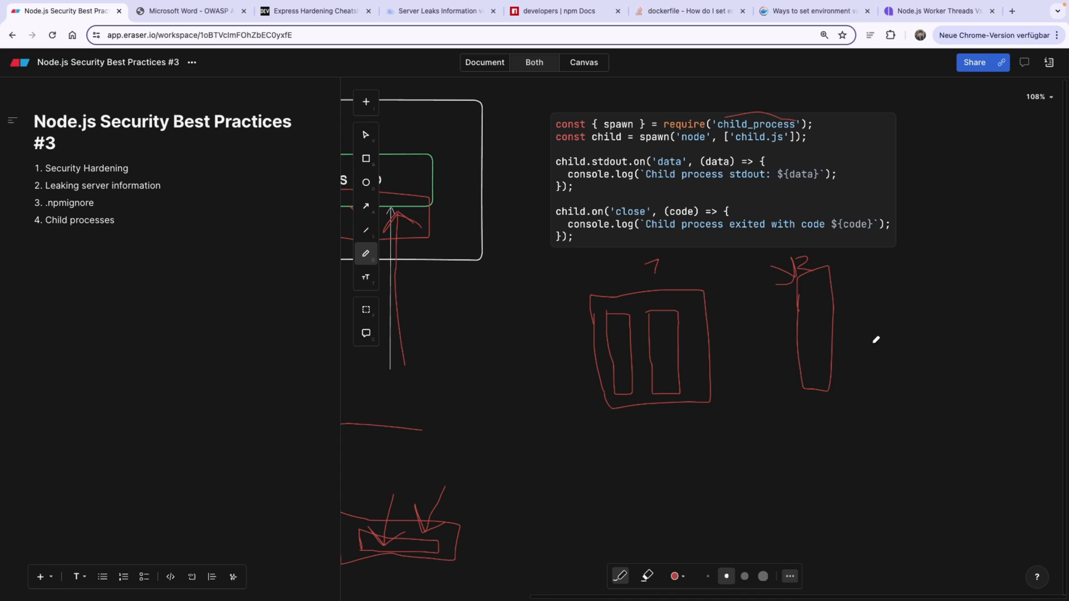
- Draw a red arrow up into the first box and another from the box to the tall bar
drag(660, 424, 658, 461)
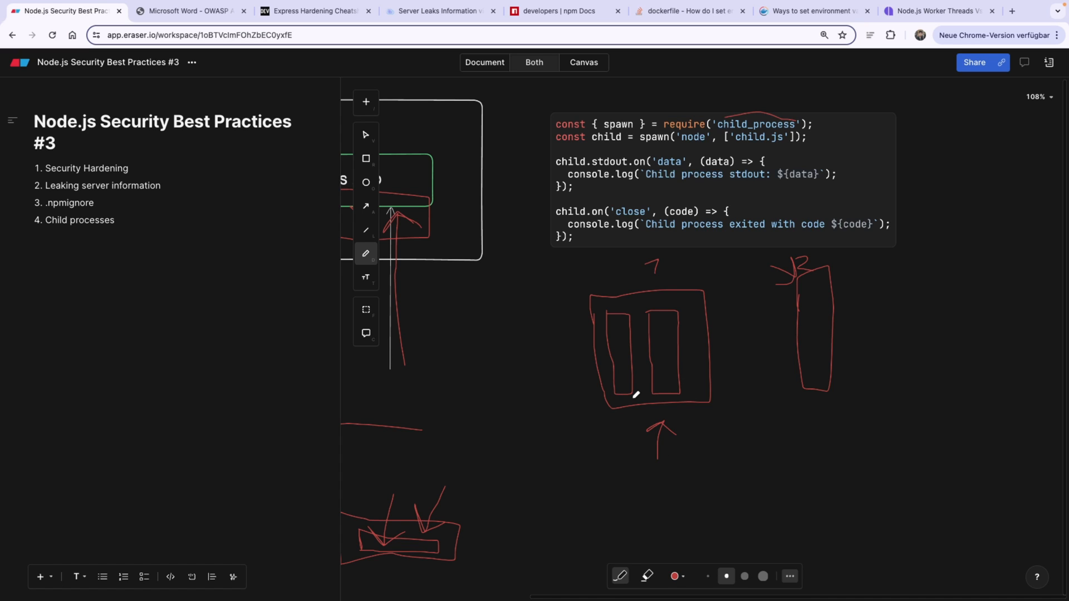
mouse_move(794, 416)
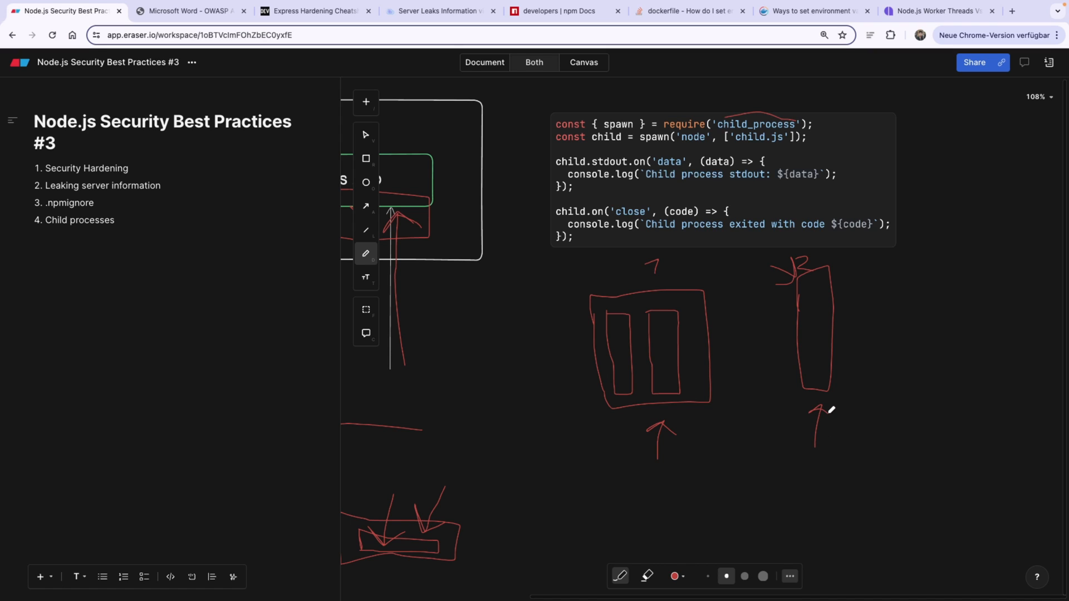
mouse_move(700, 432)
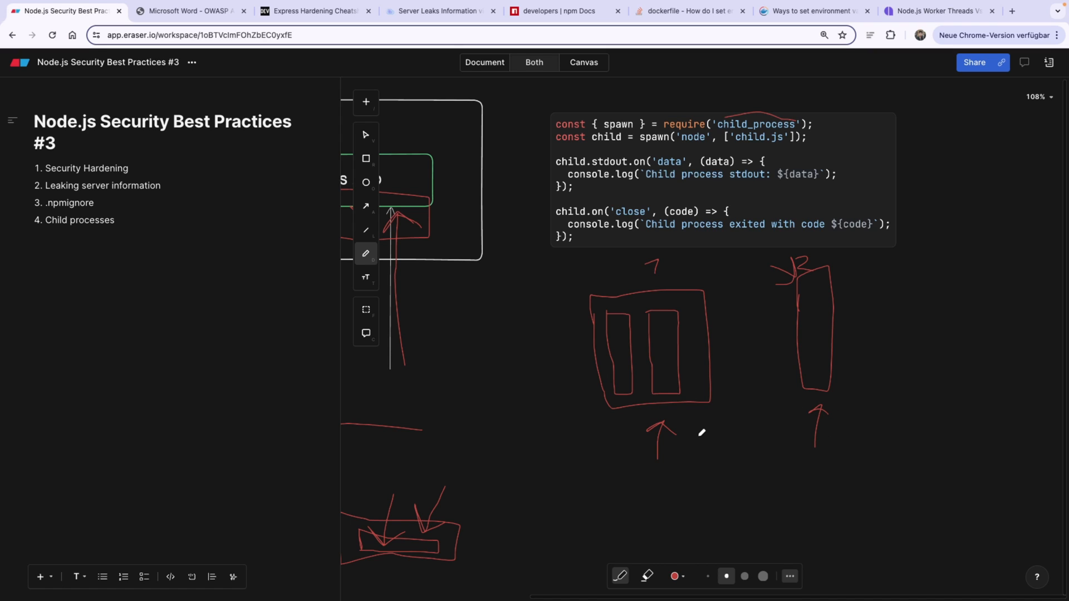
drag(701, 433, 783, 398)
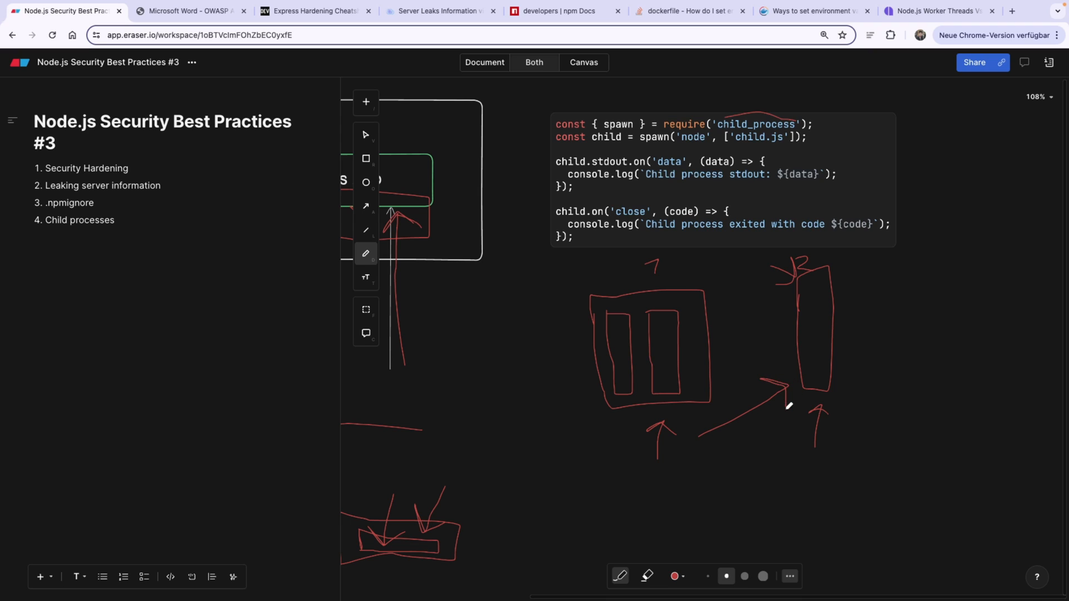
mouse_move(682, 428)
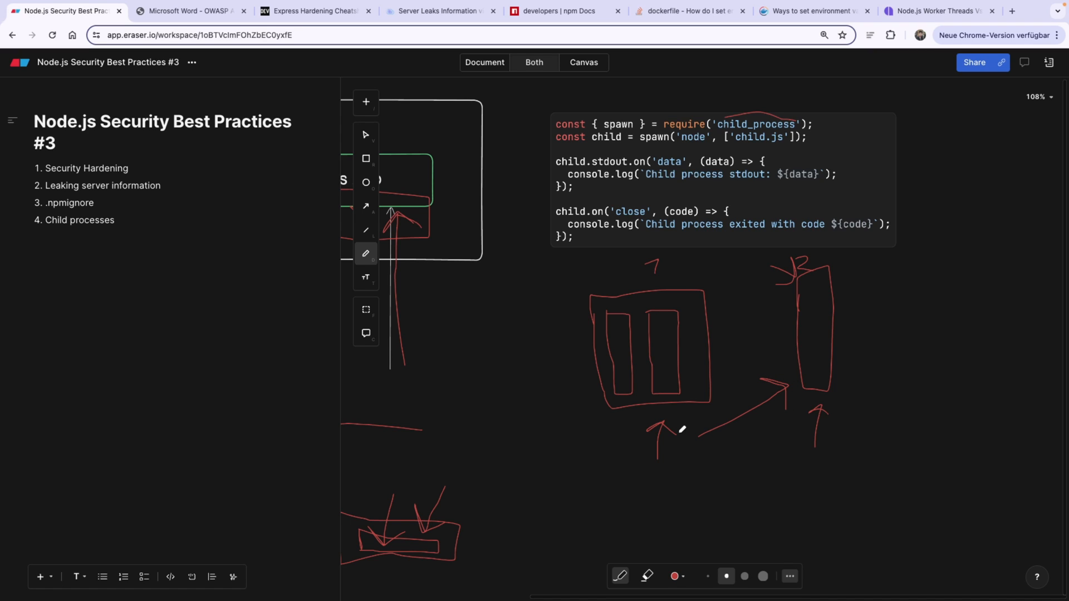
mouse_move(669, 297)
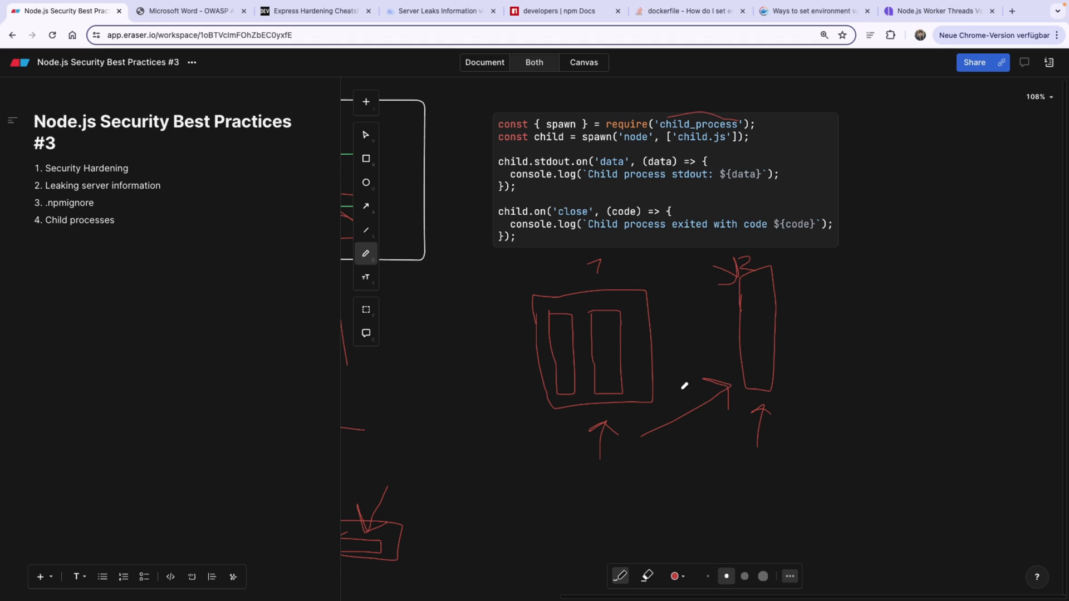
mouse_move(640, 434)
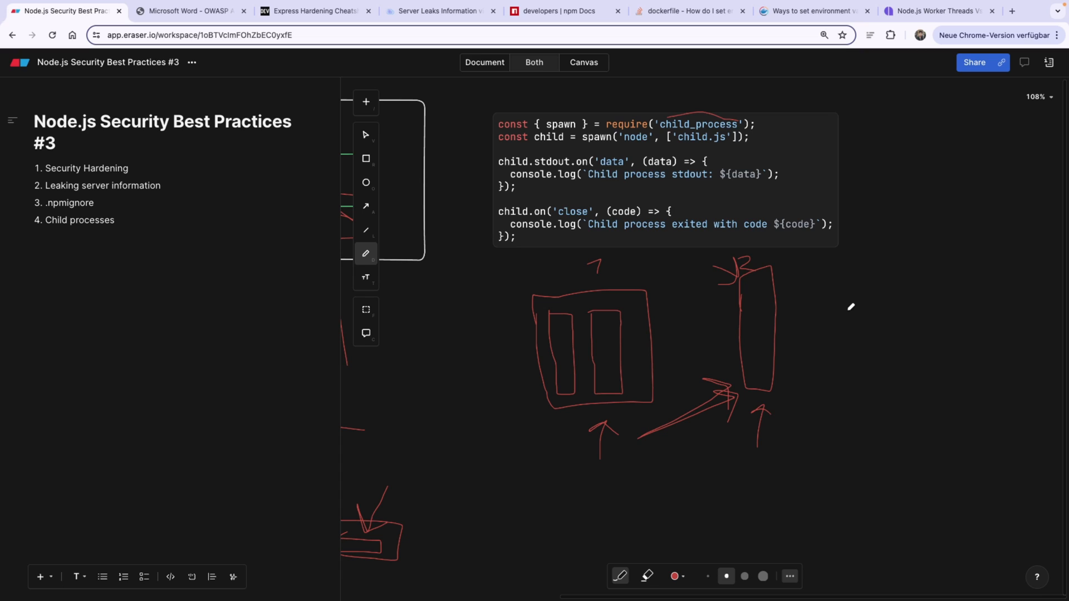
mouse_move(817, 332)
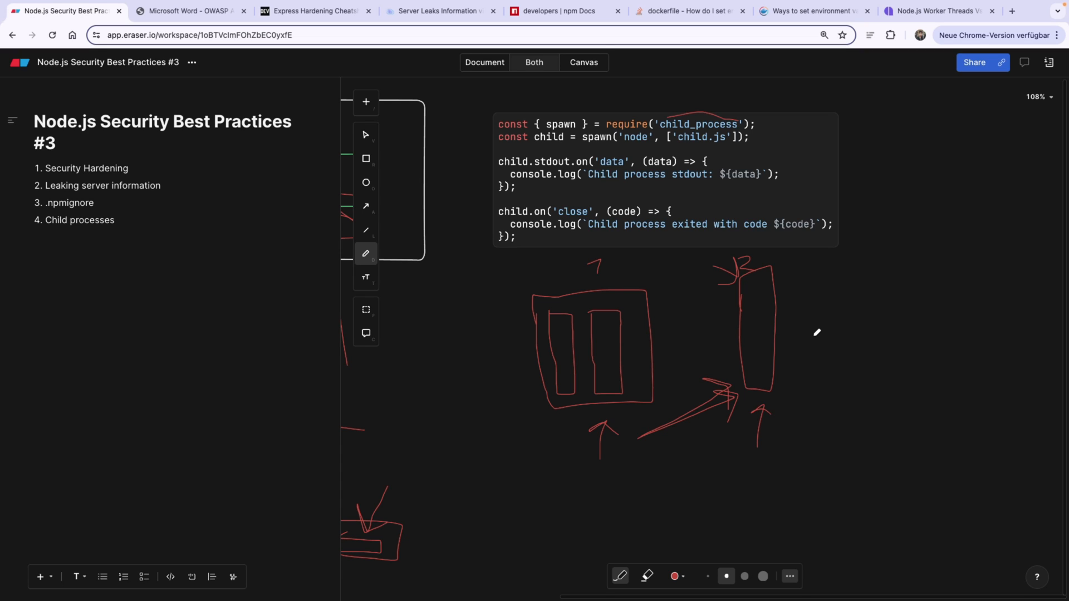
mouse_move(792, 411)
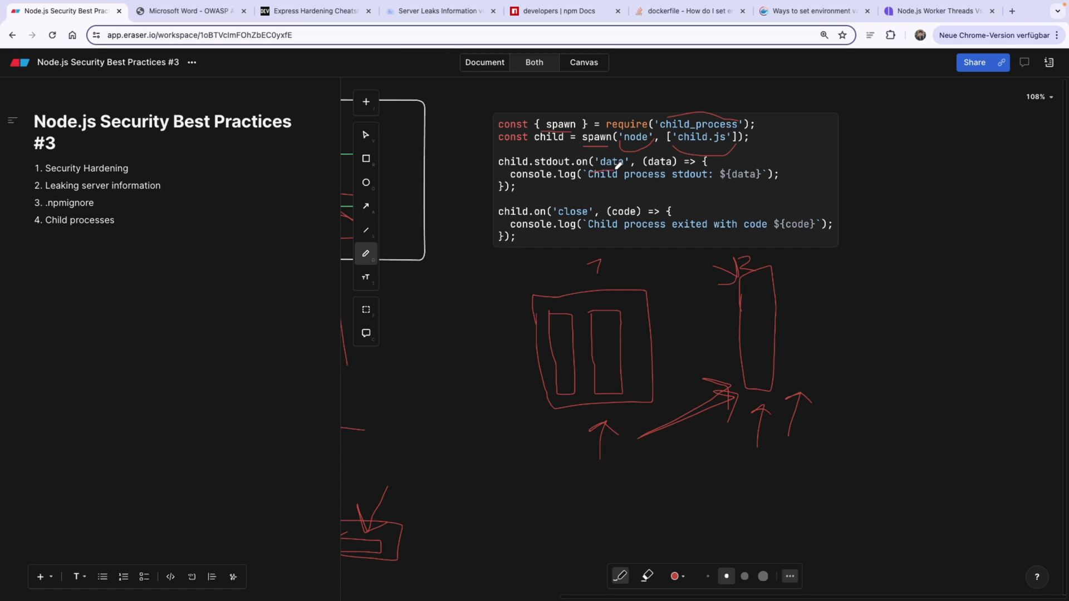
- Draw a red return arrow from the tall bar pointing back into the box
drag(672, 321, 726, 318)
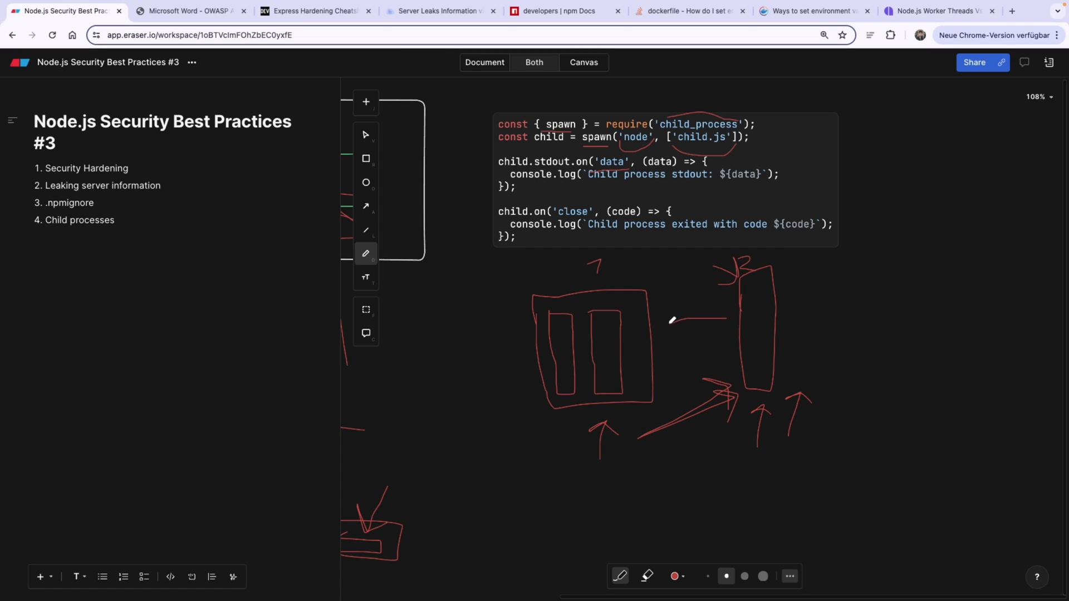
drag(671, 321, 726, 299)
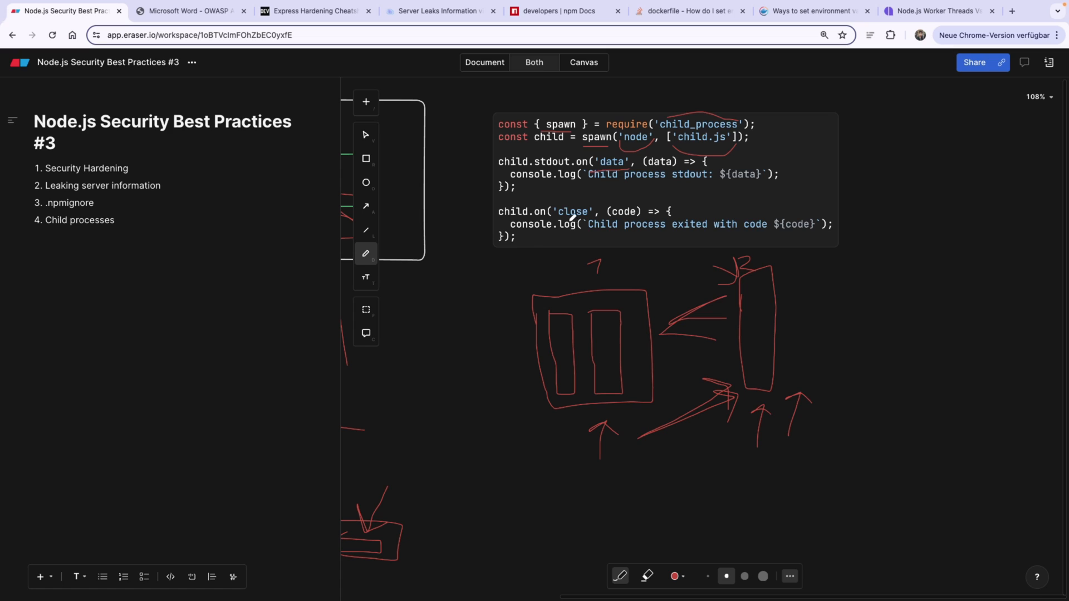
mouse_move(575, 215)
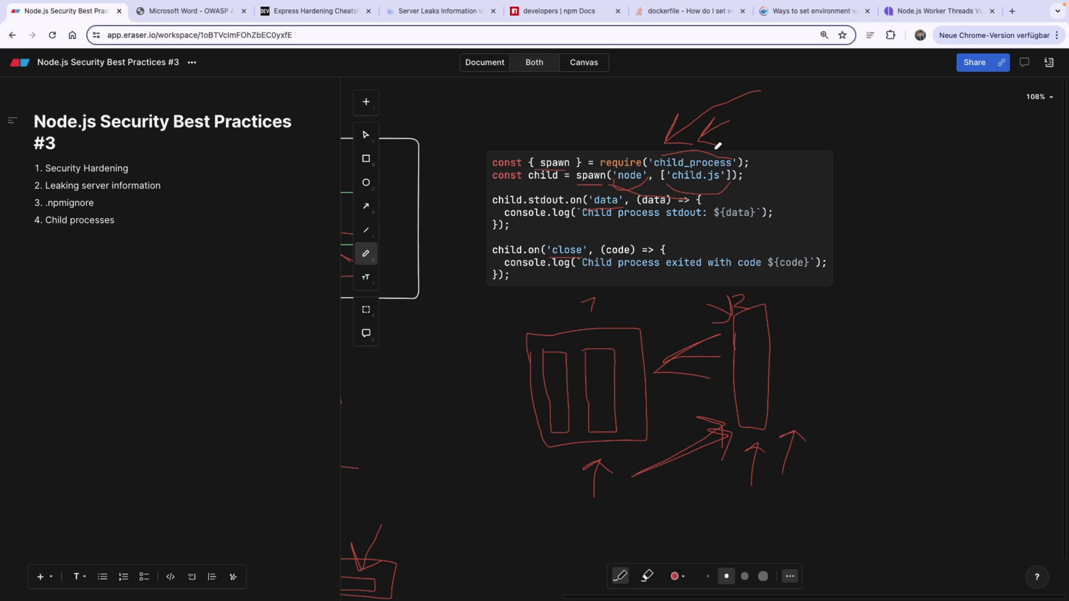
- Draw arrows at child_process, a dashed line from the spawn line, and circle child.js
drag(742, 174, 811, 175)
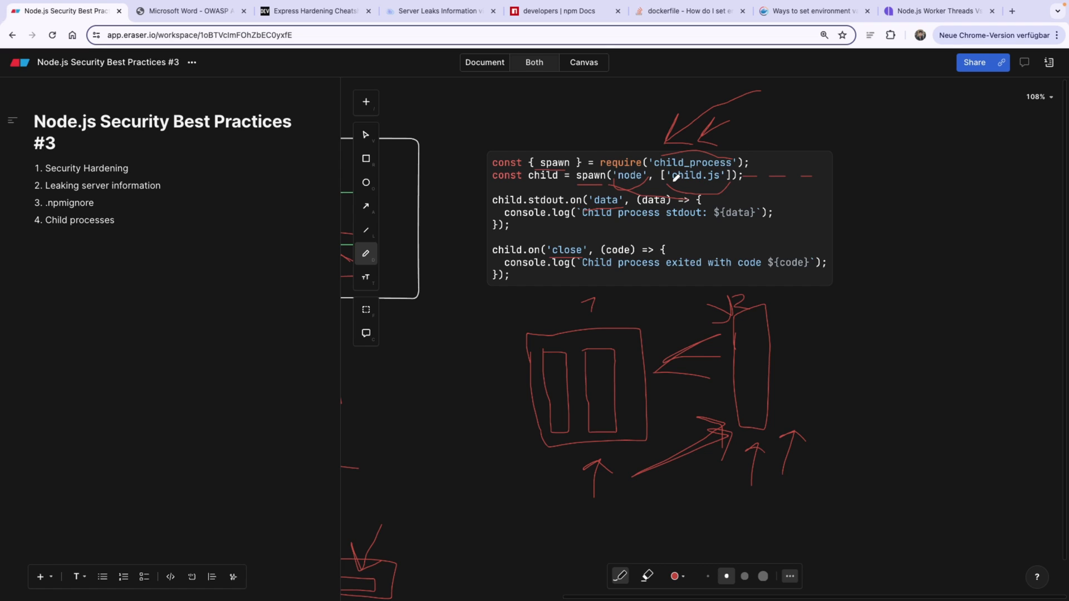
drag(675, 176, 695, 148)
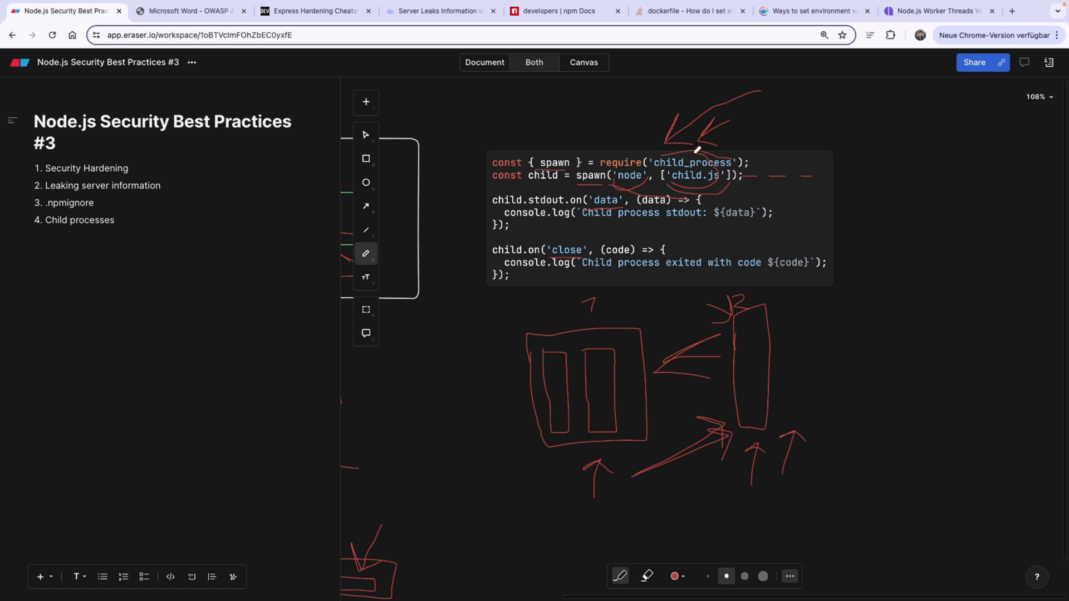
drag(697, 147, 685, 184)
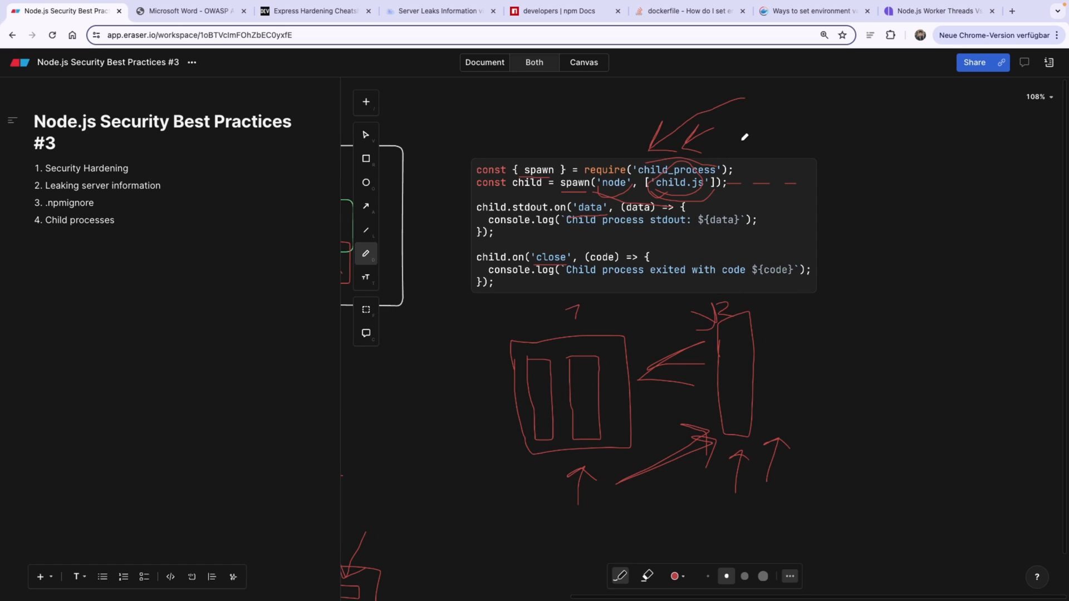
mouse_move(719, 123)
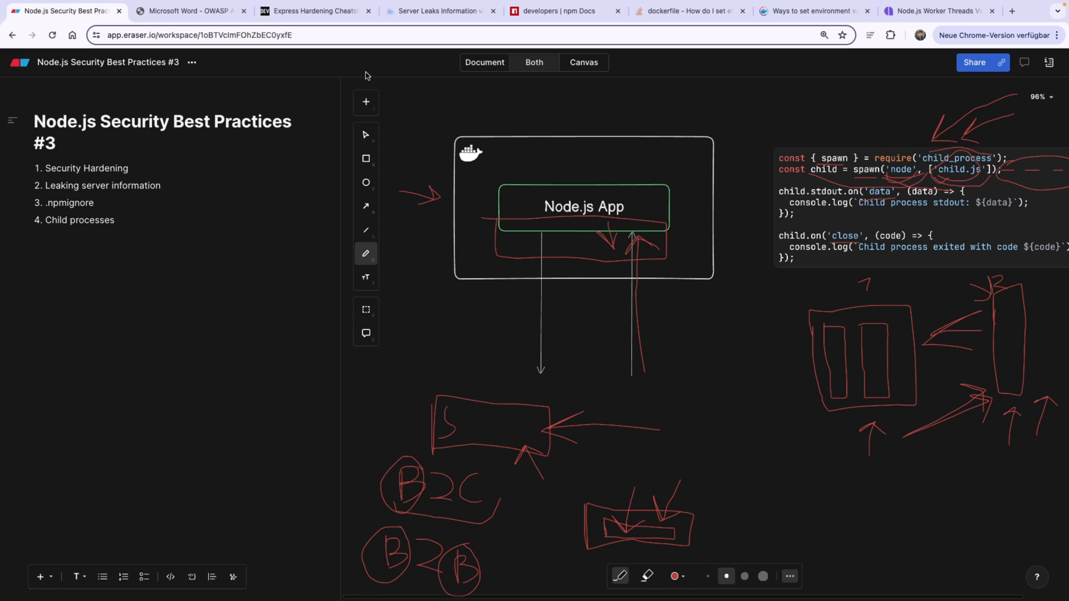
click(190, 11)
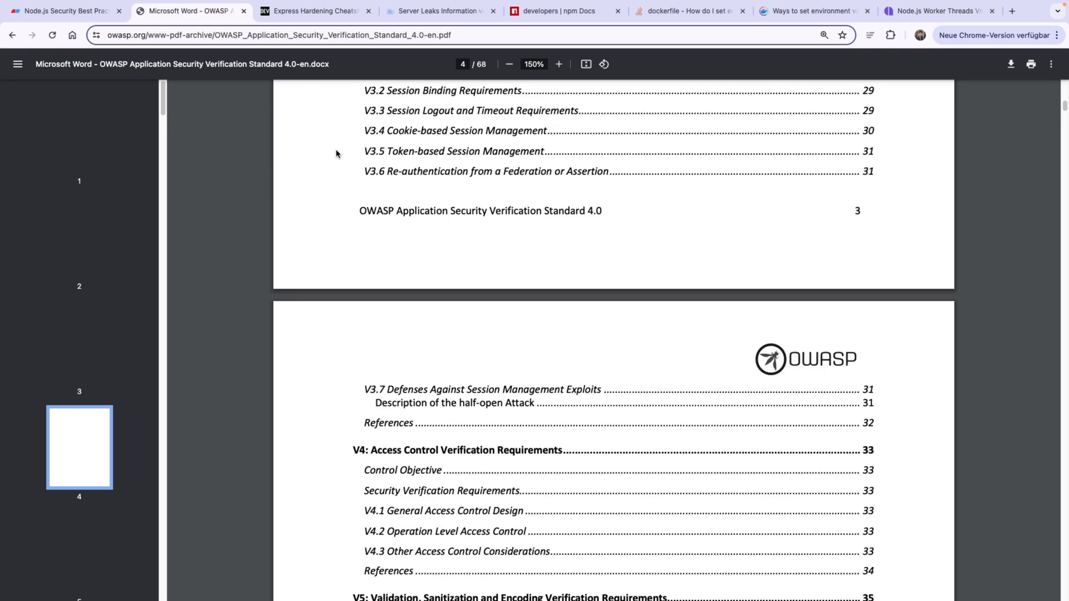
click(61, 12)
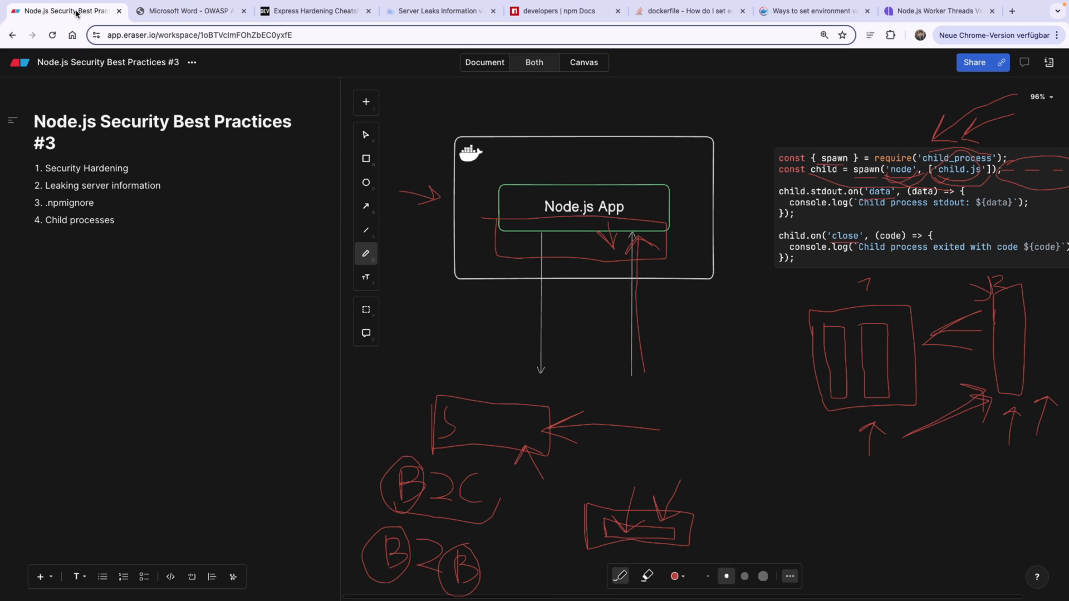